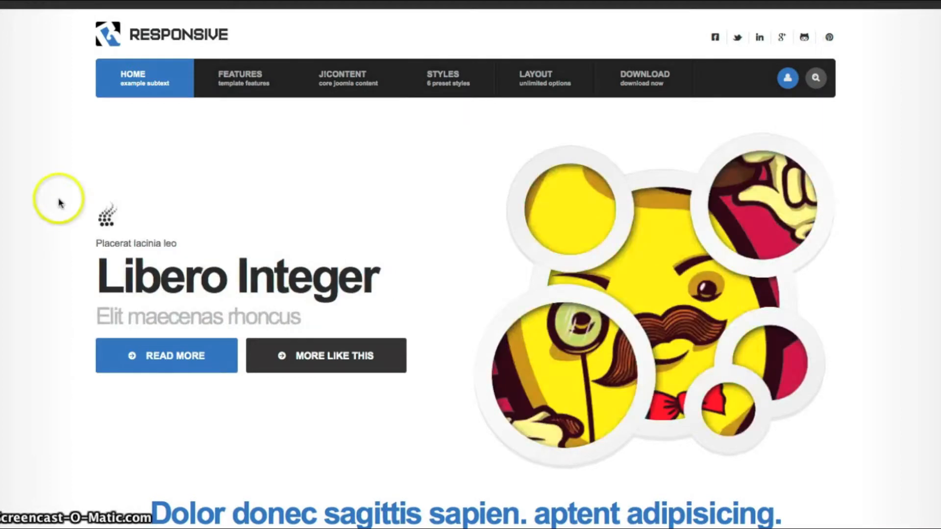
mouse_move(177, 197)
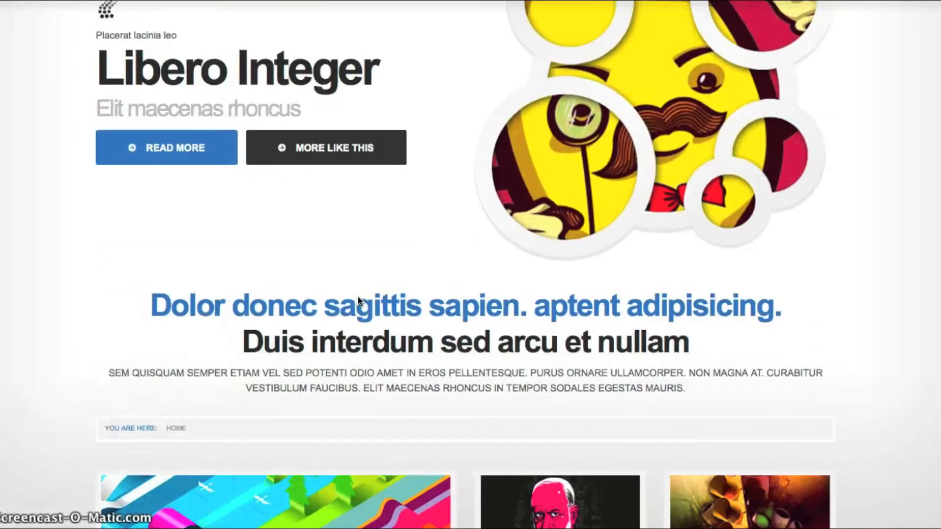
Step: Scroll through the current content layout page to review its article grid
scroll(down, 3)
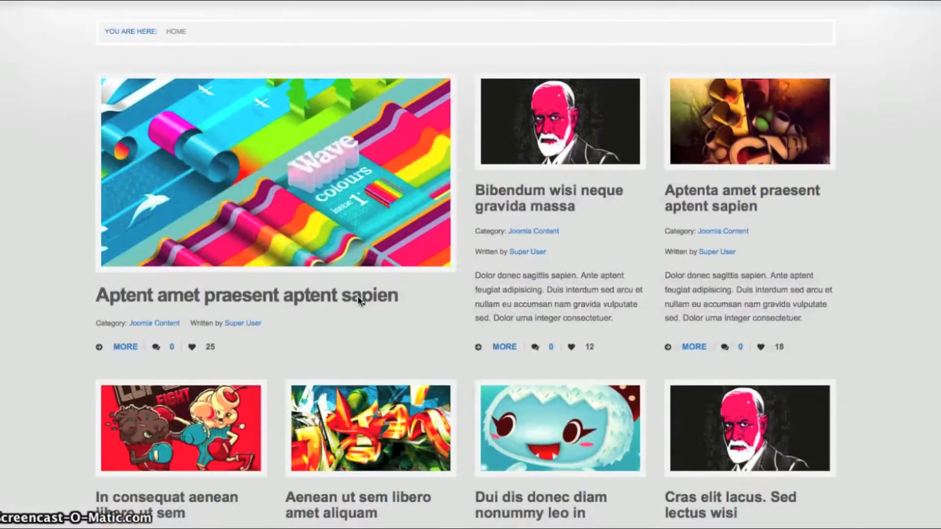
scroll(down, 3)
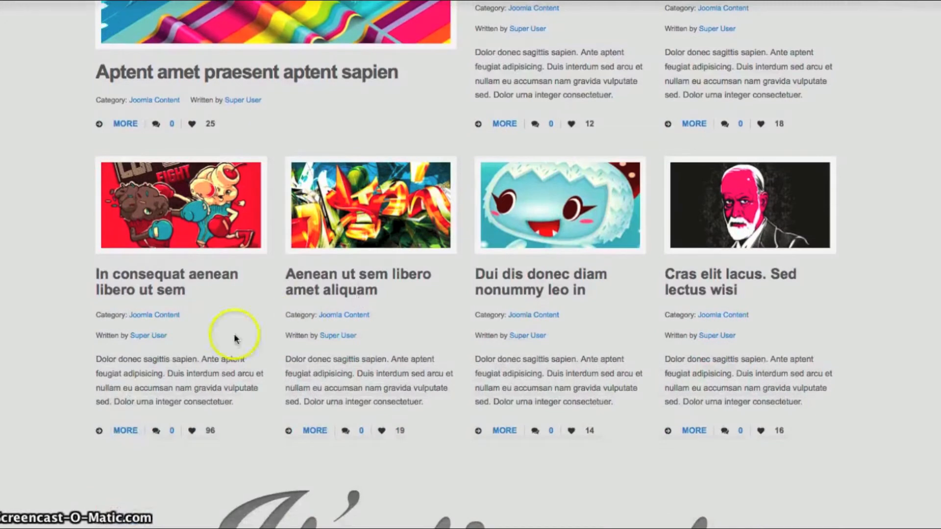
scroll(up, 3)
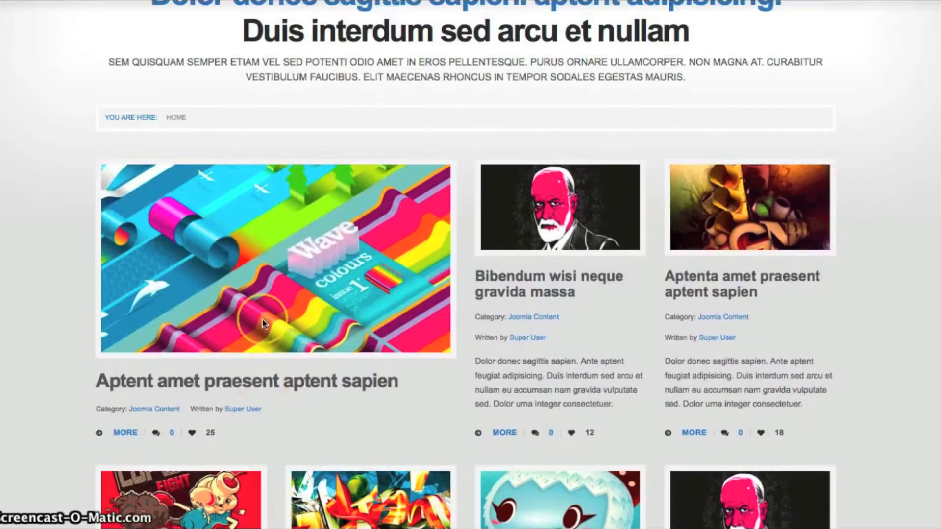
mouse_move(83, 343)
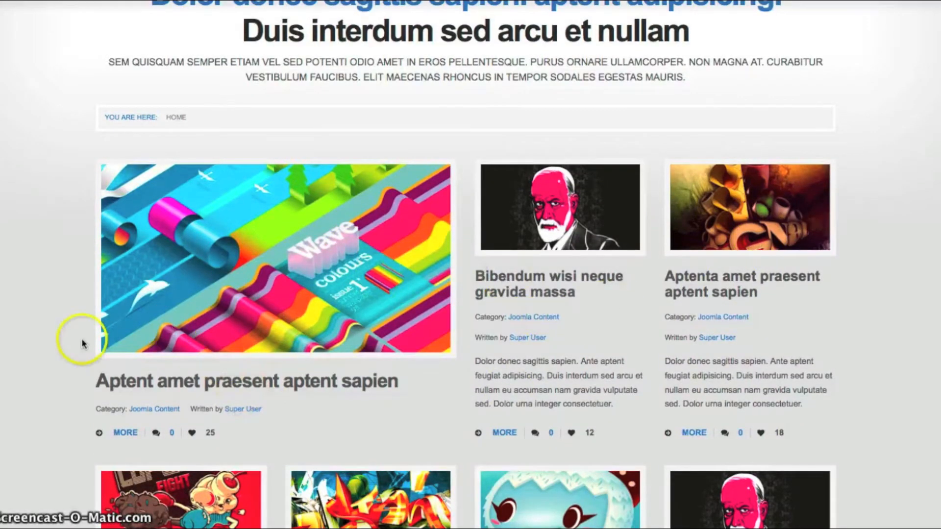
scroll(down, 3)
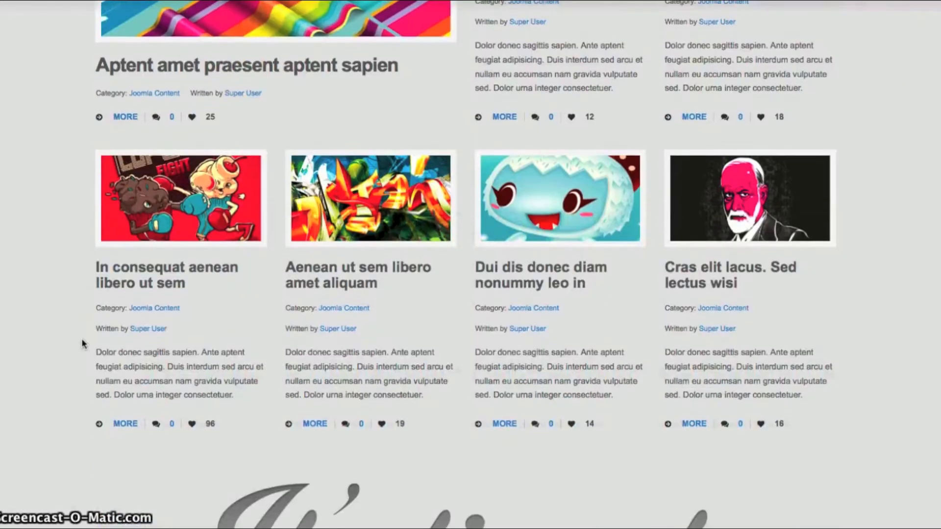
scroll(down, 3)
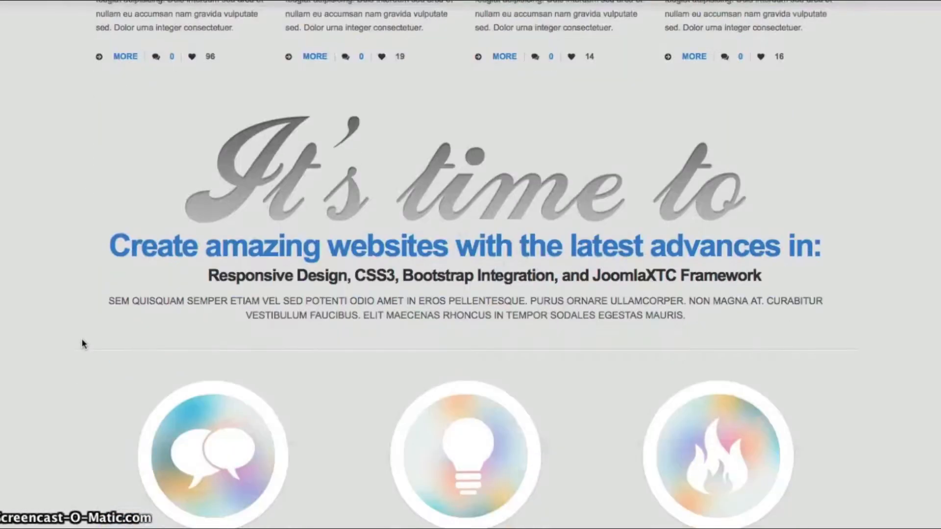
scroll(down, 3)
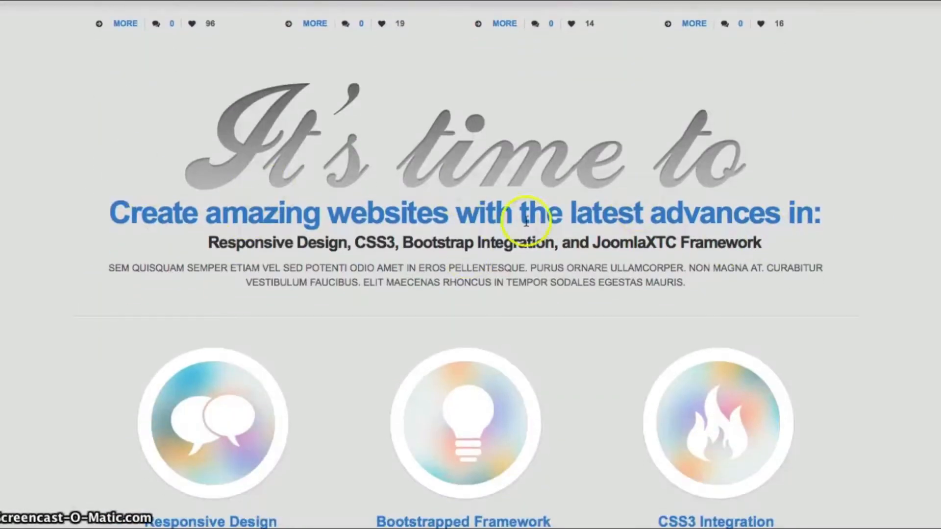
scroll(down, 3)
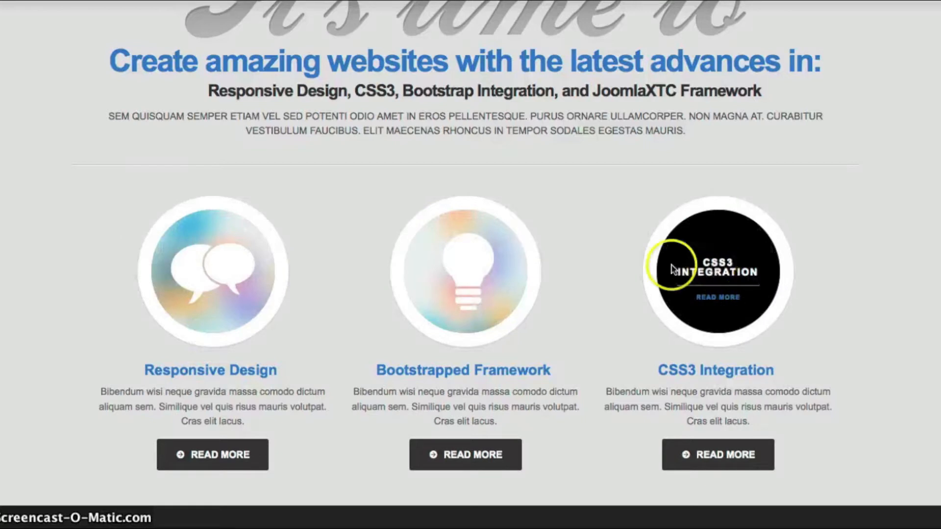
scroll(down, 3)
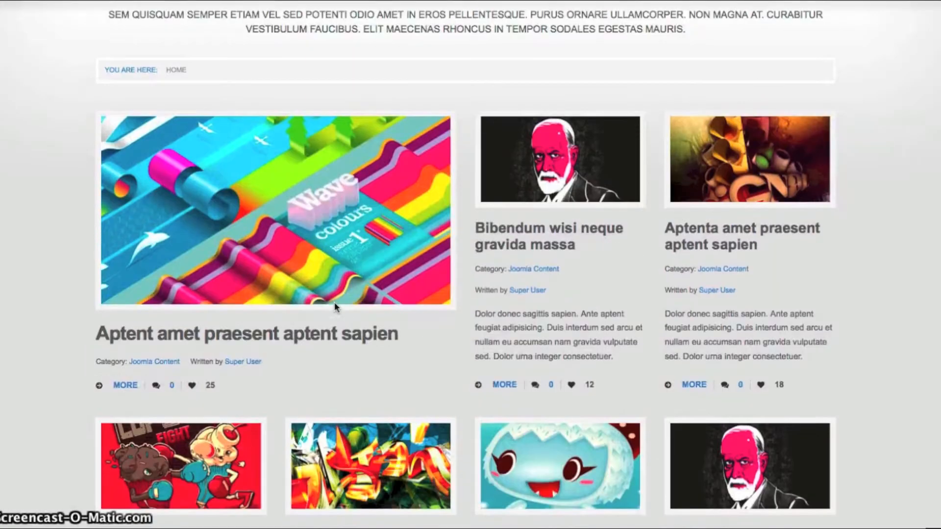
scroll(down, 3)
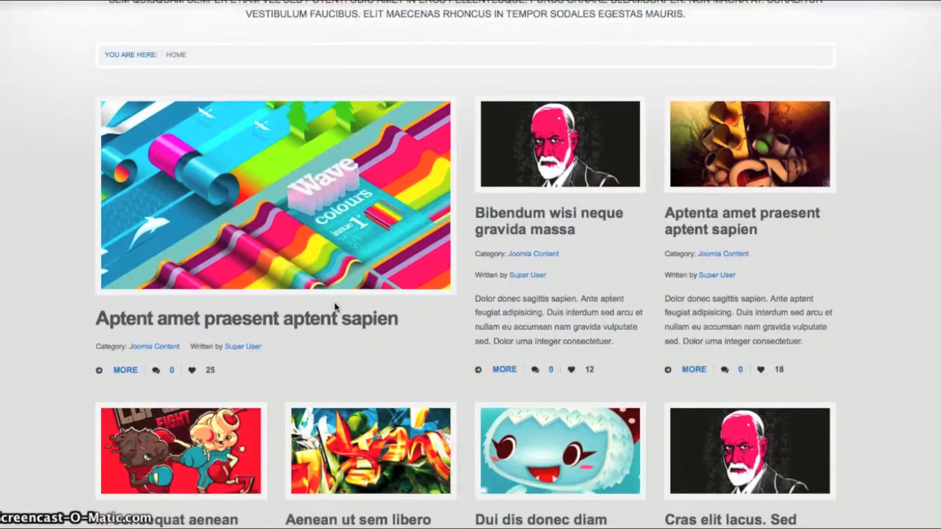
scroll(down, 3)
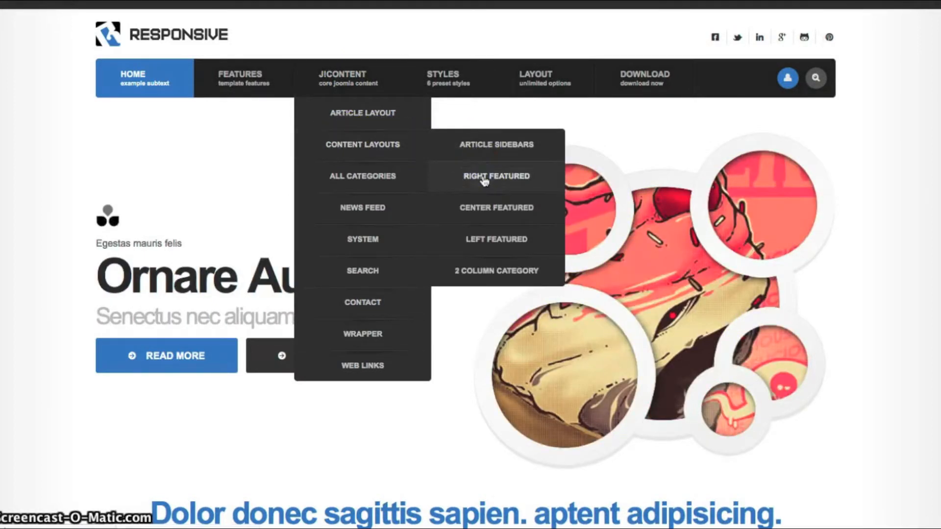
Step: Open the Right Featured content layout from JICONTENT > Content Layouts and scroll its article grid
click(496, 176)
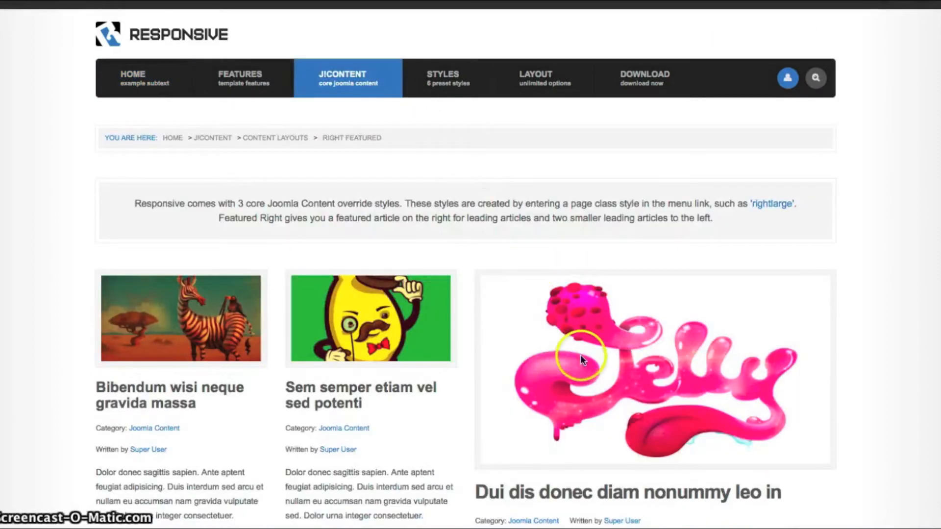
scroll(down, 3)
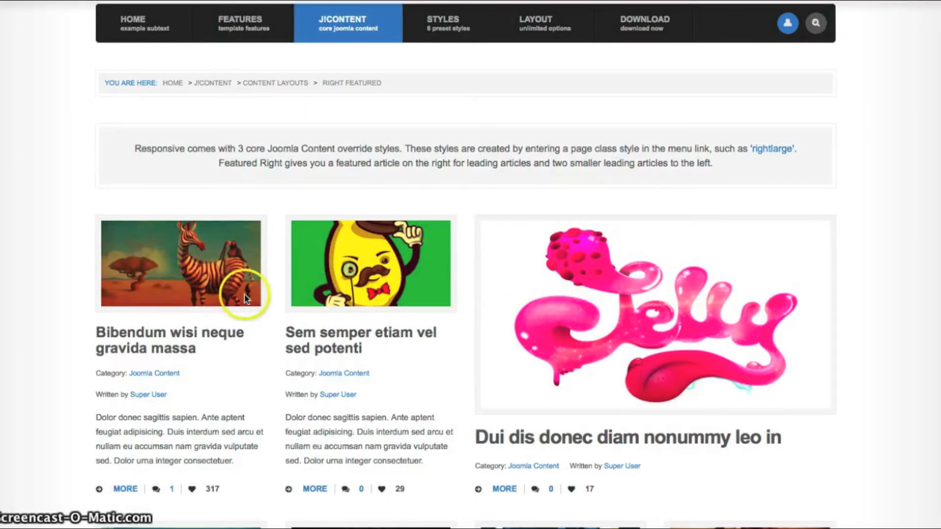
scroll(down, 3)
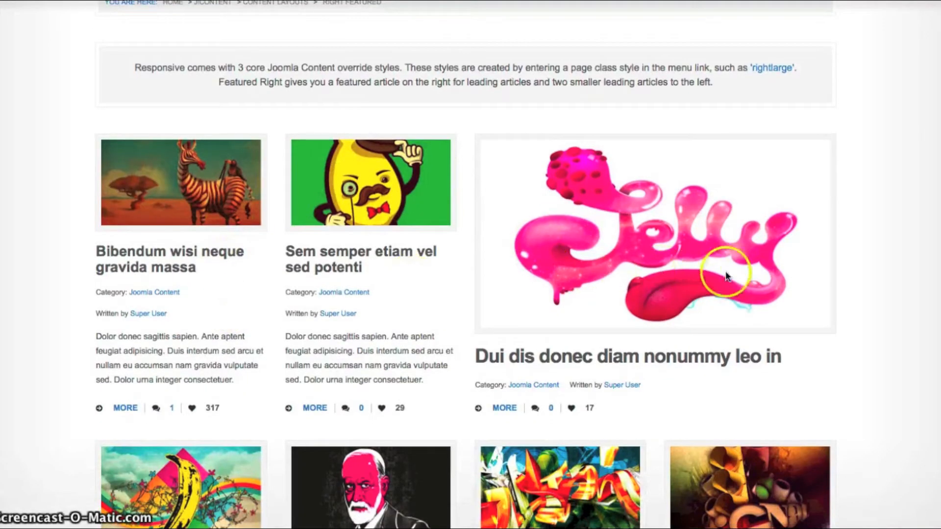
scroll(down, 3)
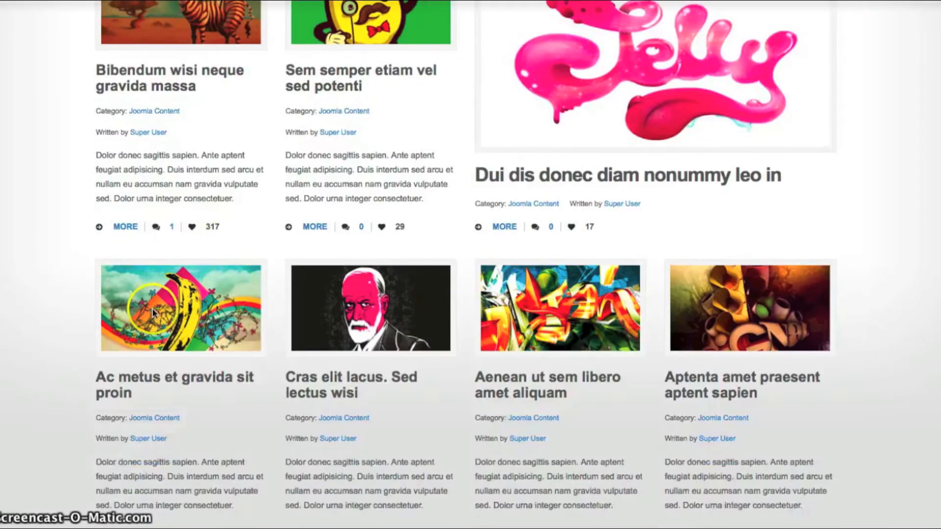
scroll(down, 3)
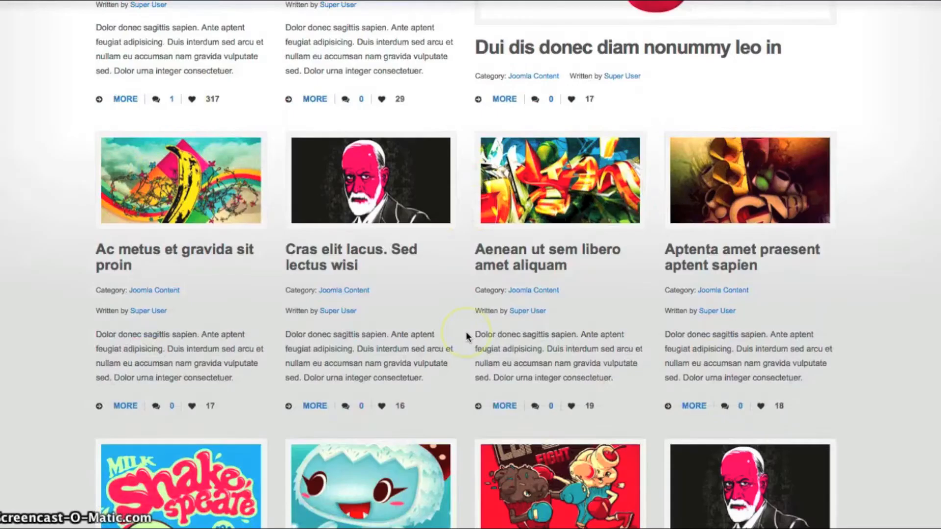
scroll(down, 3)
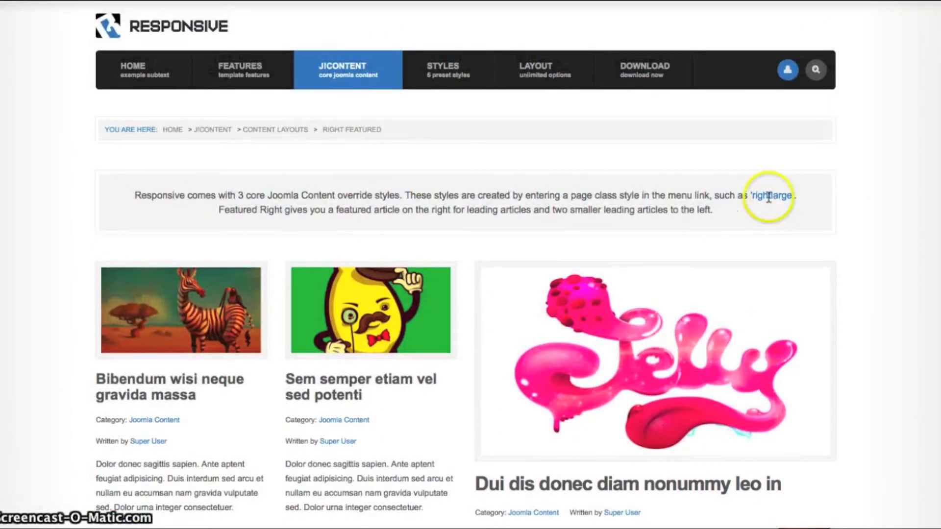
mouse_move(613, 196)
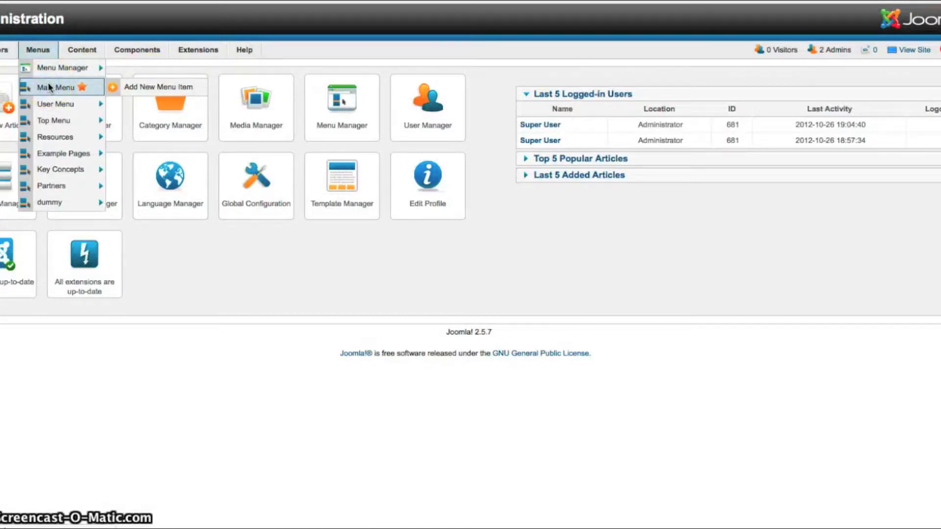
Step: Edit the Main Menu's Right Featured item and expand Page Display Options showing the rightlarge page class
click(46, 86)
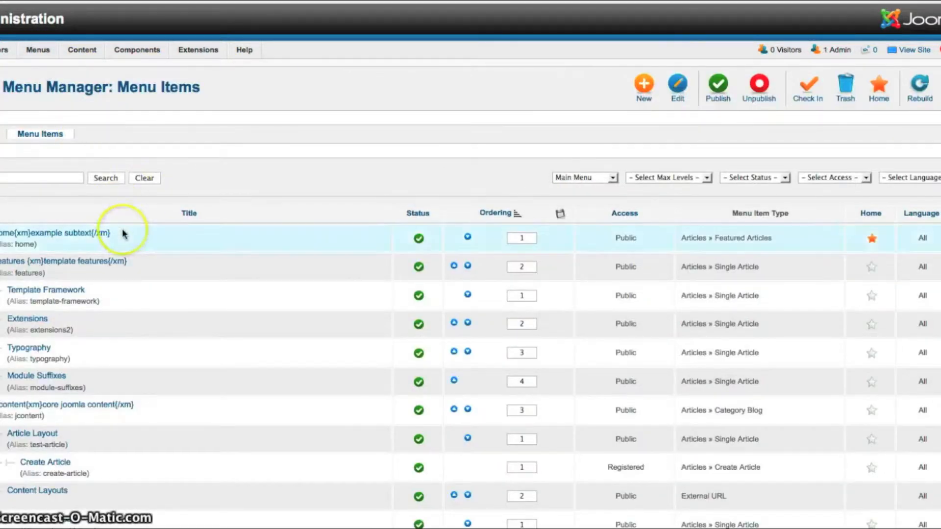
scroll(down, 3)
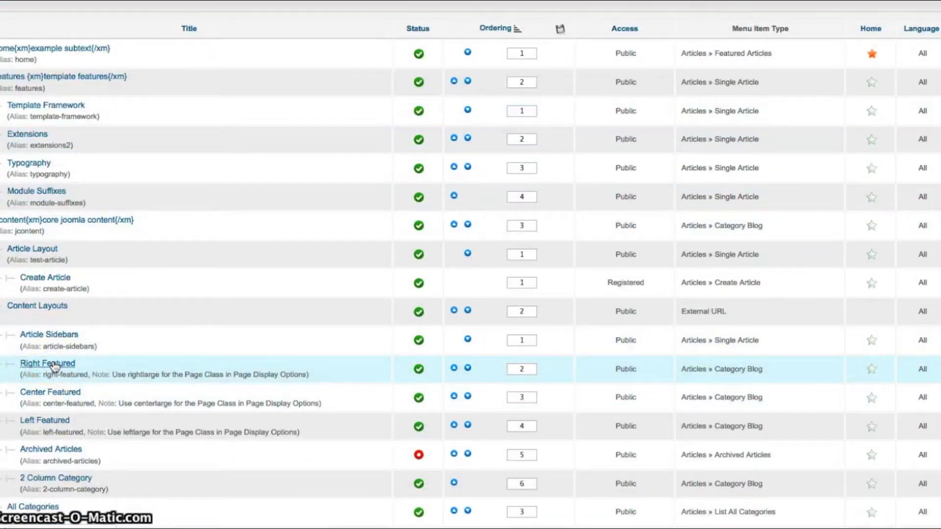
click(48, 364)
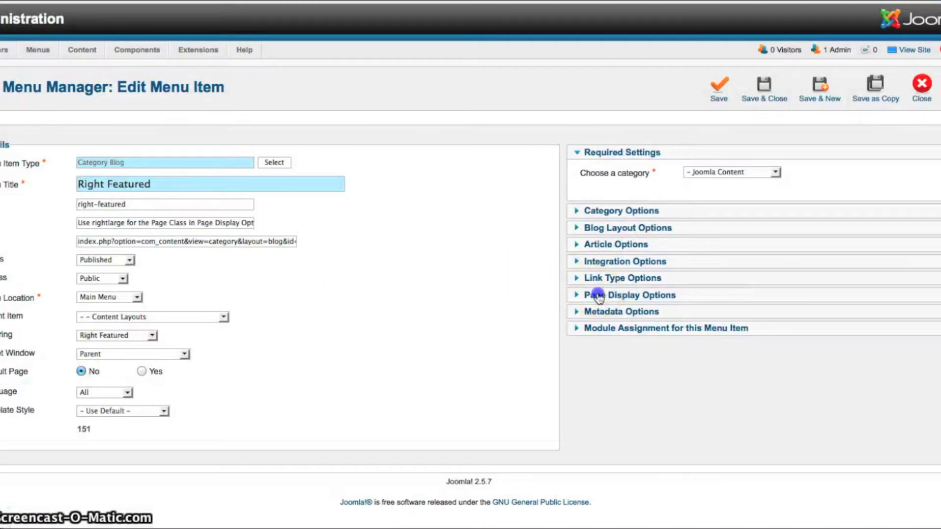
click(629, 295)
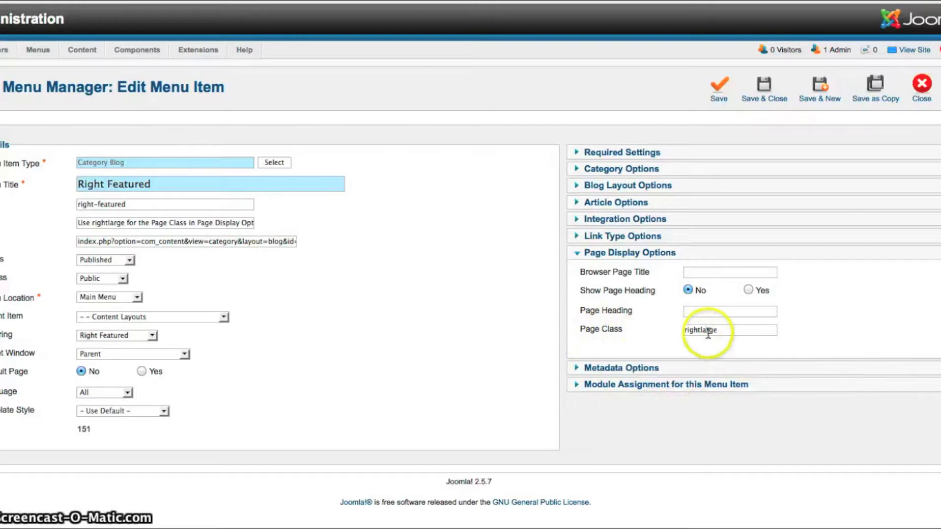
mouse_move(599, 240)
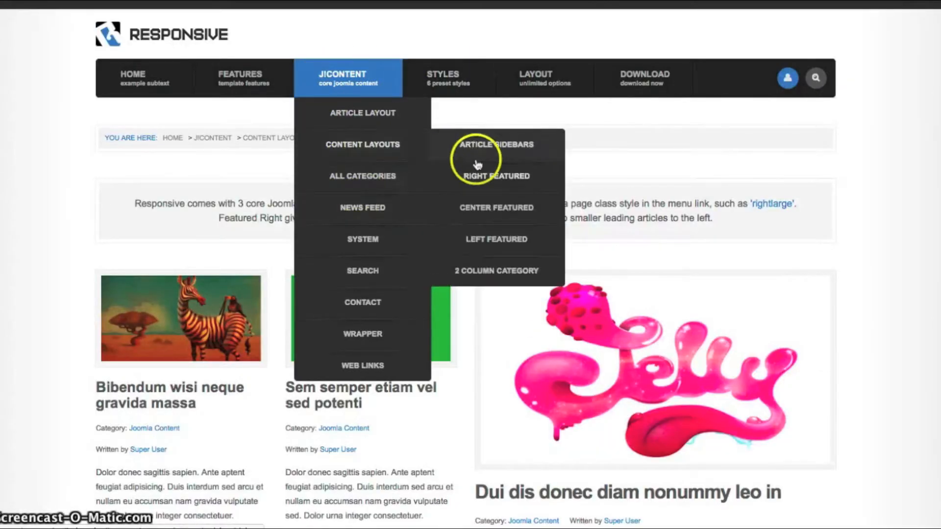
mouse_move(485, 211)
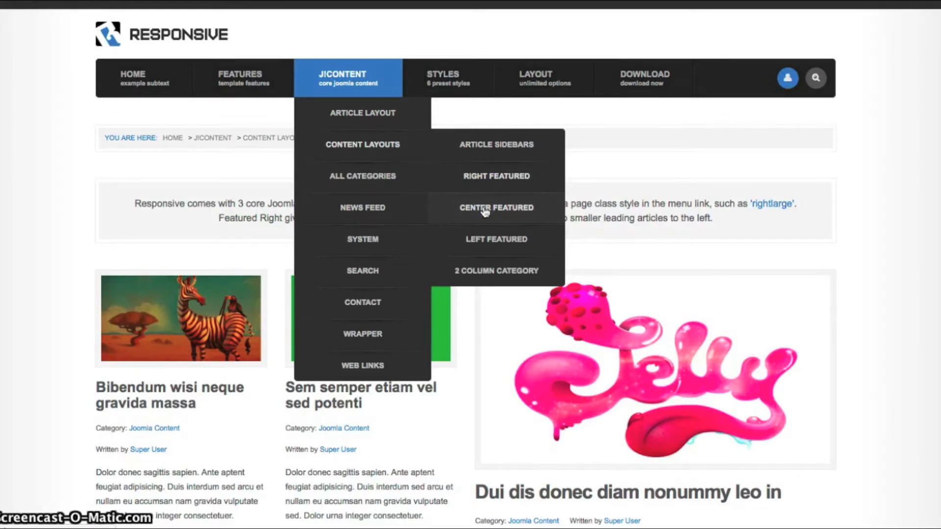
Step: View the Center Featured (centerlarge) layout, then the Left Featured (leftlarge) layout page
click(497, 207)
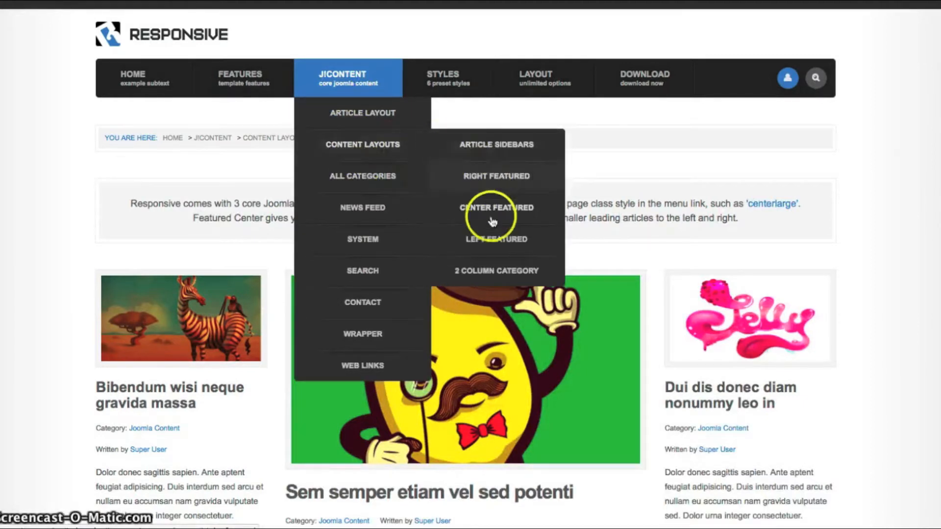
mouse_move(486, 248)
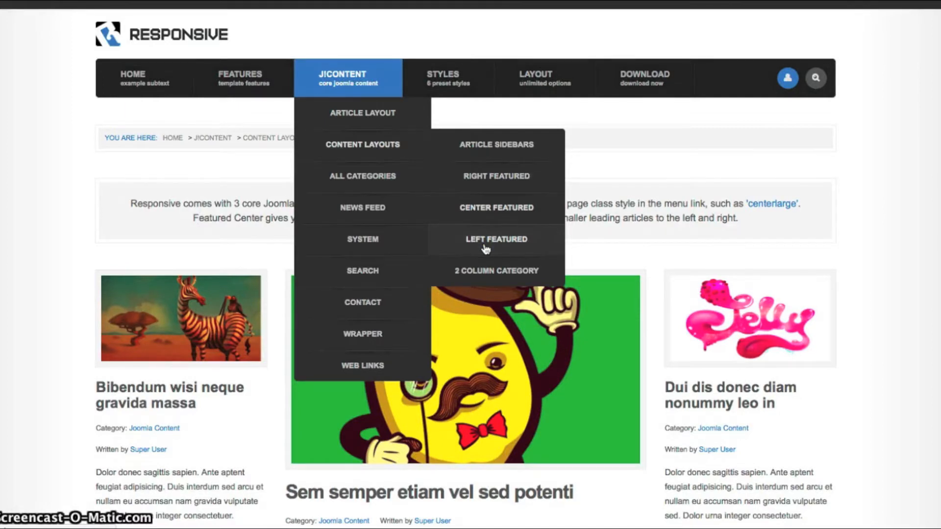
click(497, 239)
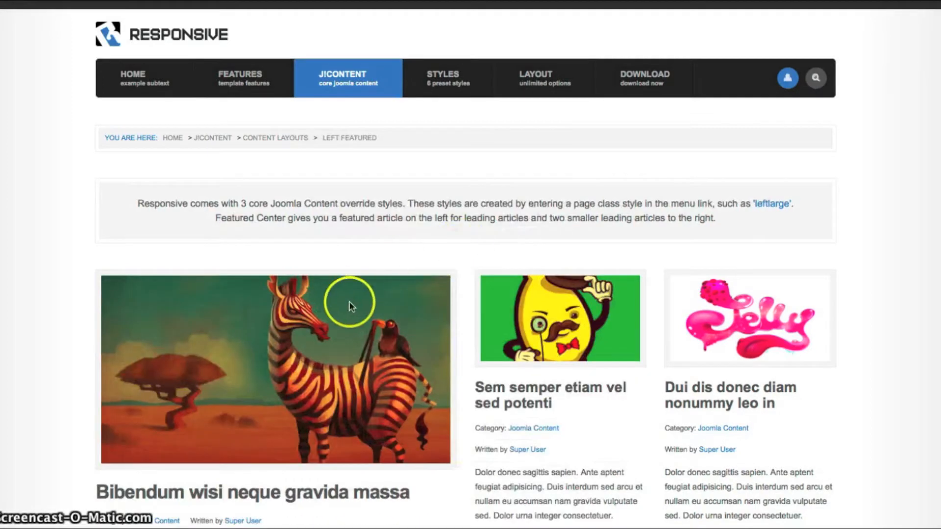
scroll(down, 3)
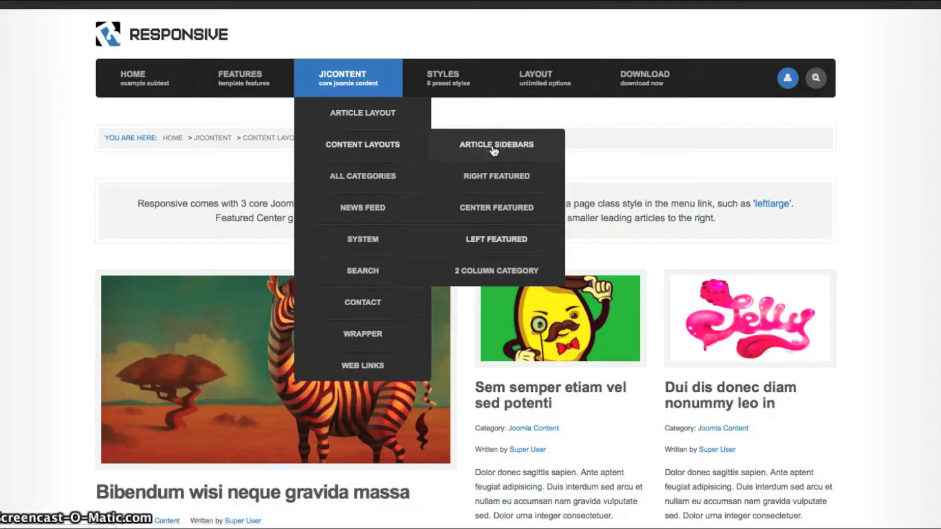
click(496, 145)
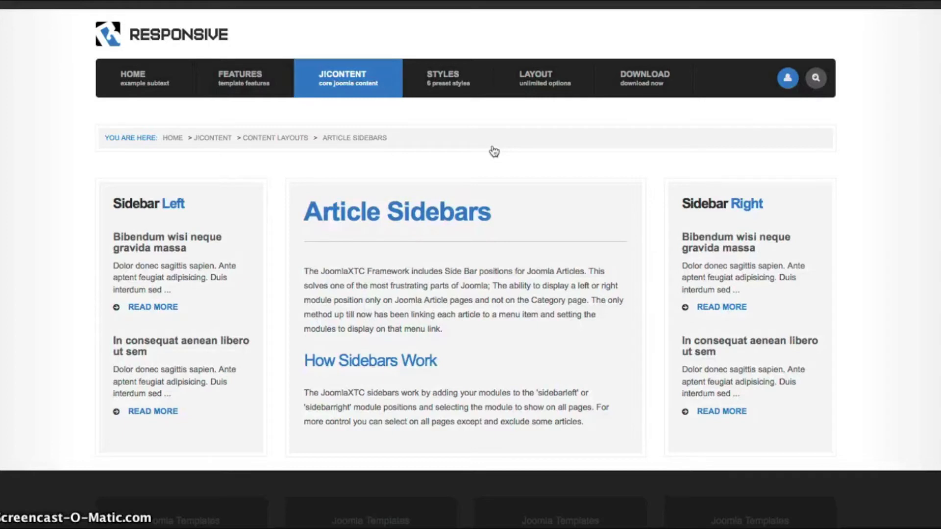
mouse_move(492, 150)
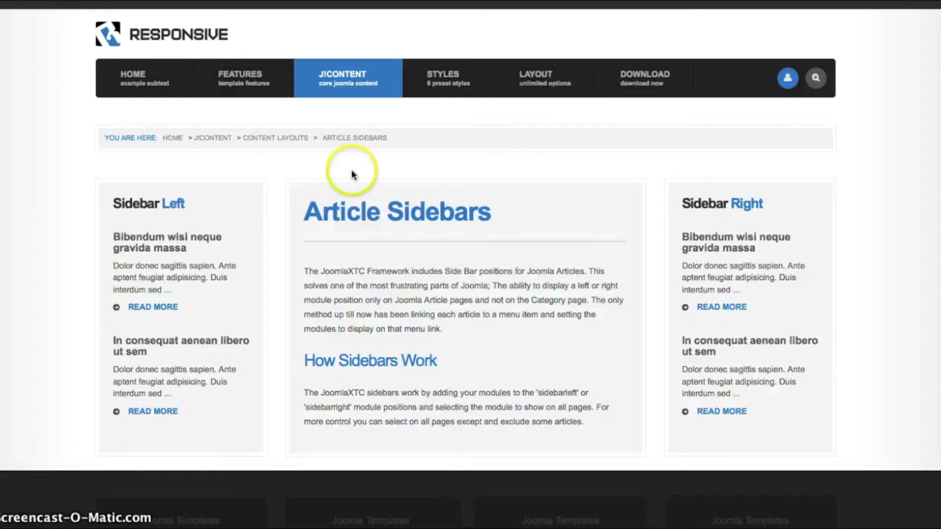
mouse_move(734, 201)
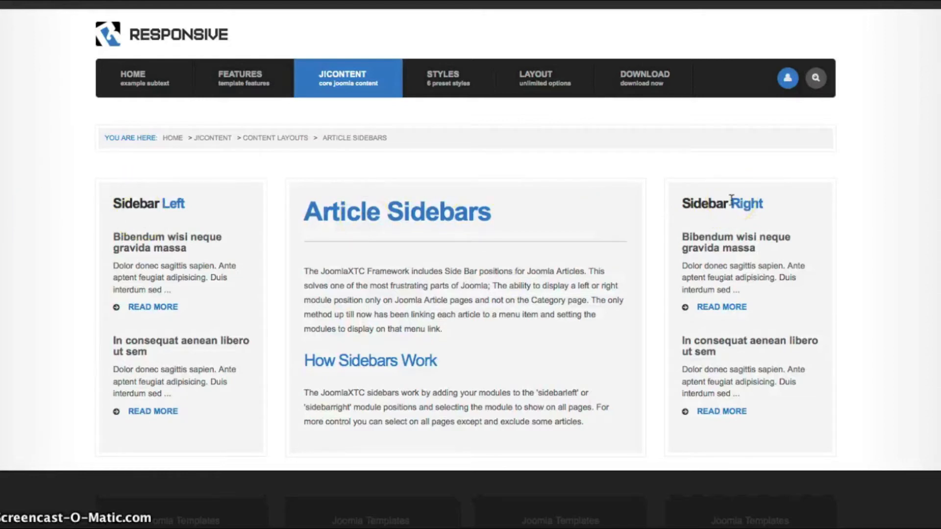
click(352, 81)
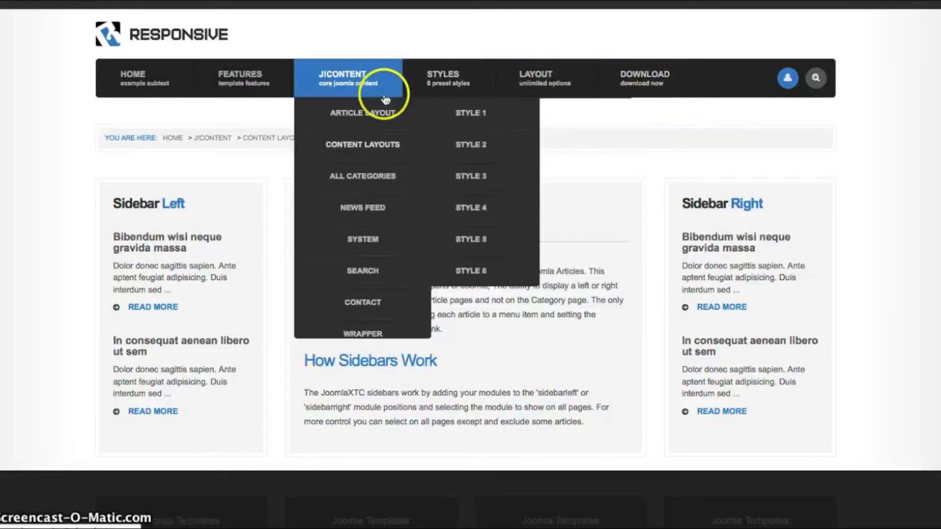
click(362, 113)
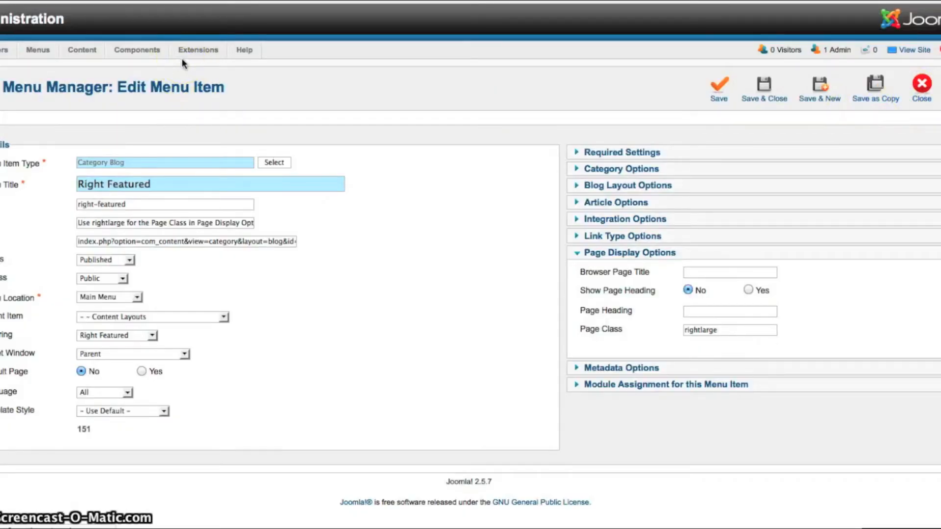
Step: In Module Manager, filter the module list to the sidebarright position
click(198, 49)
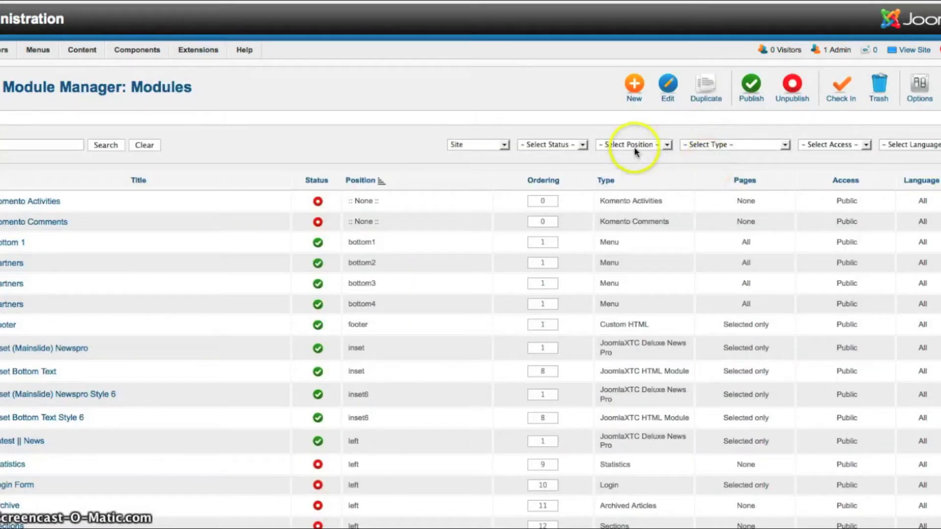
click(632, 145)
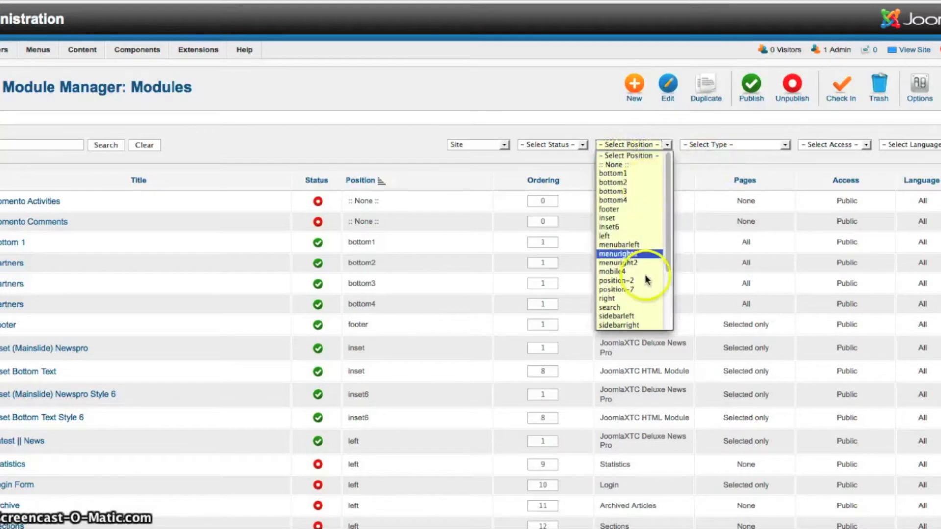
click(618, 325)
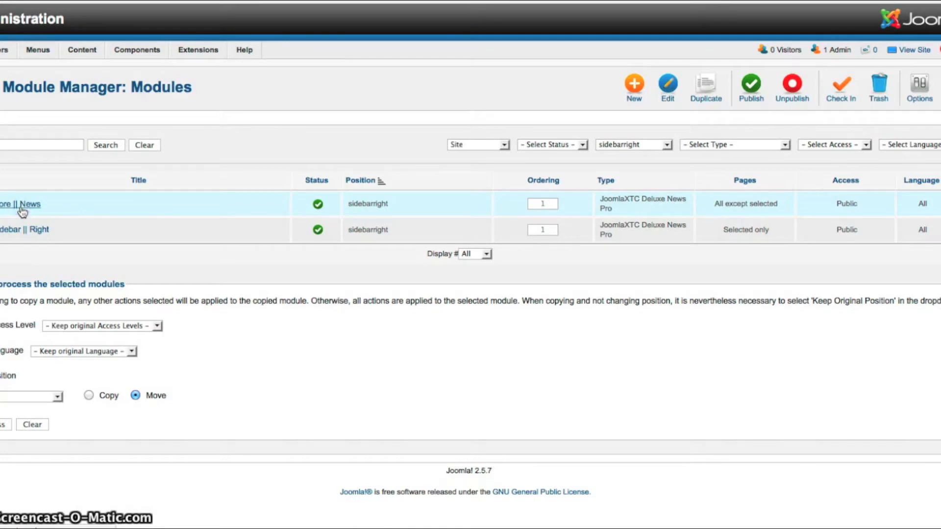
Step: Edit the More || News module and show its Main Menu page assignments under Menu Assignment
click(20, 204)
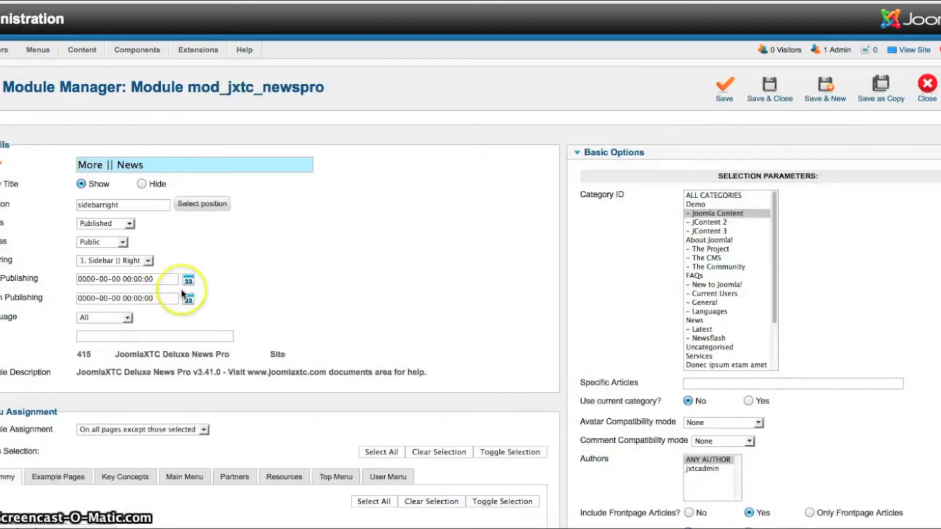
scroll(down, 3)
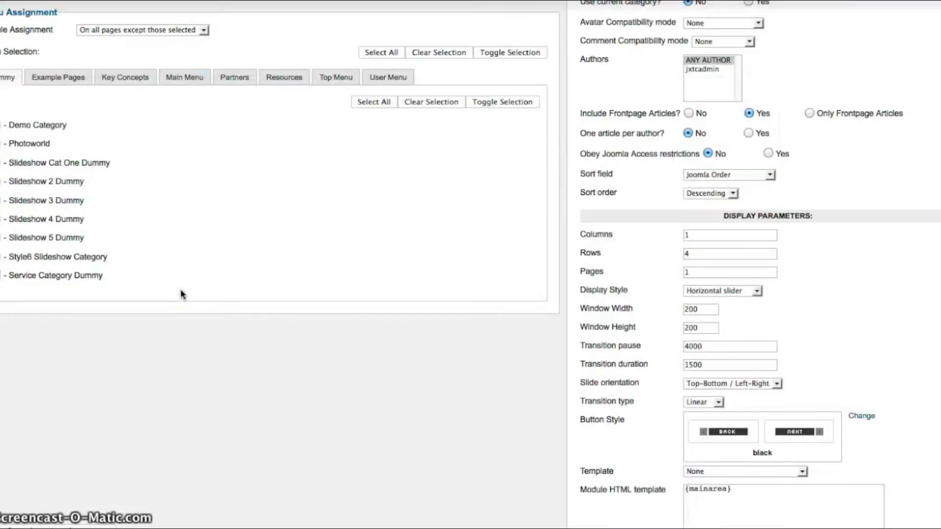
scroll(up, 3)
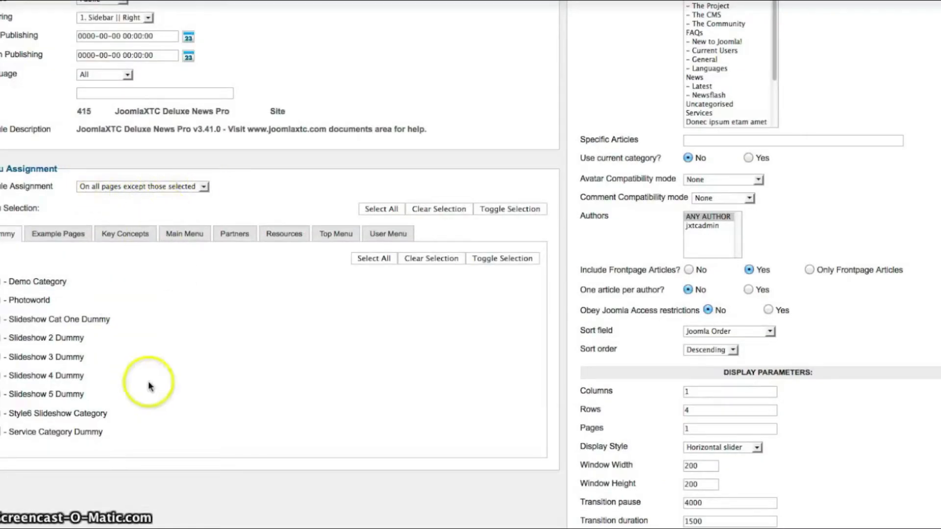
click(184, 234)
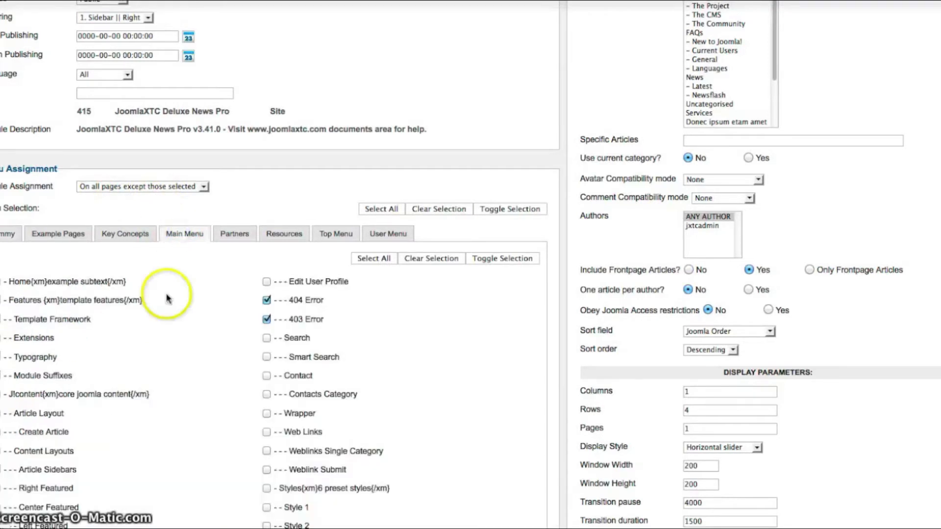
mouse_move(373, 371)
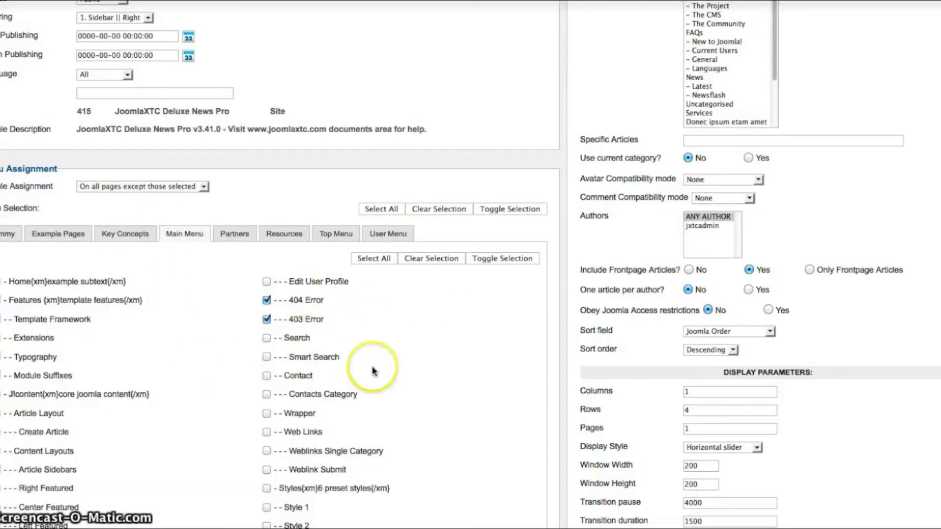
mouse_move(115, 343)
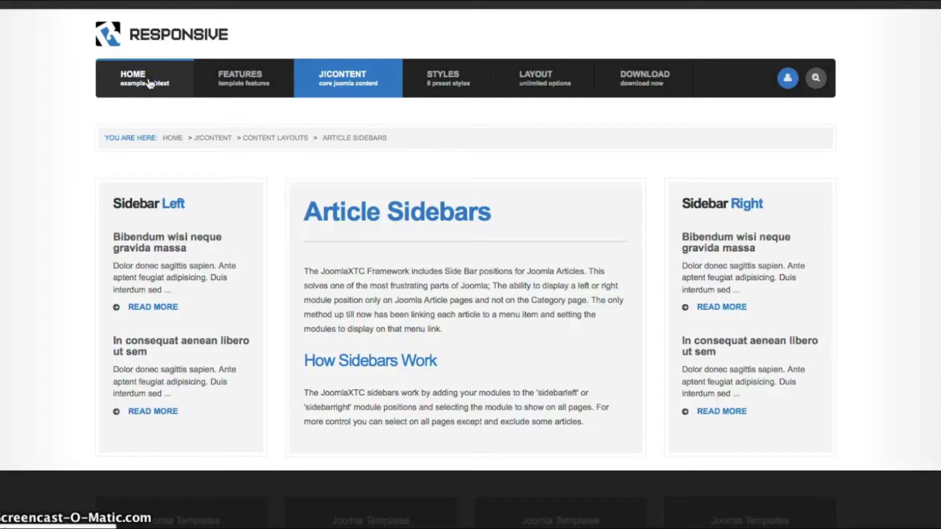
Step: Go to the site's HOME page with the Ornare Autem slide and scroll its content
click(142, 78)
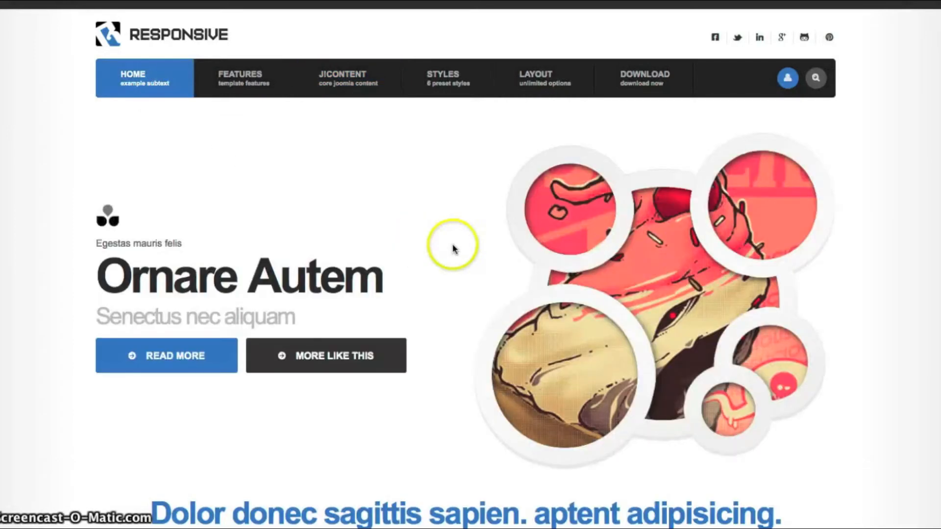
scroll(down, 3)
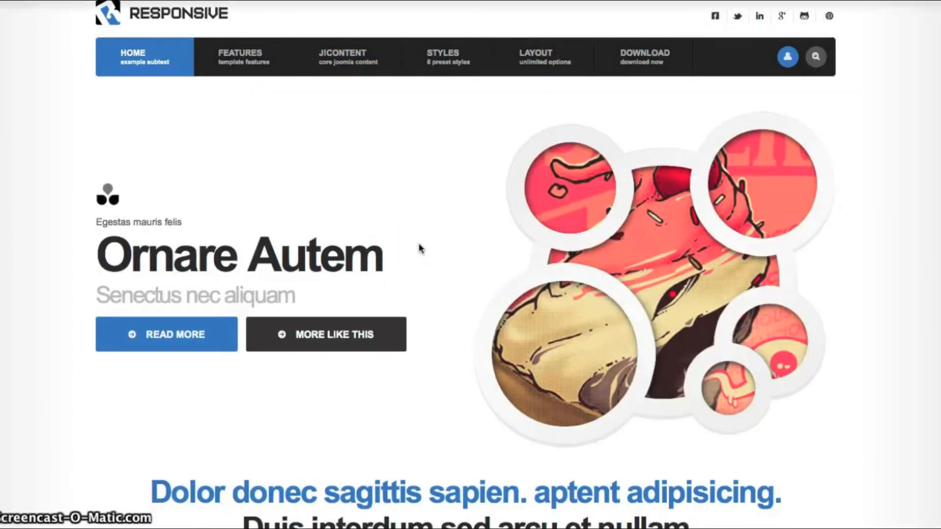
scroll(down, 3)
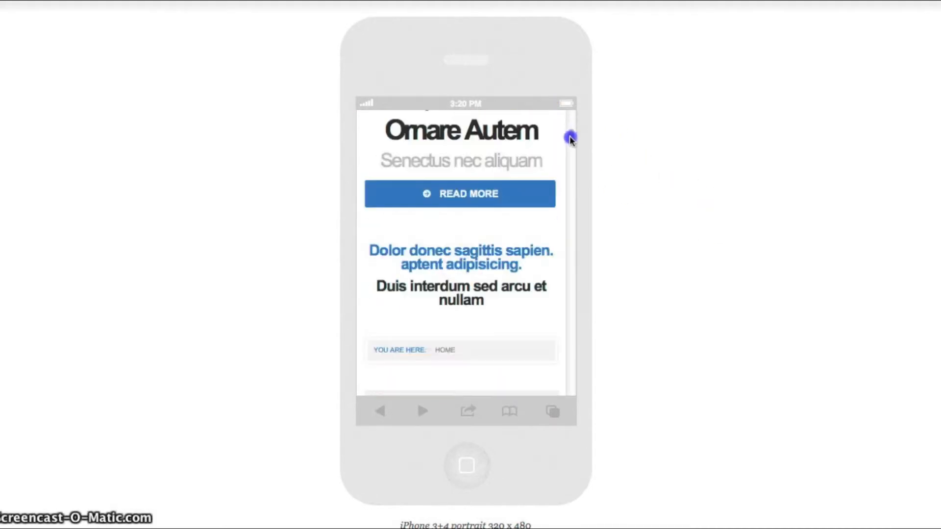
Step: Scroll through the iPhone 3+4 portrait and landscape frames to the iPhone 5 portrait preview
scroll(down, 3)
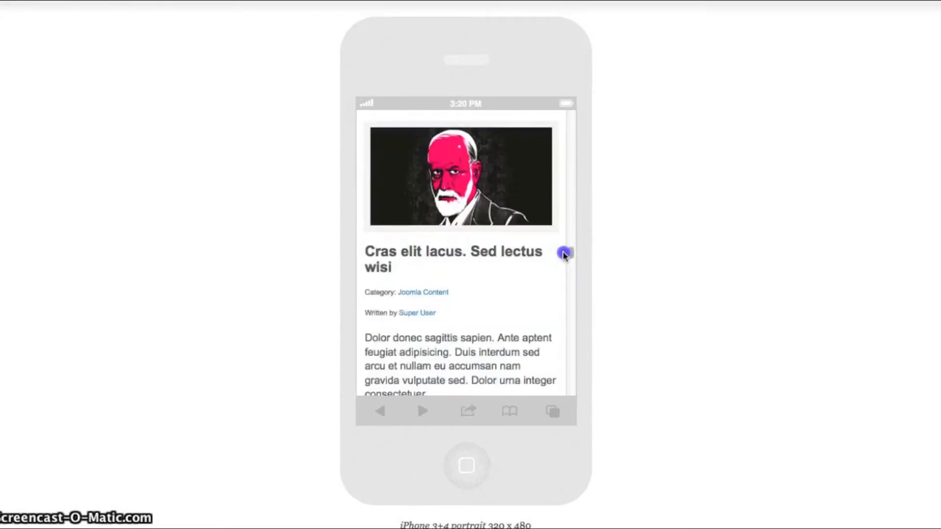
scroll(down, 3)
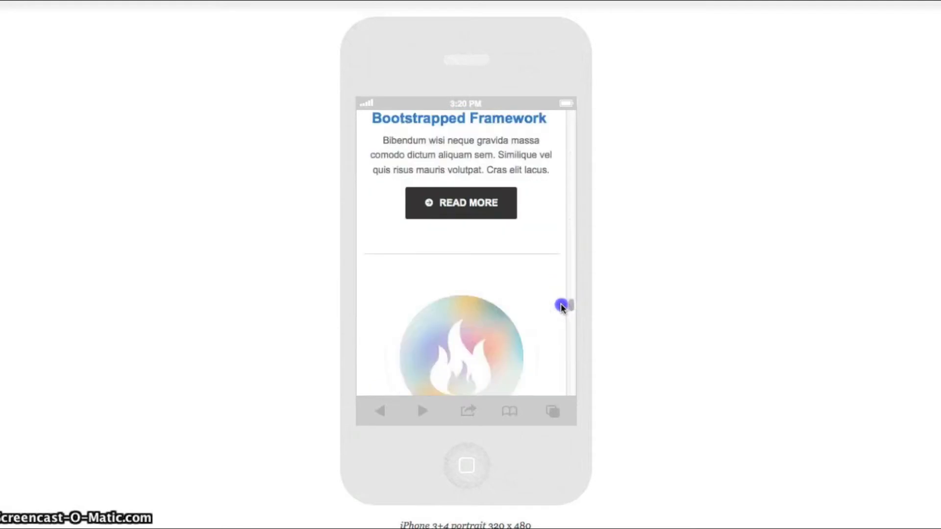
scroll(down, 3)
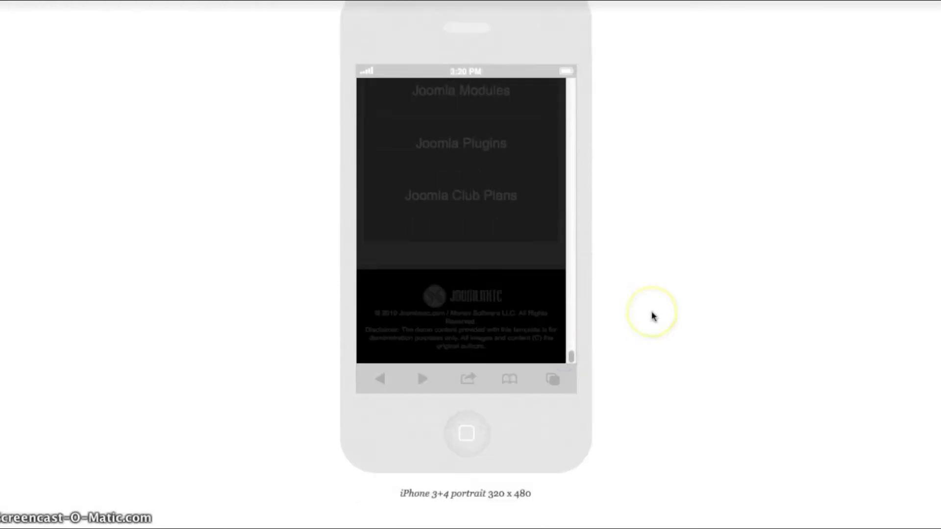
scroll(down, 3)
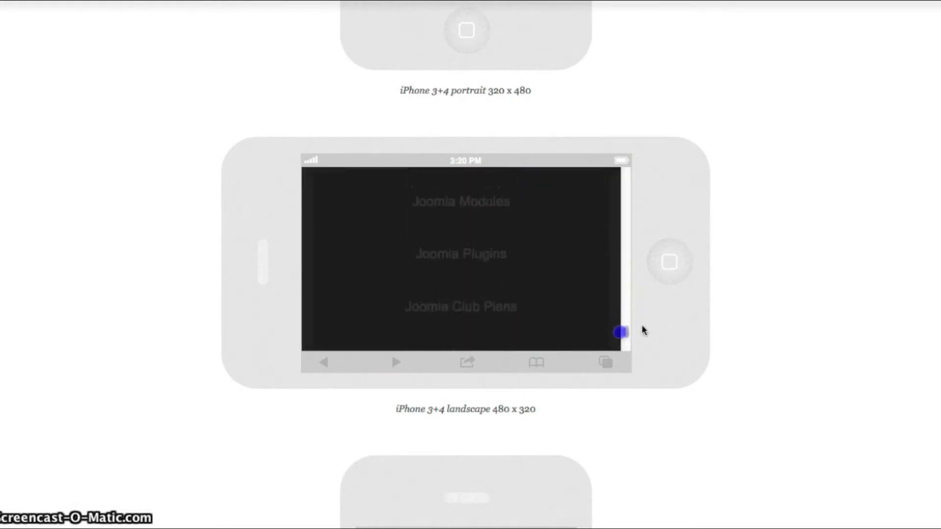
scroll(down, 3)
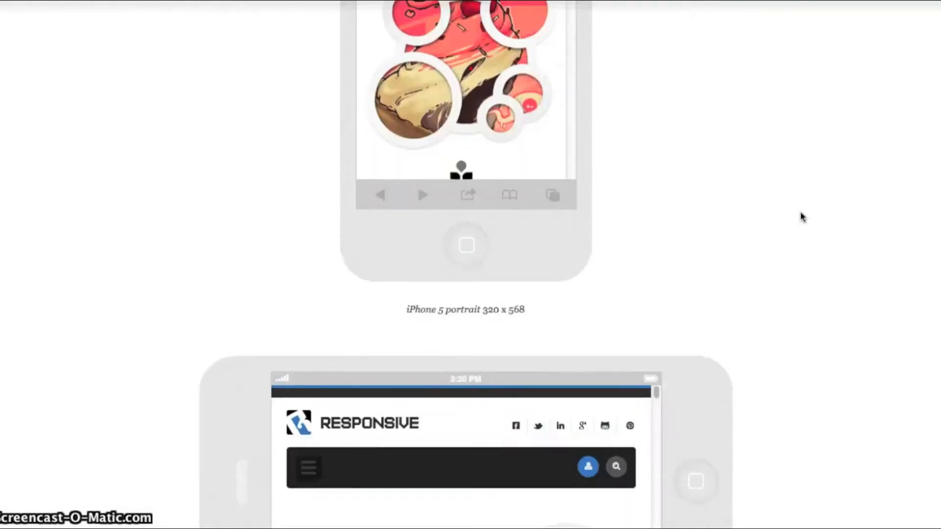
Step: Scroll through the tablet portrait and landscape previews down to the full-width desktop home page
scroll(down, 3)
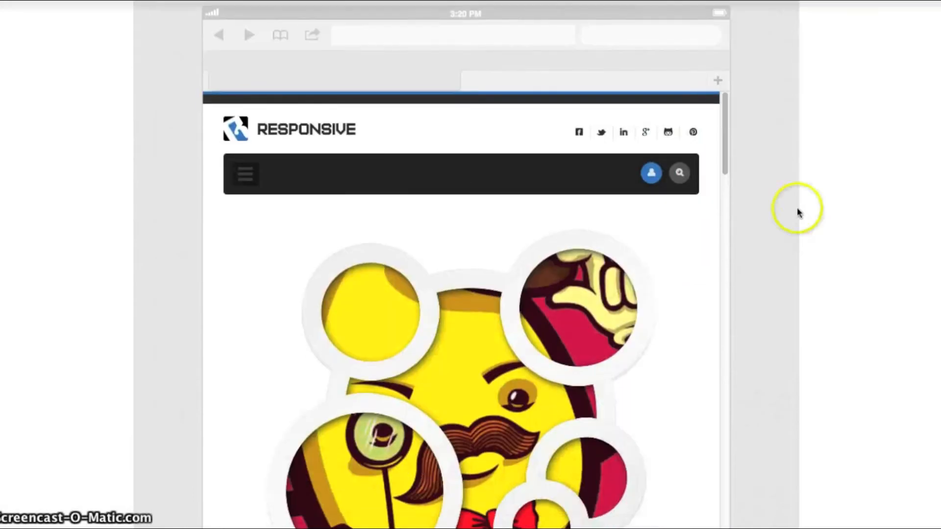
scroll(down, 3)
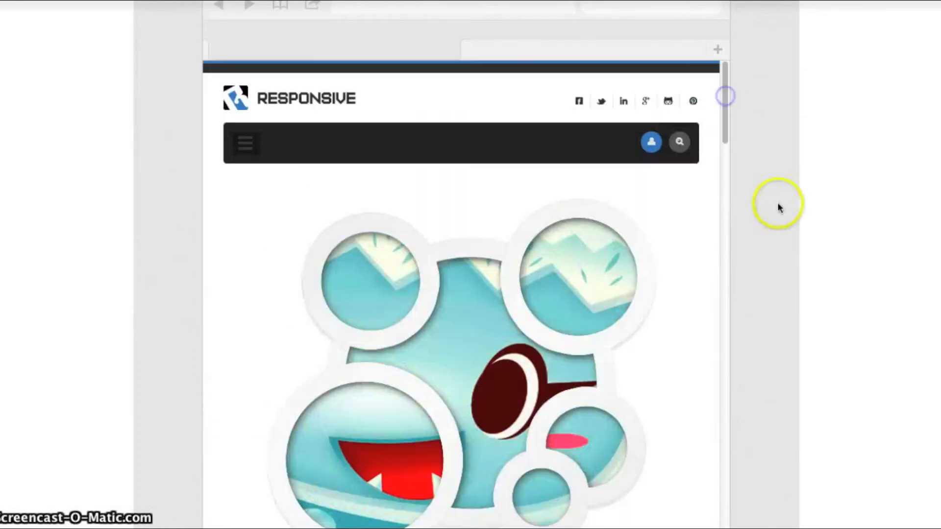
scroll(down, 3)
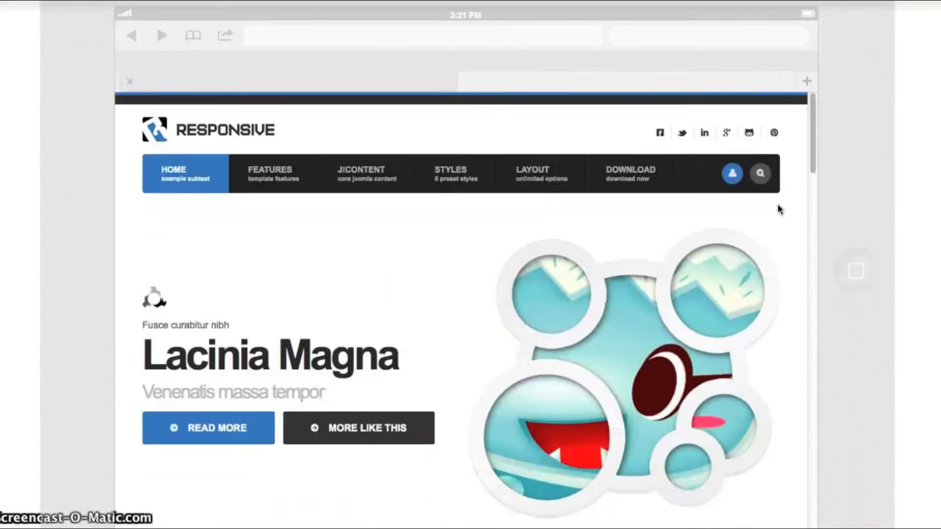
scroll(down, 3)
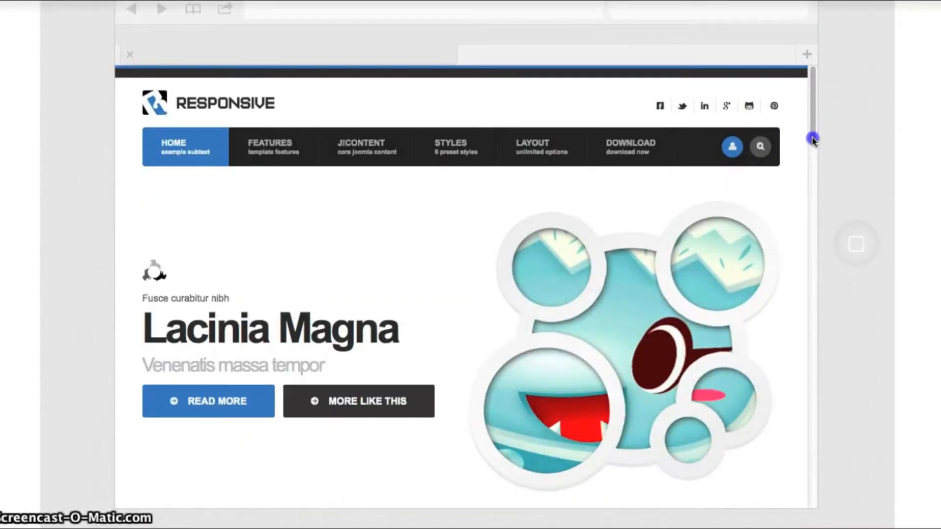
scroll(down, 3)
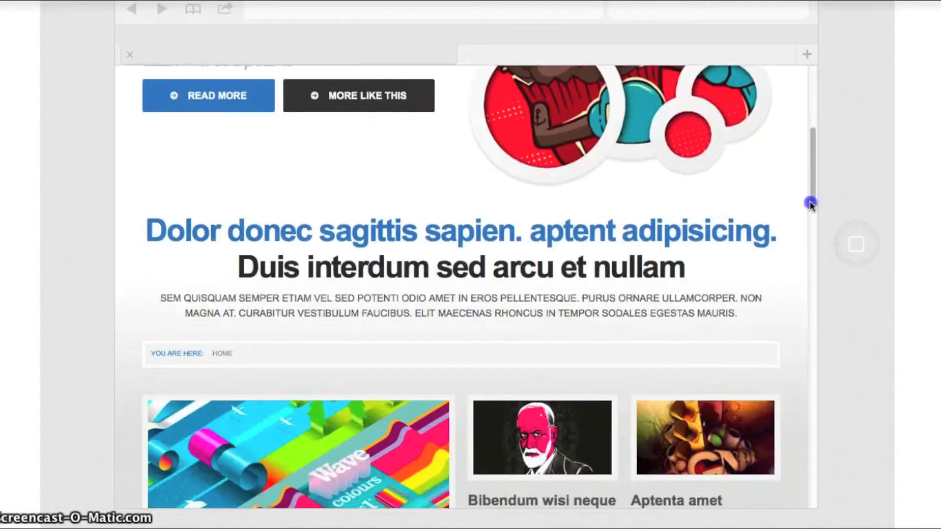
scroll(down, 3)
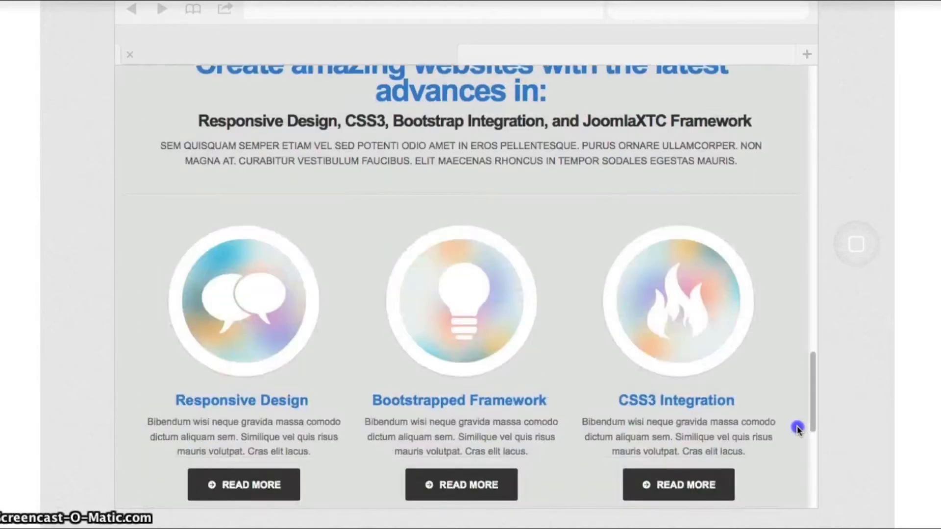
scroll(down, 3)
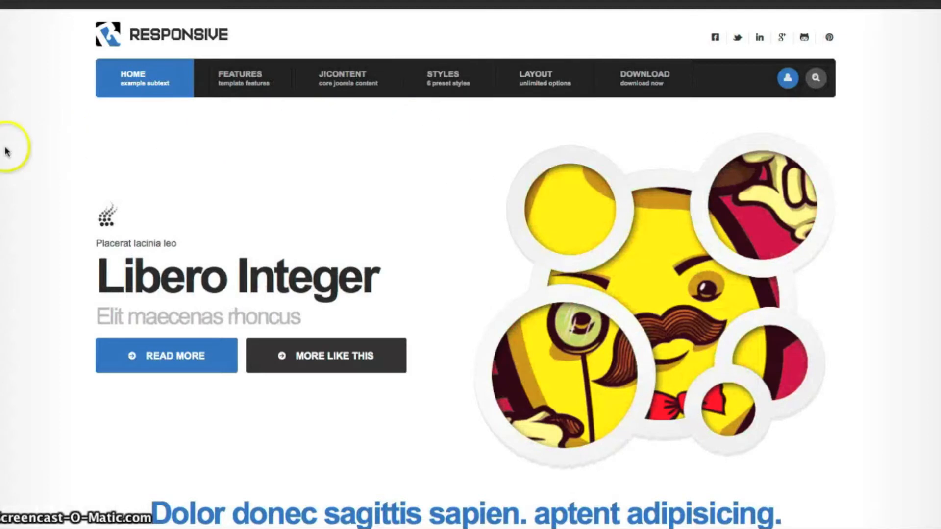
mouse_move(32, 161)
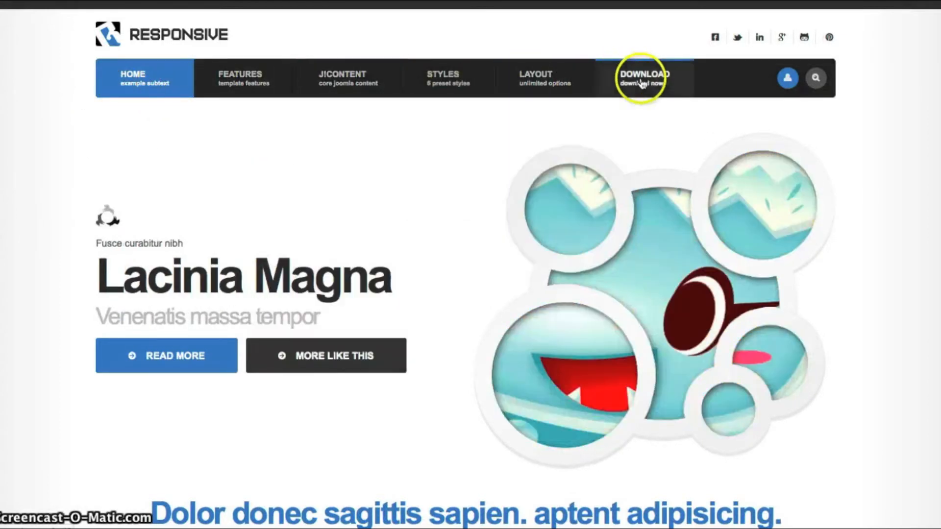
mouse_move(129, 89)
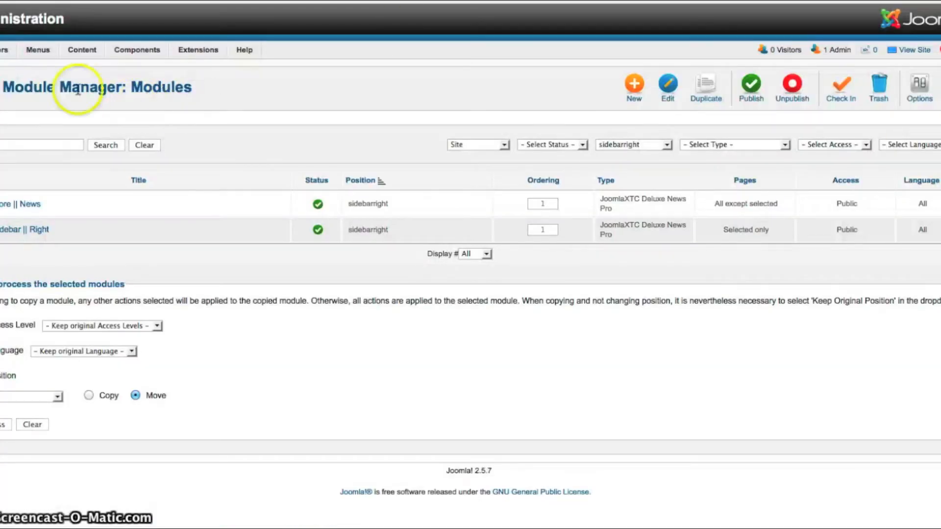
click(36, 49)
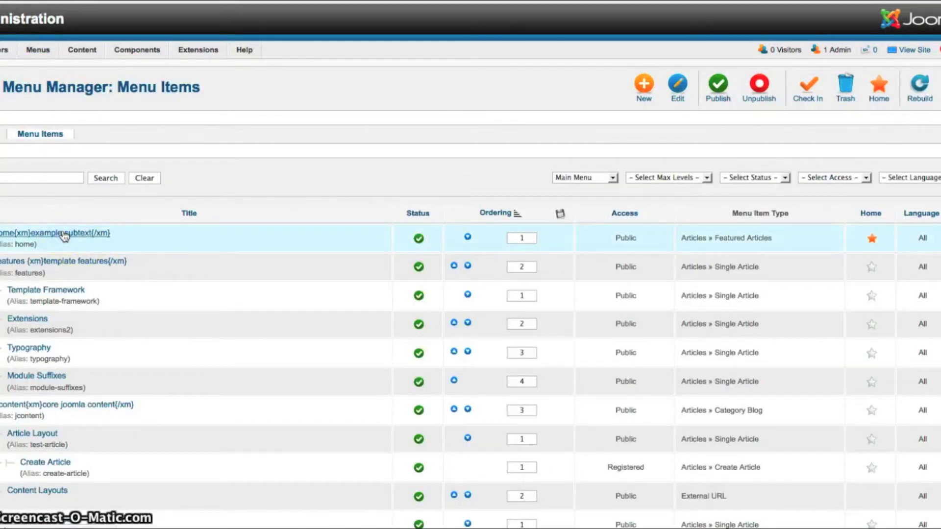
click(49, 233)
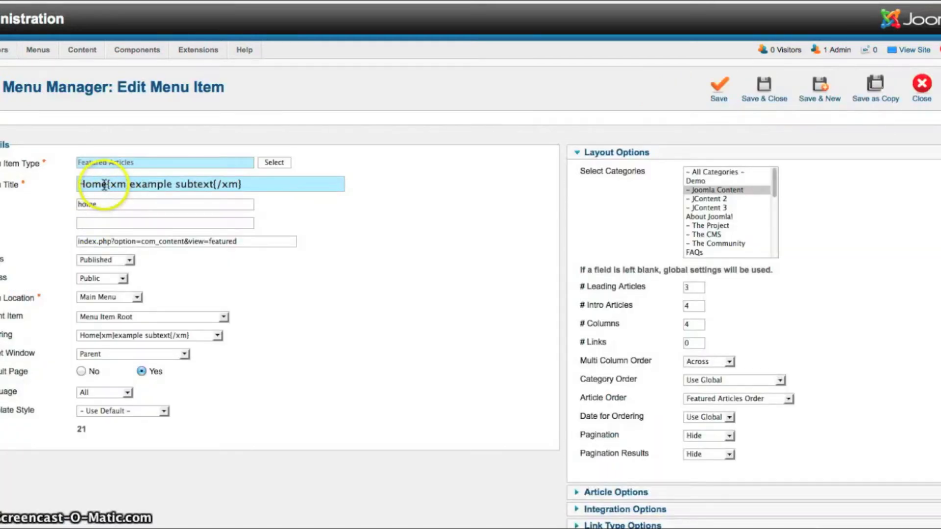
double_click(112, 184)
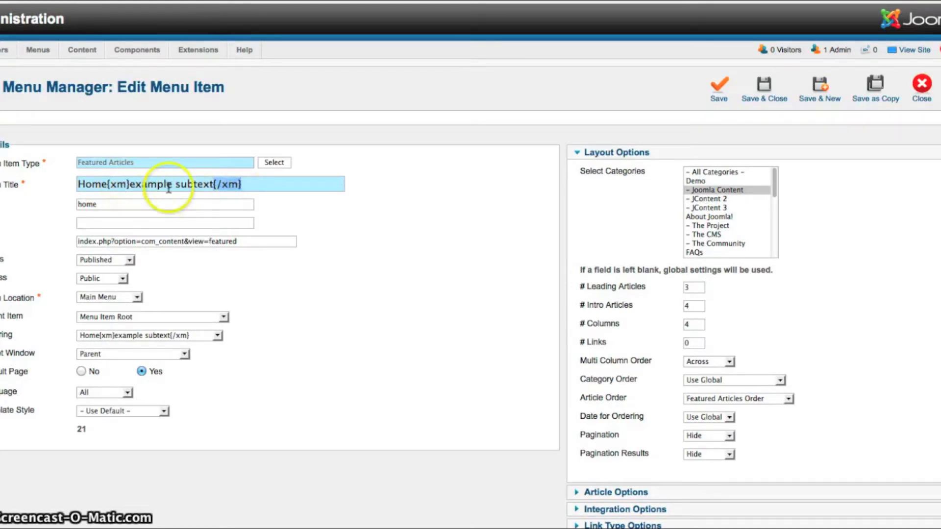
mouse_move(177, 188)
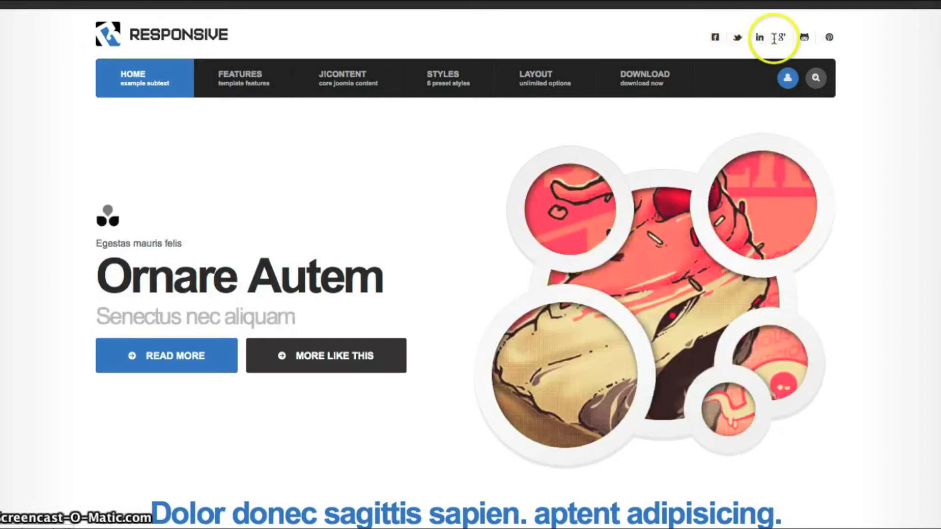
mouse_move(805, 39)
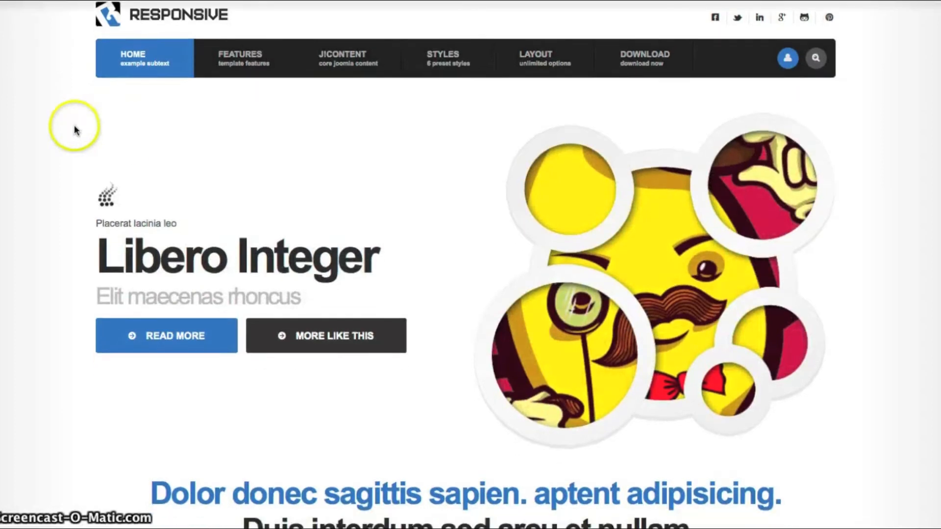
scroll(down, 3)
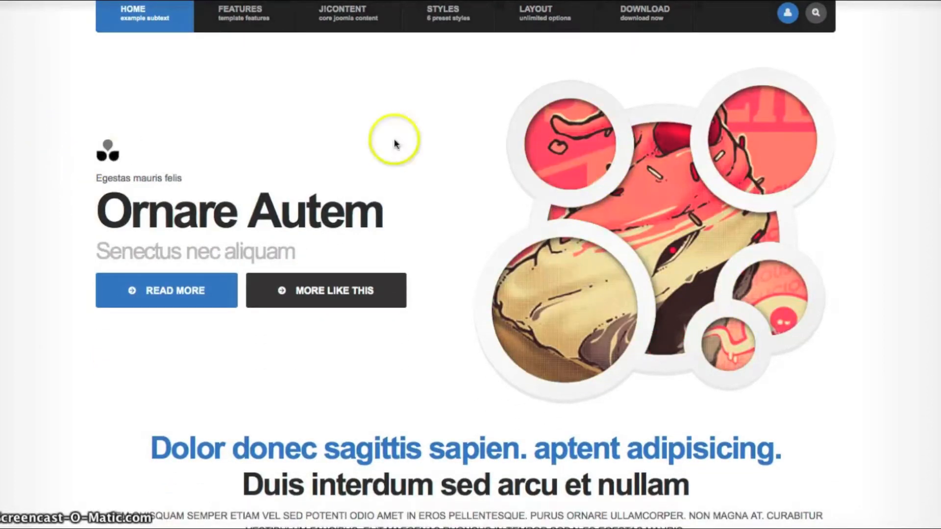
mouse_move(808, 269)
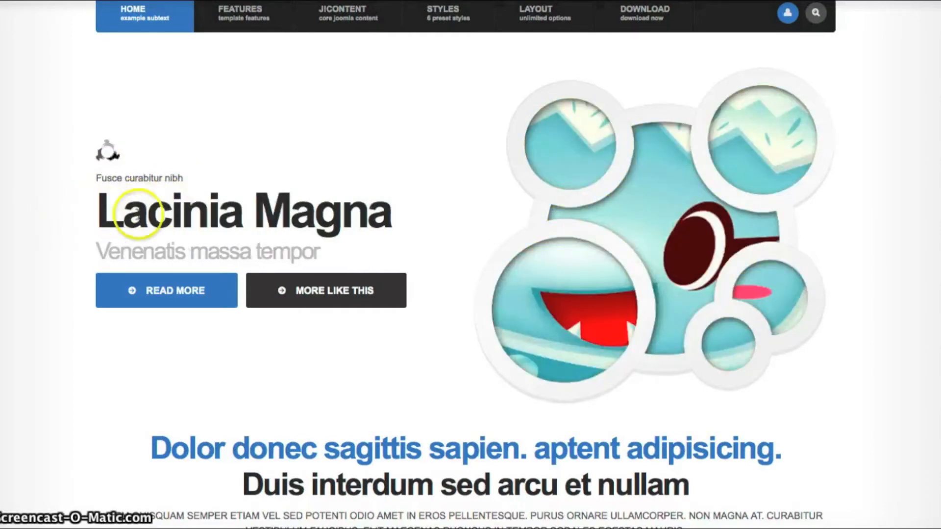
mouse_move(562, 240)
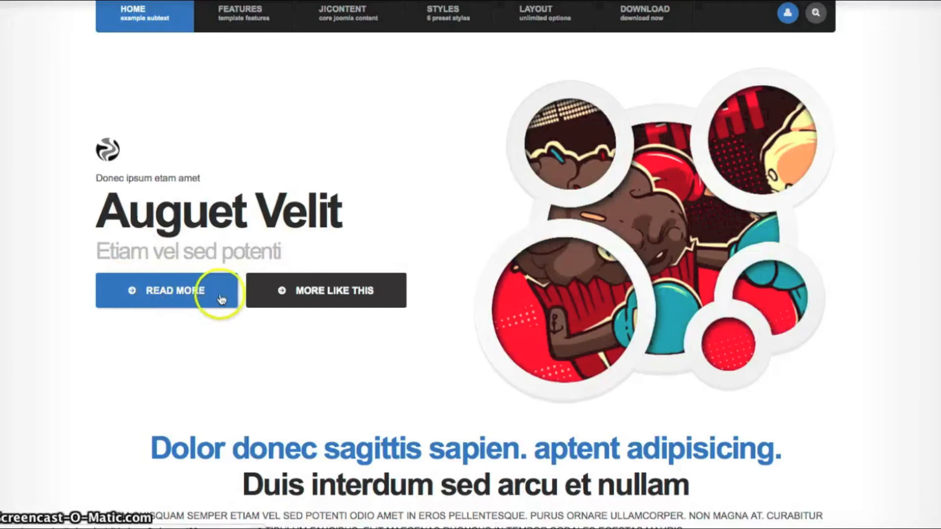
mouse_move(347, 300)
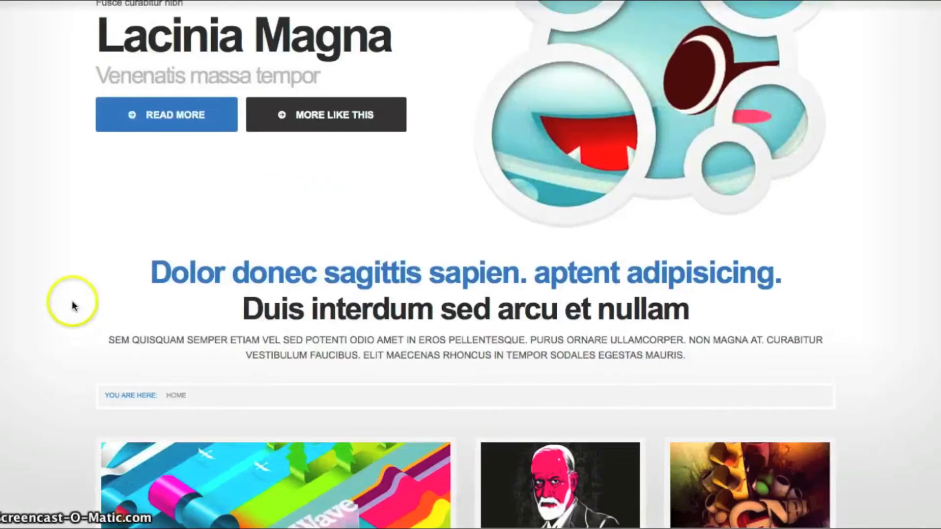
mouse_move(184, 144)
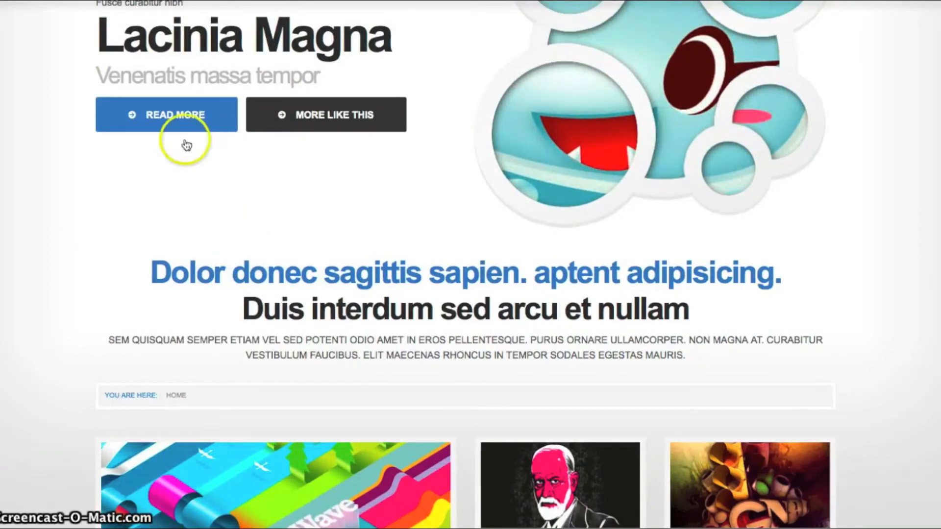
scroll(down, 3)
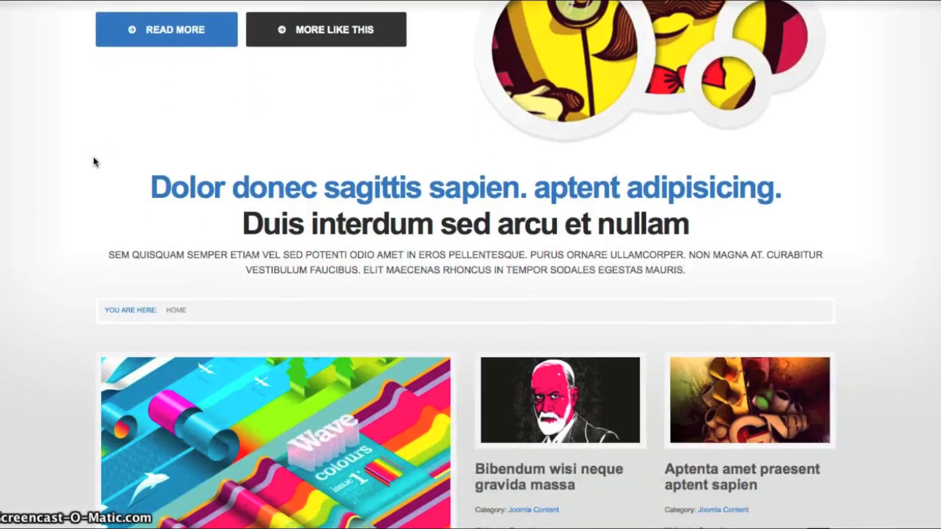
scroll(down, 3)
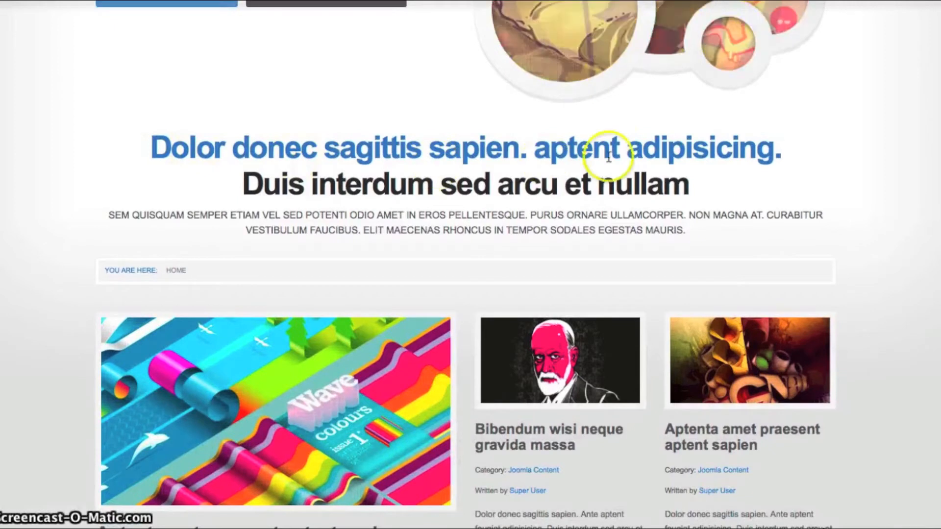
mouse_move(423, 231)
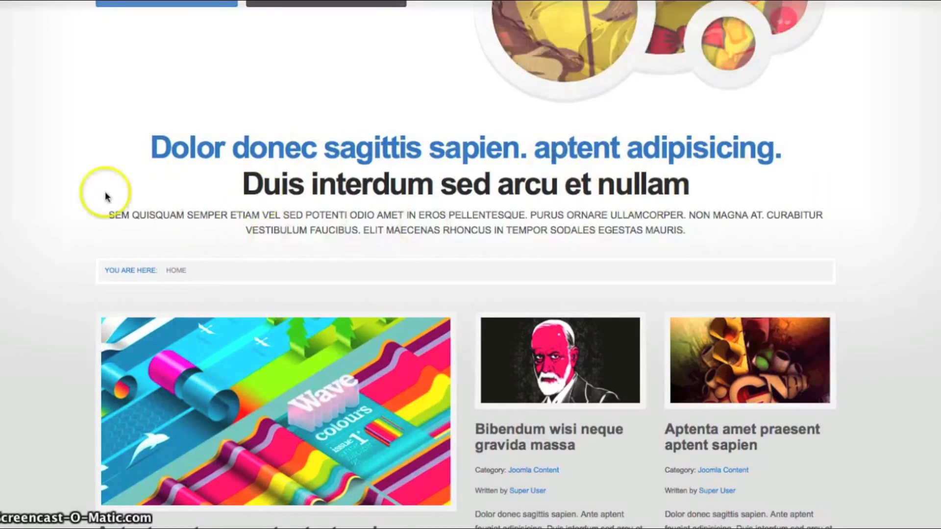
scroll(down, 3)
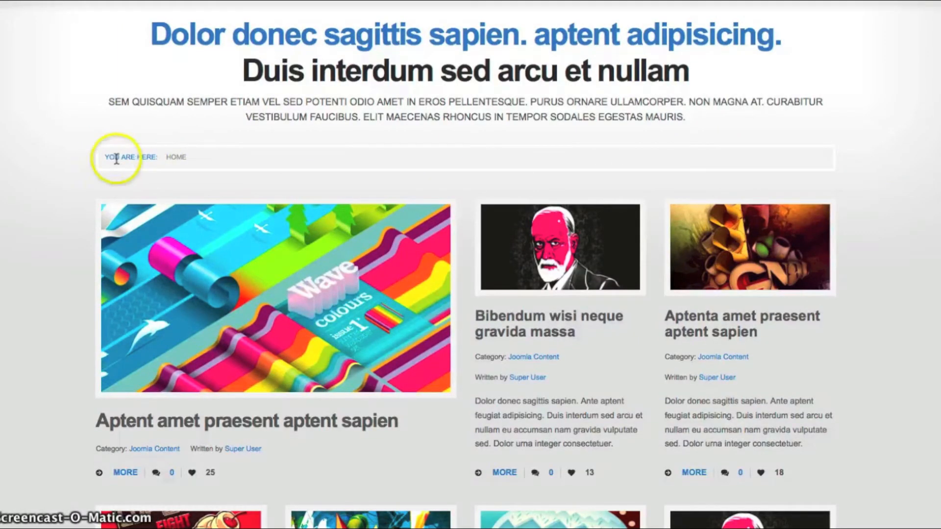
mouse_move(825, 165)
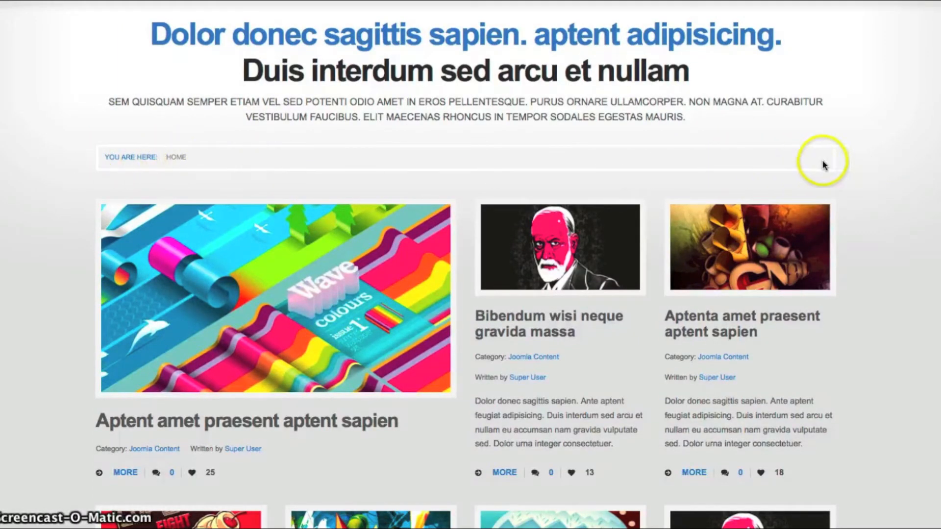
scroll(down, 3)
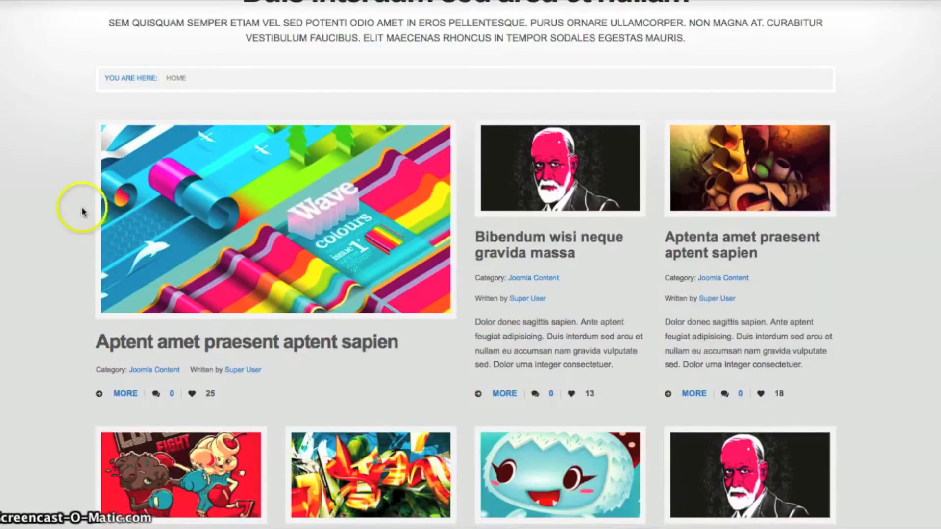
scroll(down, 3)
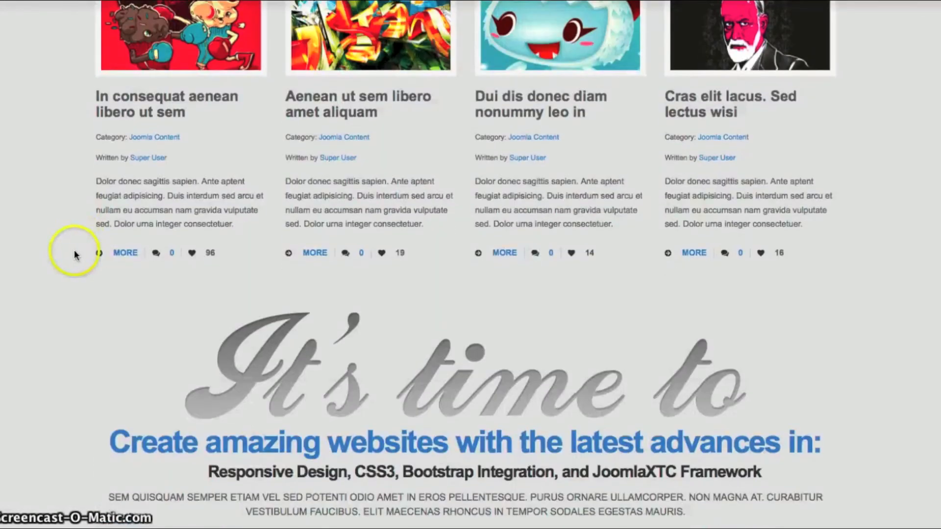
scroll(down, 3)
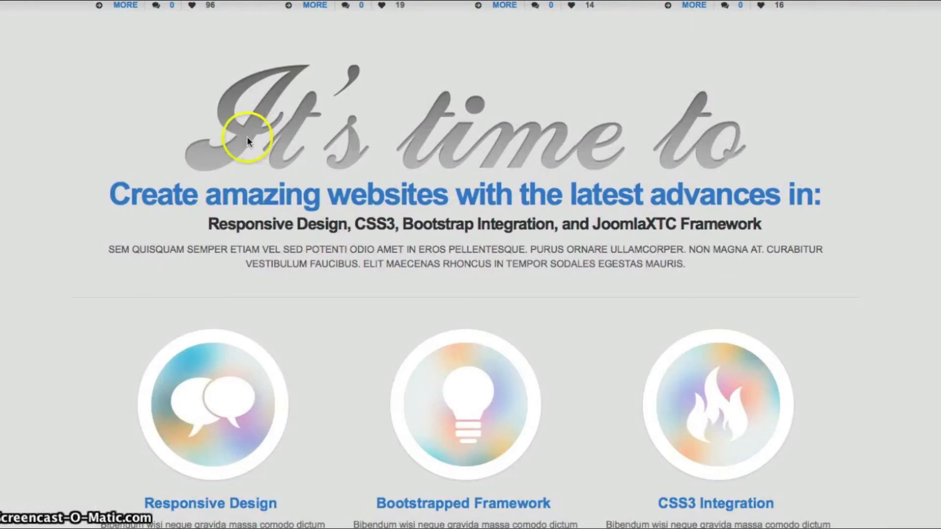
mouse_move(873, 142)
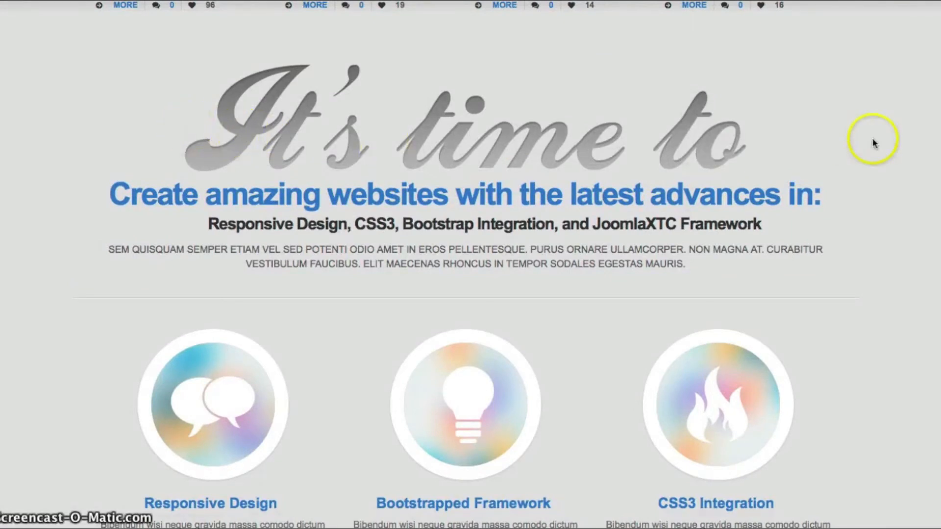
mouse_move(804, 320)
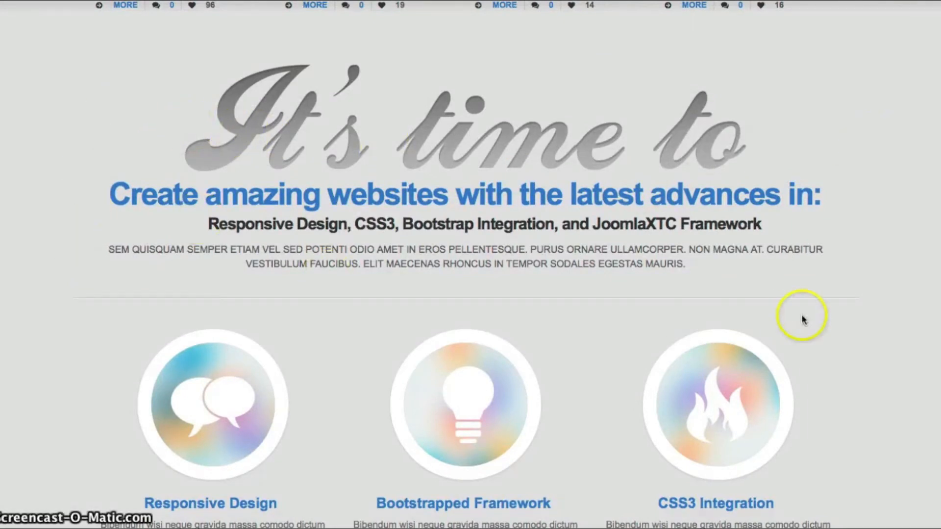
mouse_move(653, 260)
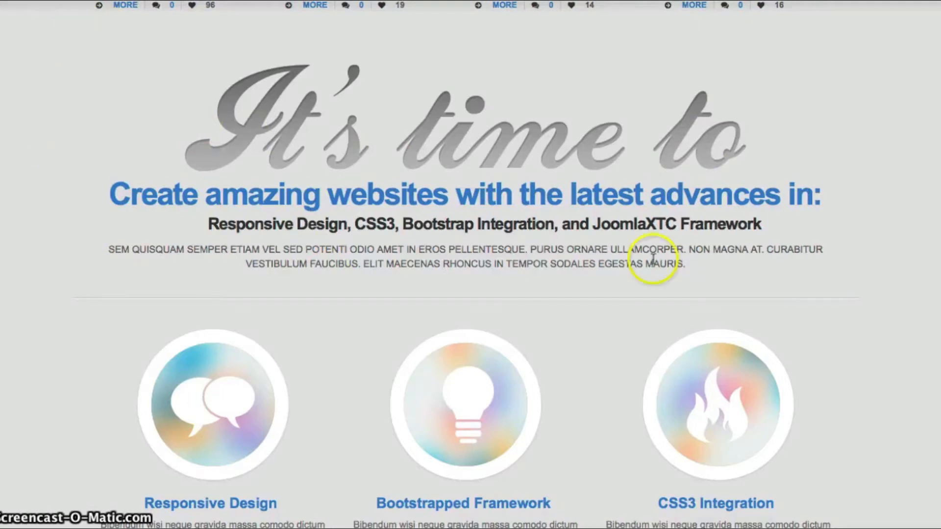
scroll(down, 3)
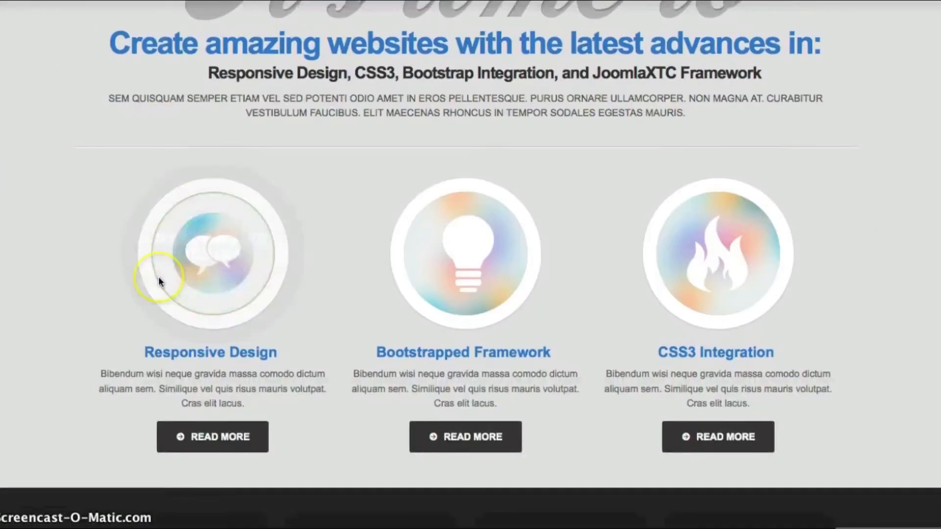
scroll(down, 3)
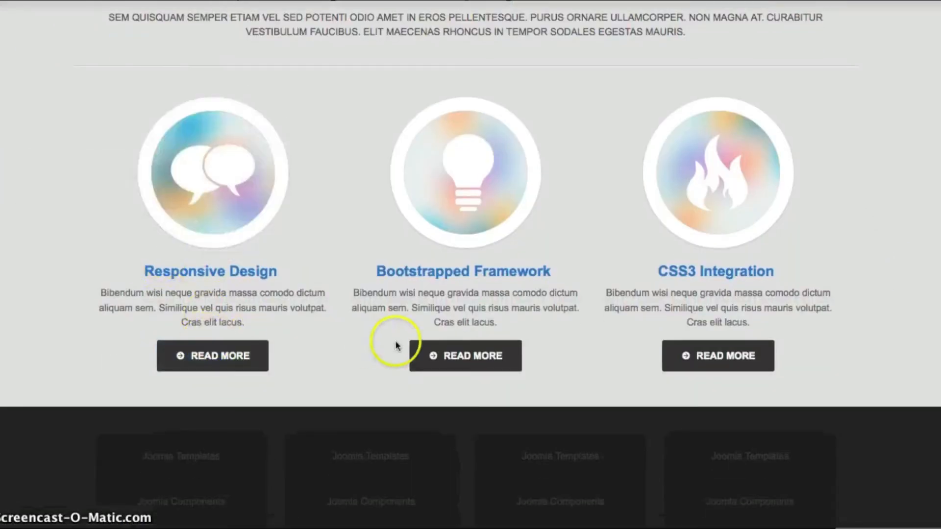
mouse_move(651, 235)
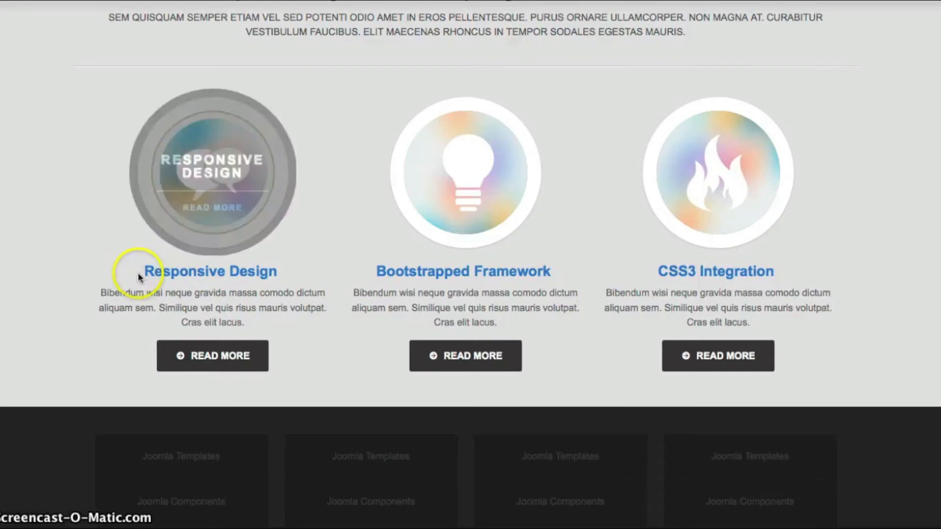
mouse_move(228, 313)
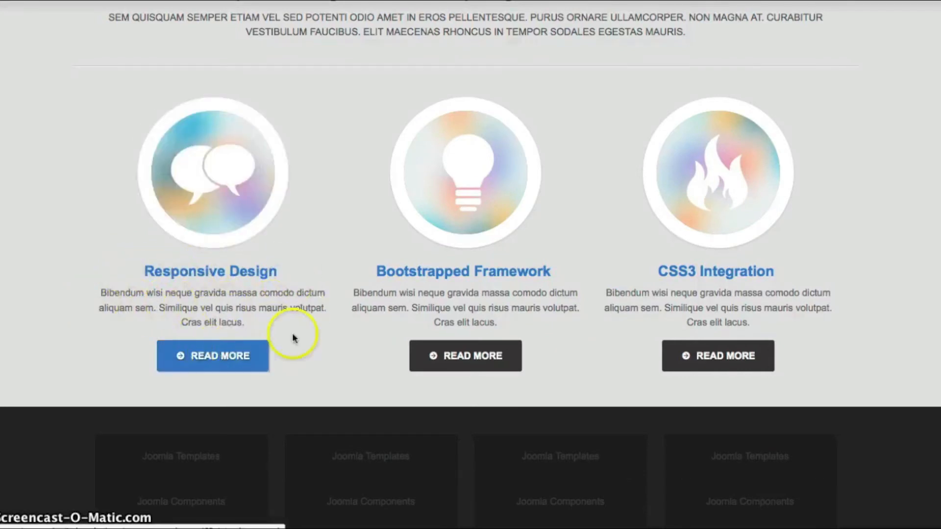
scroll(down, 3)
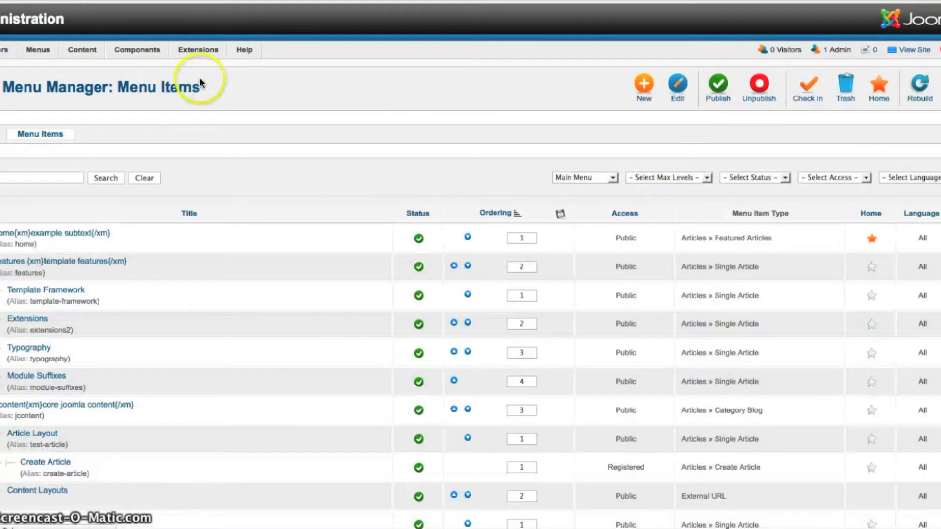
Step: Open Extensions > Template Manager to list the installed template styles
click(198, 49)
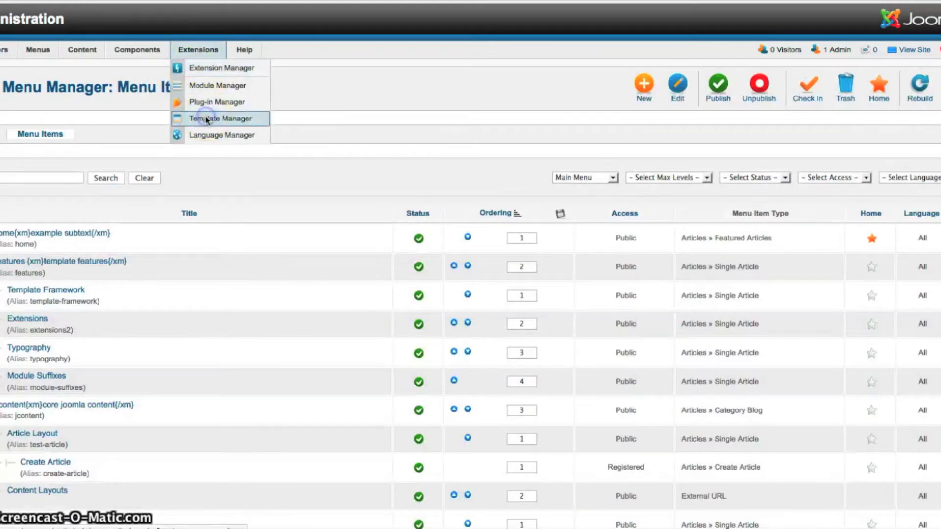
click(211, 118)
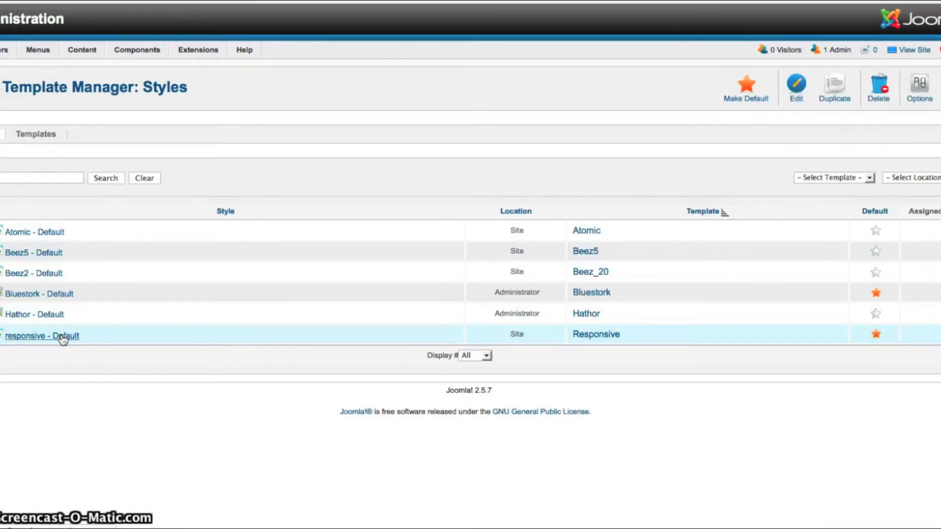
Step: Edit the responsive - Default style and expand Global Settings, switching Mobile Device Detection to Disabled
click(41, 336)
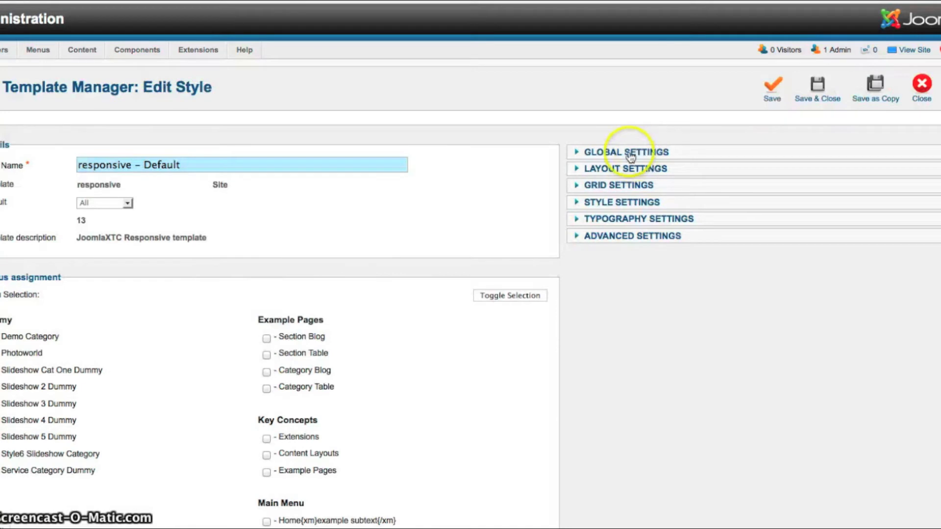
click(625, 152)
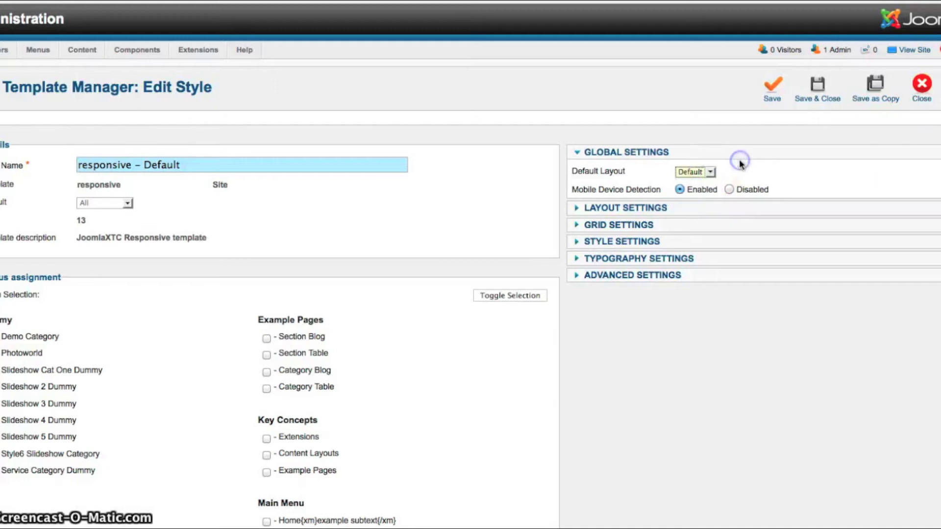
mouse_move(638, 193)
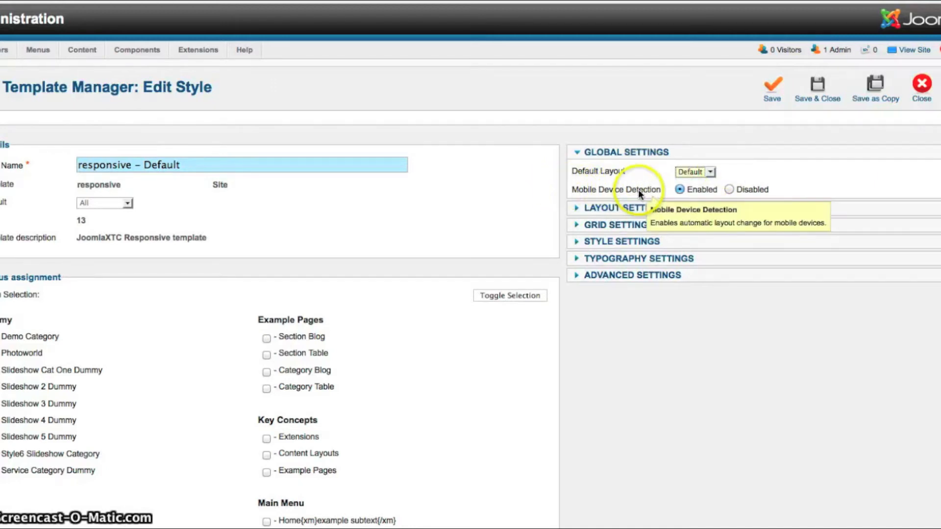
mouse_move(668, 195)
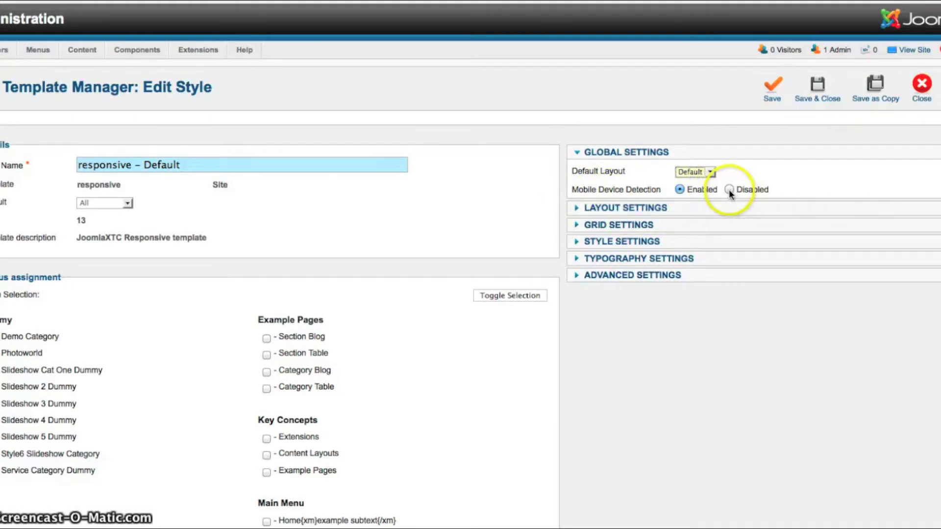
click(729, 189)
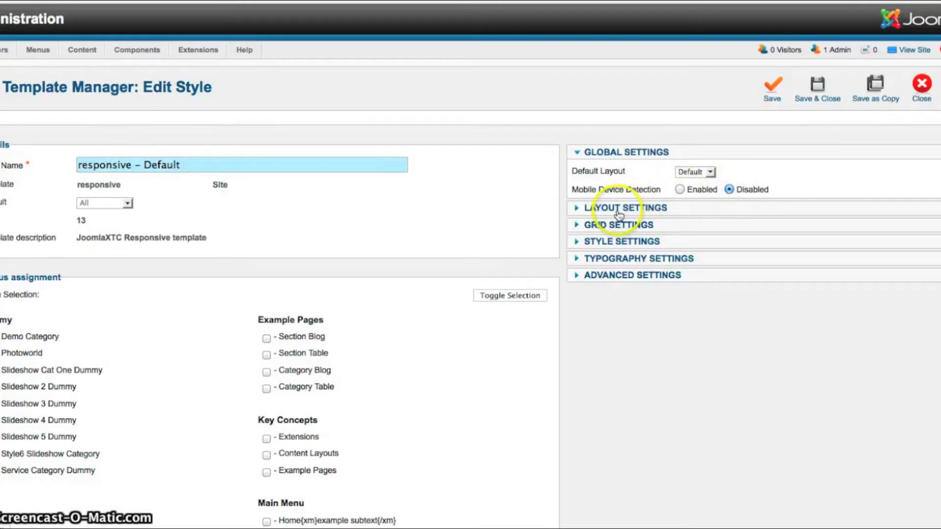
Step: Expand the Default layout under Layout Settings to view its Grid, Template and Typography styles, then collapse it
click(624, 208)
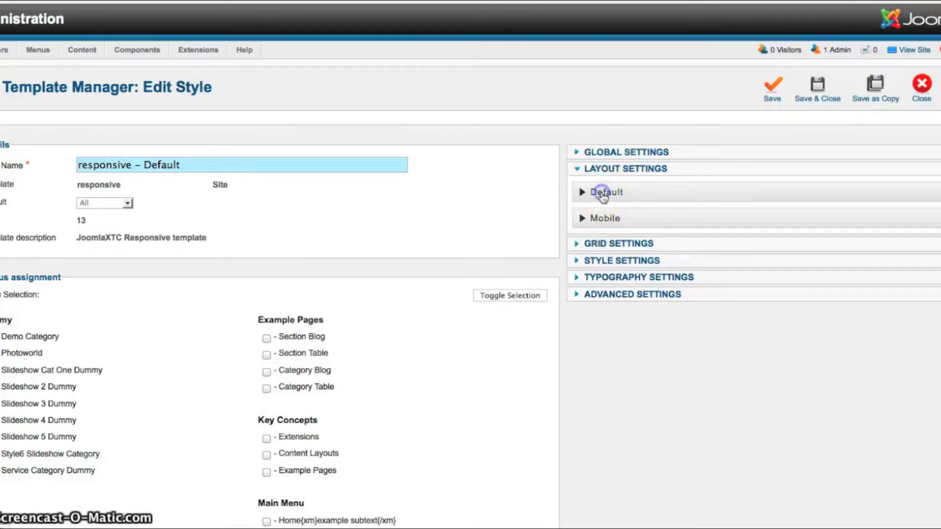
click(602, 192)
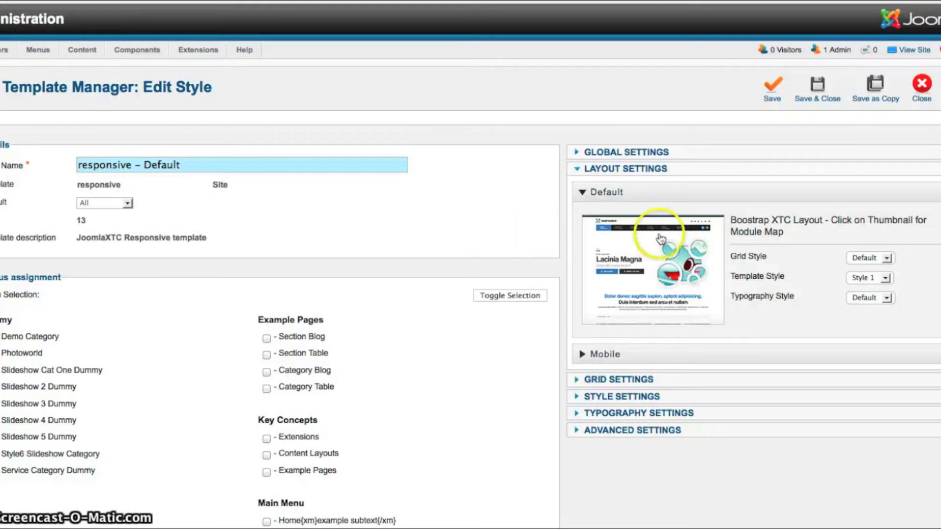
mouse_move(886, 258)
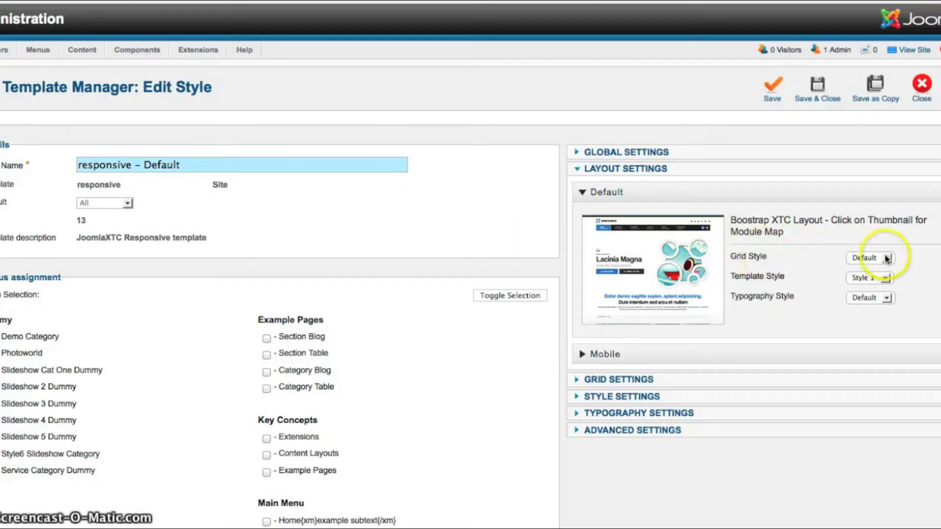
mouse_move(804, 281)
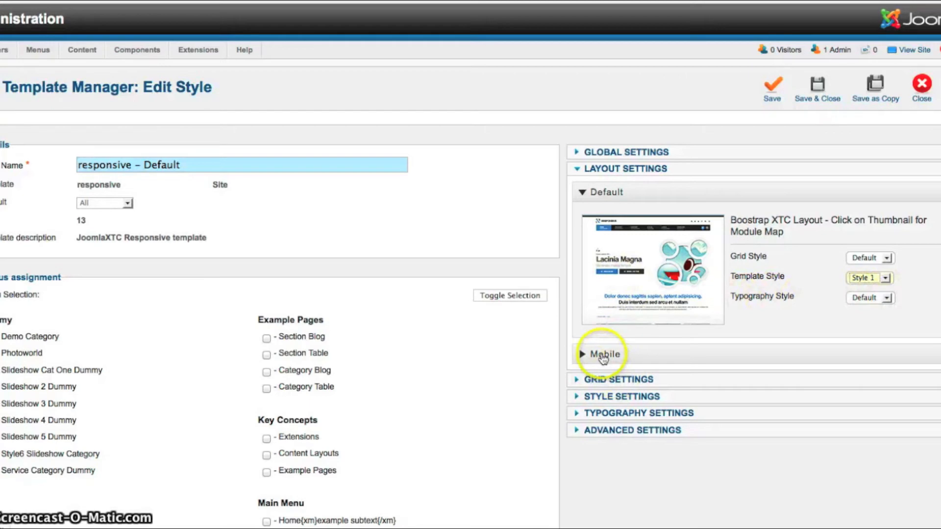
click(603, 355)
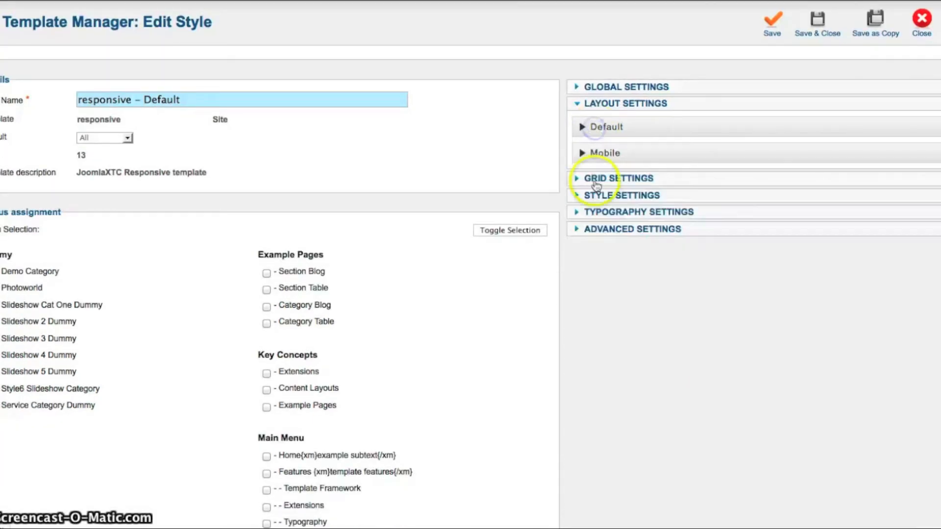
Step: Expand Grid Settings, review the Default wrap width, separators and paddings, and view the Left Width span choices
click(617, 178)
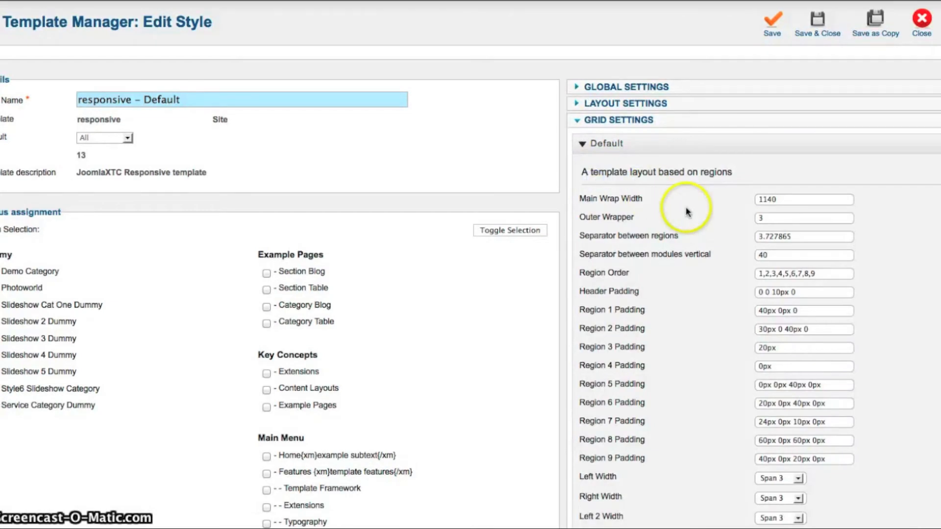
mouse_move(617, 203)
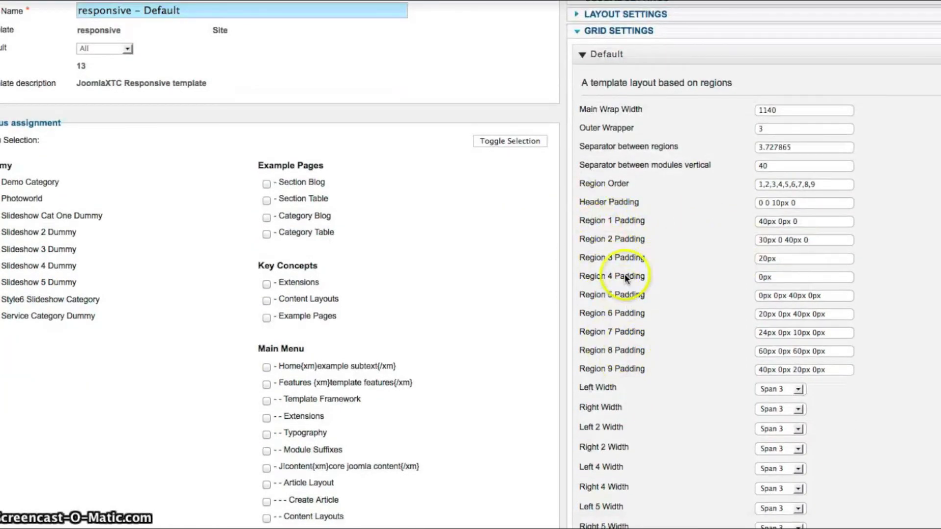
scroll(down, 3)
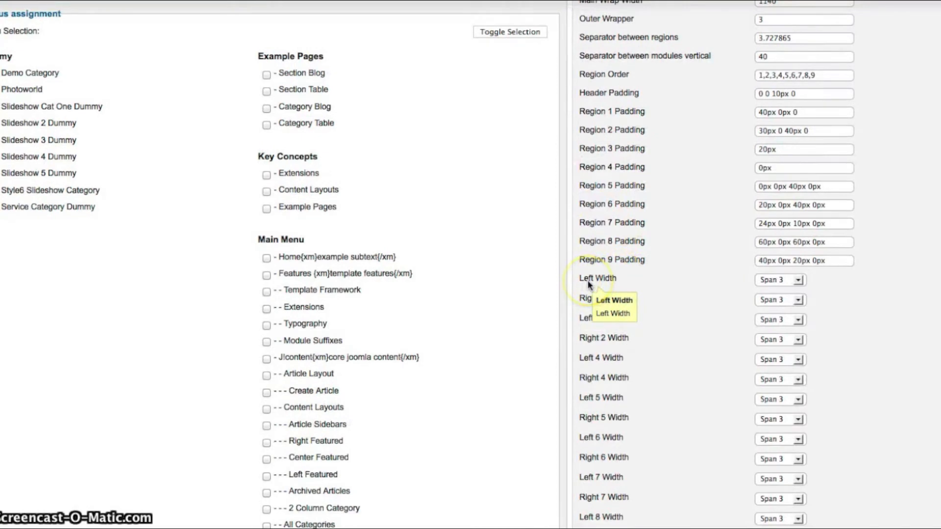
mouse_move(613, 326)
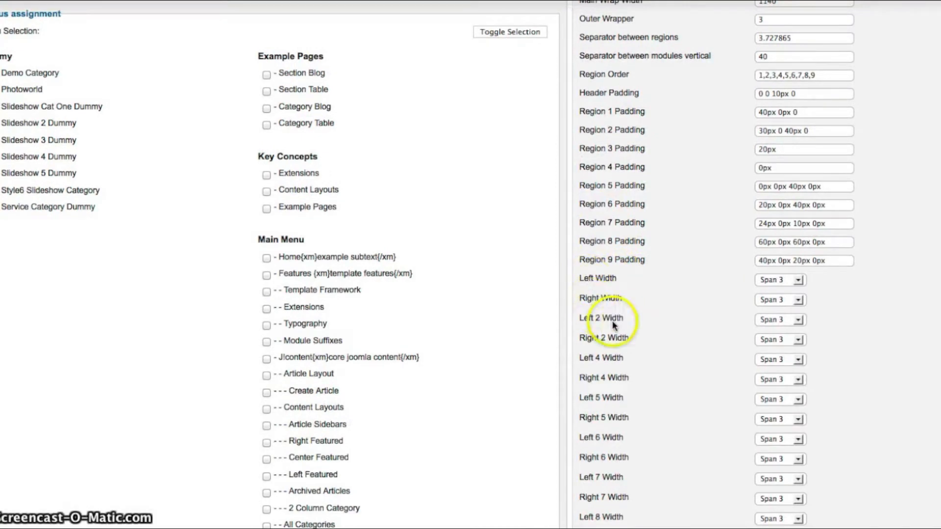
scroll(down, 3)
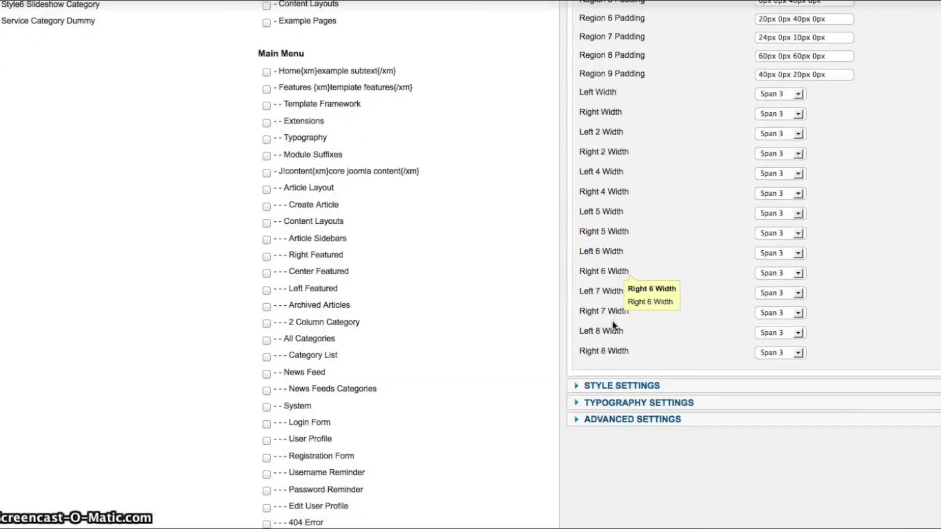
click(798, 153)
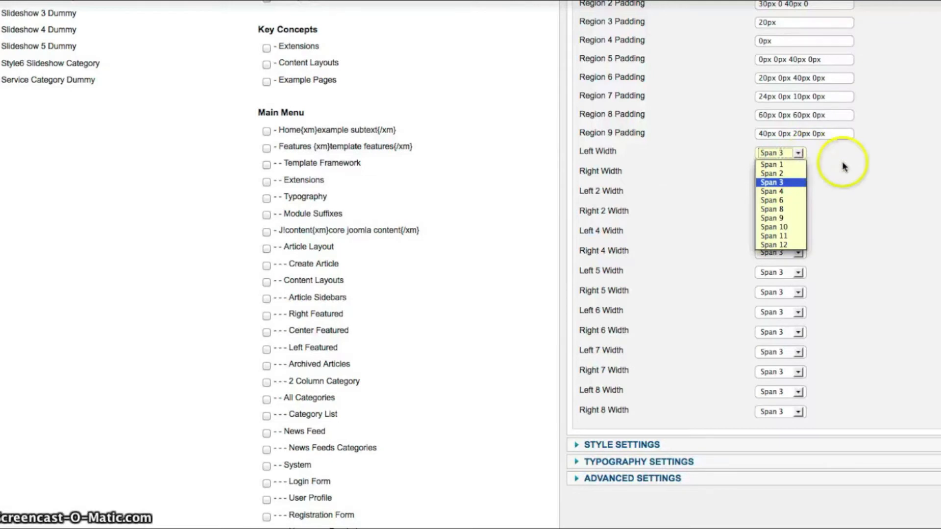
mouse_move(843, 166)
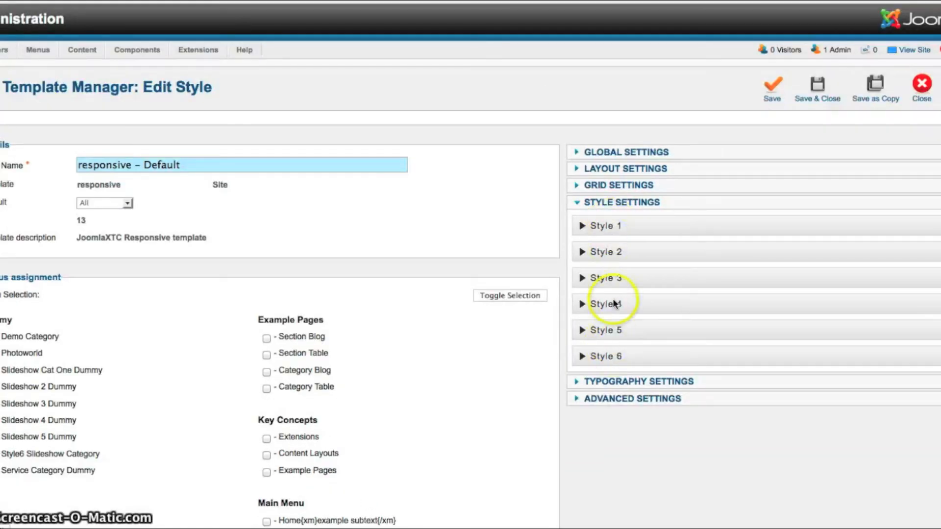
Step: Expand Style 1 and review its Body, Style Color Scheme, Header and Menu colour fields
click(604, 226)
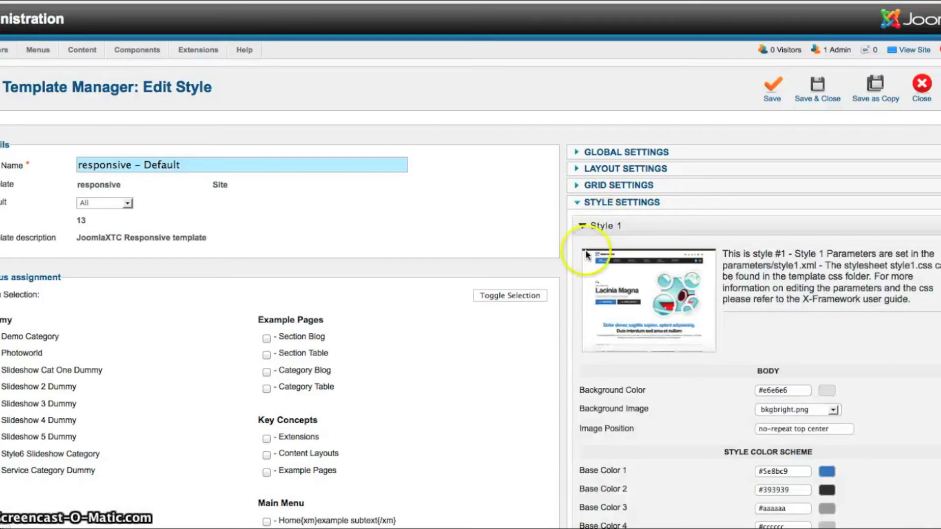
scroll(down, 3)
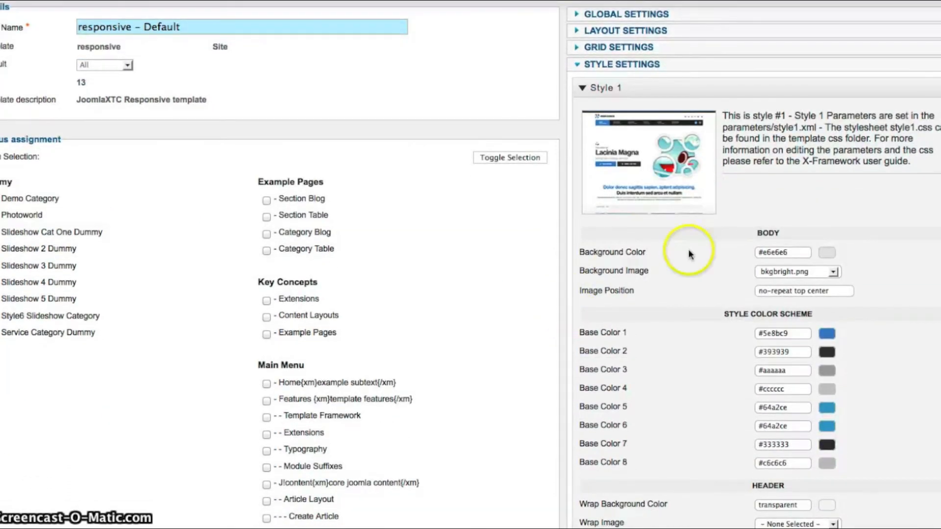
mouse_move(693, 246)
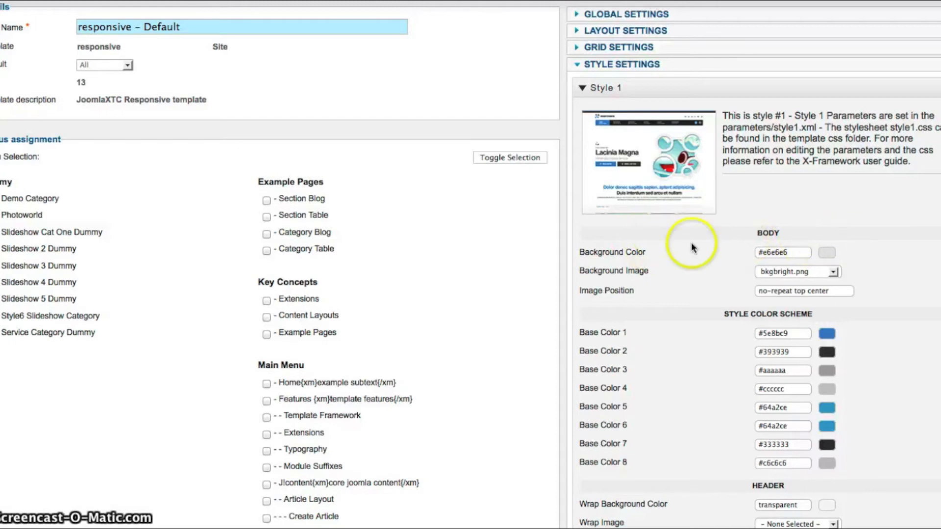
mouse_move(590, 264)
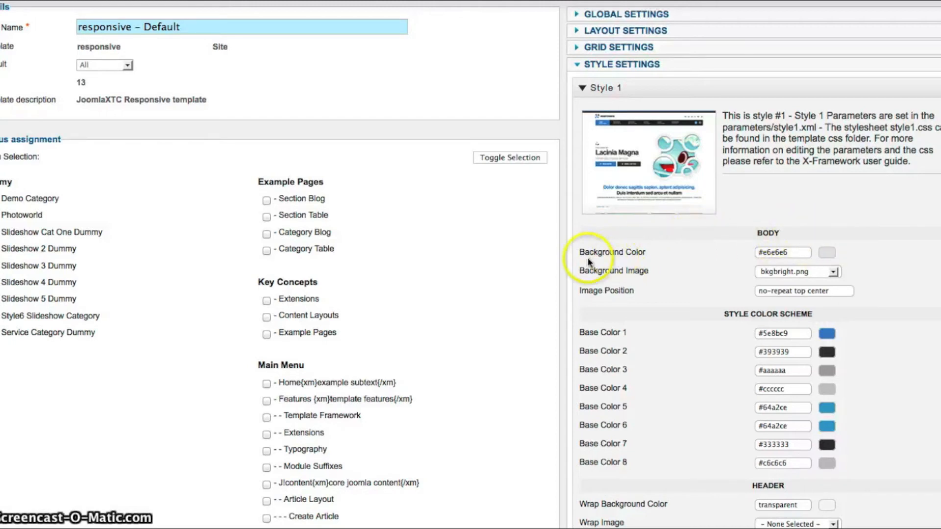
mouse_move(894, 252)
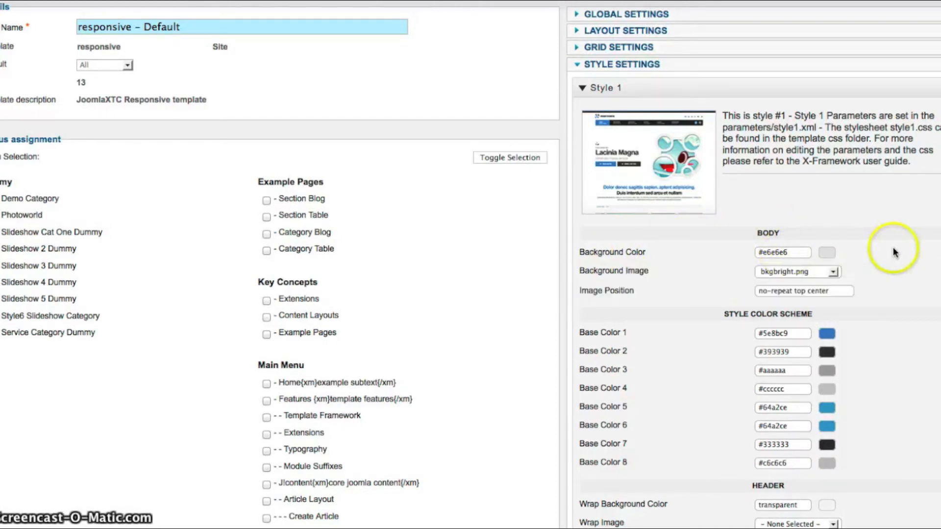
mouse_move(605, 298)
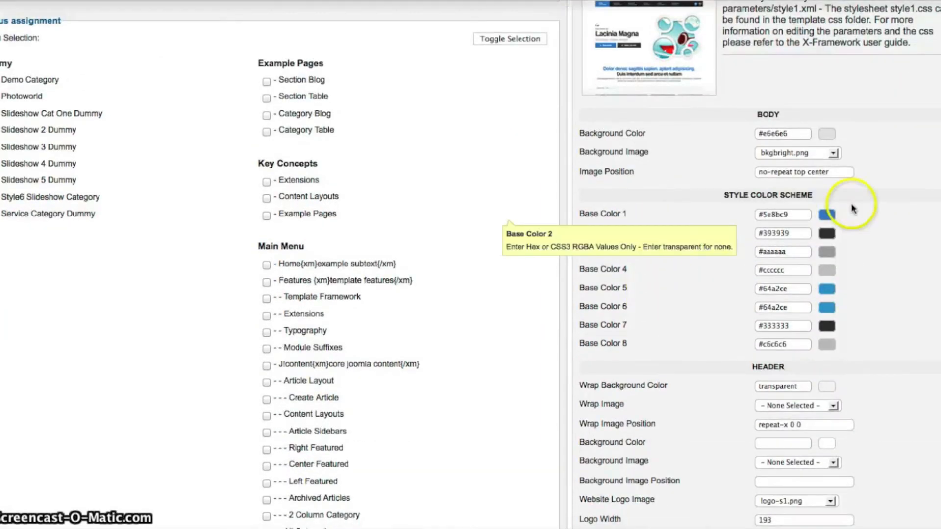
mouse_move(646, 219)
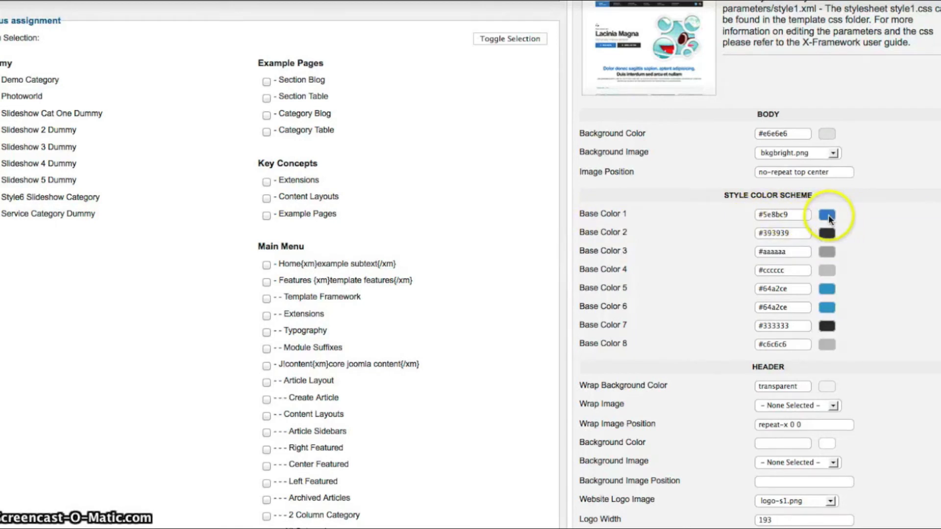
click(783, 215)
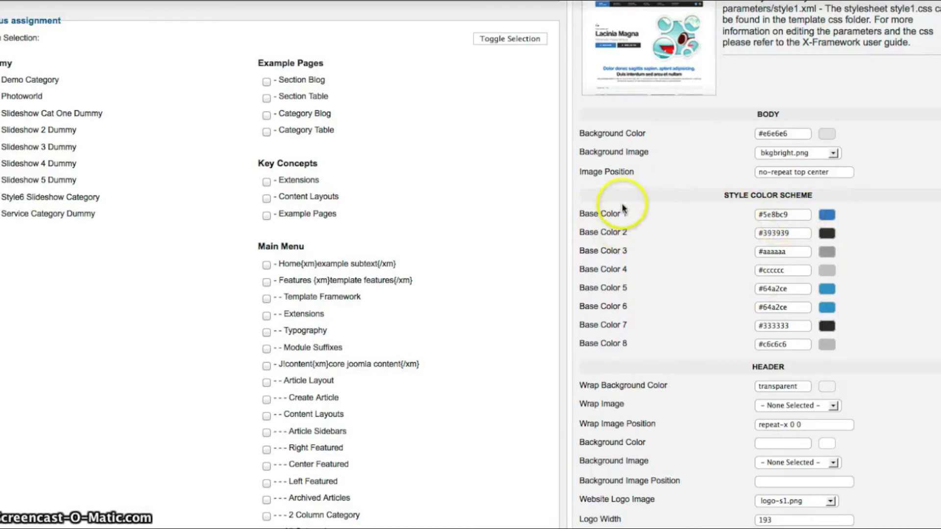
scroll(down, 3)
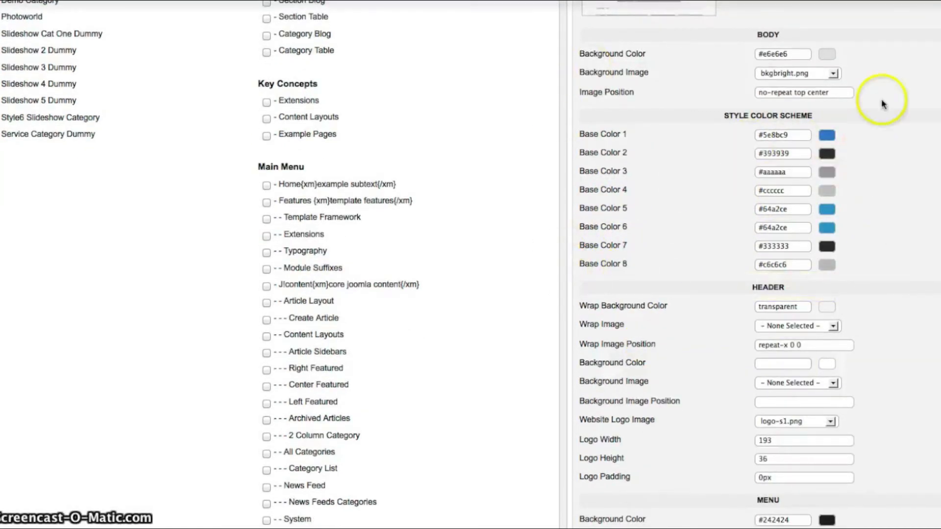
scroll(down, 3)
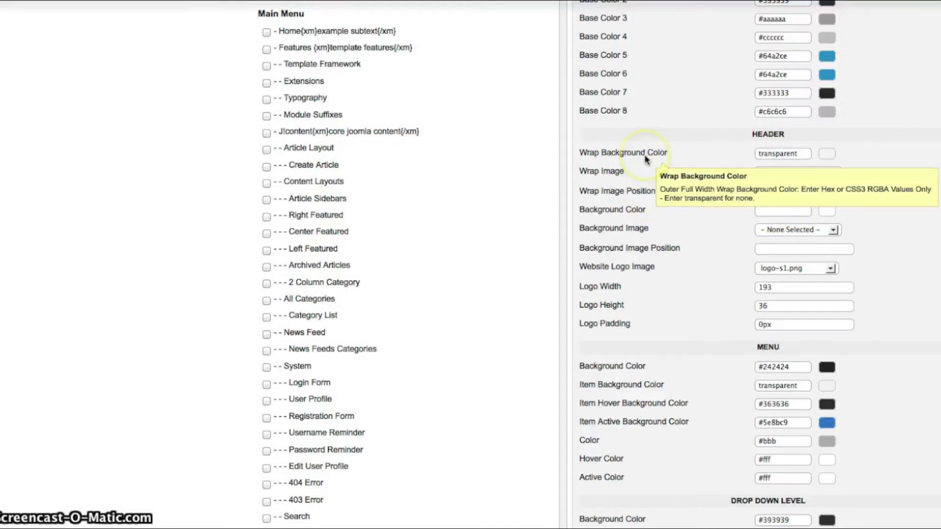
mouse_move(600, 166)
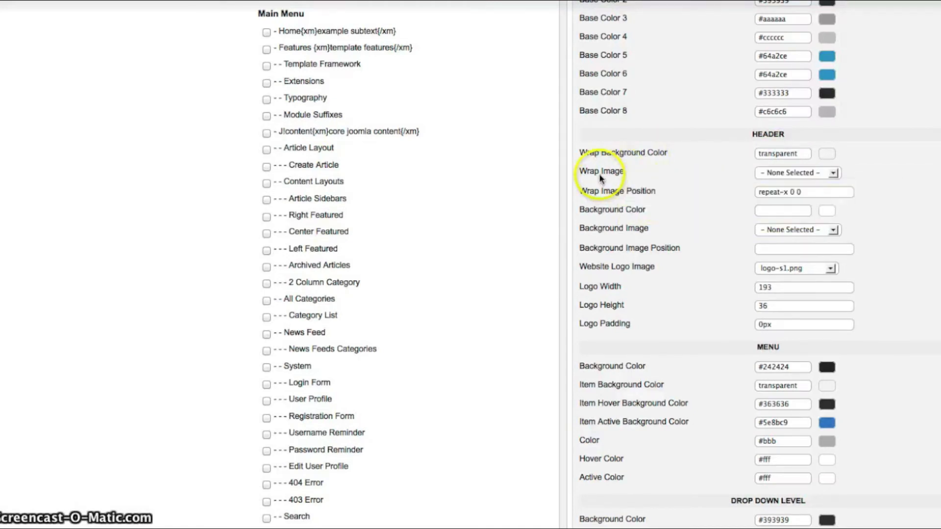
mouse_move(619, 159)
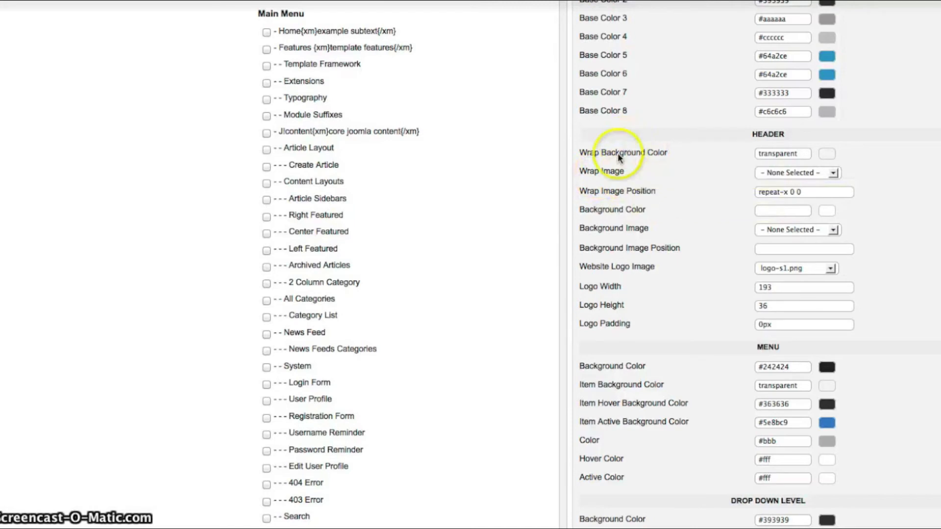
mouse_move(129, 158)
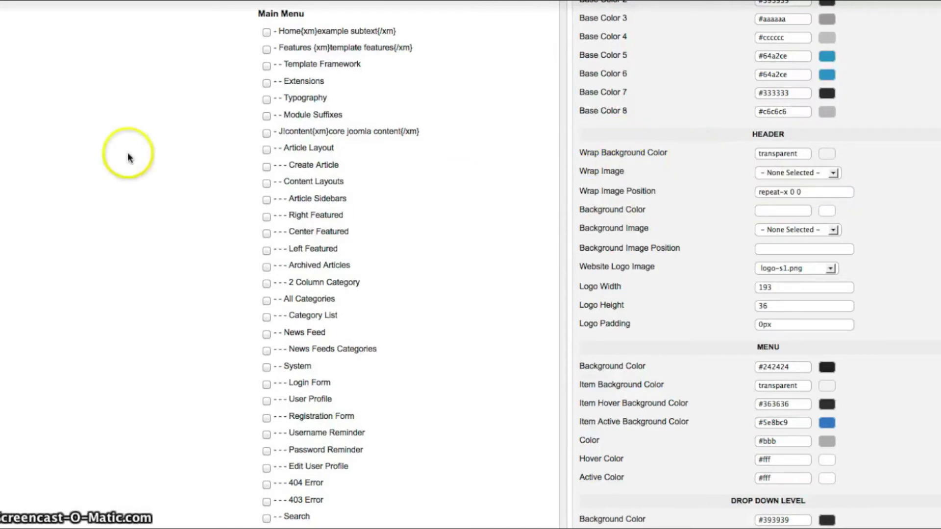
mouse_move(725, 190)
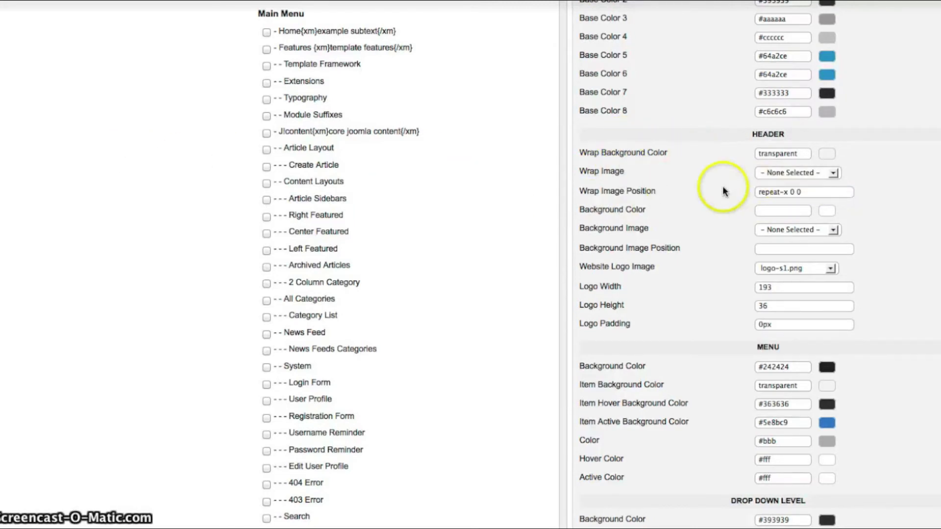
mouse_move(642, 235)
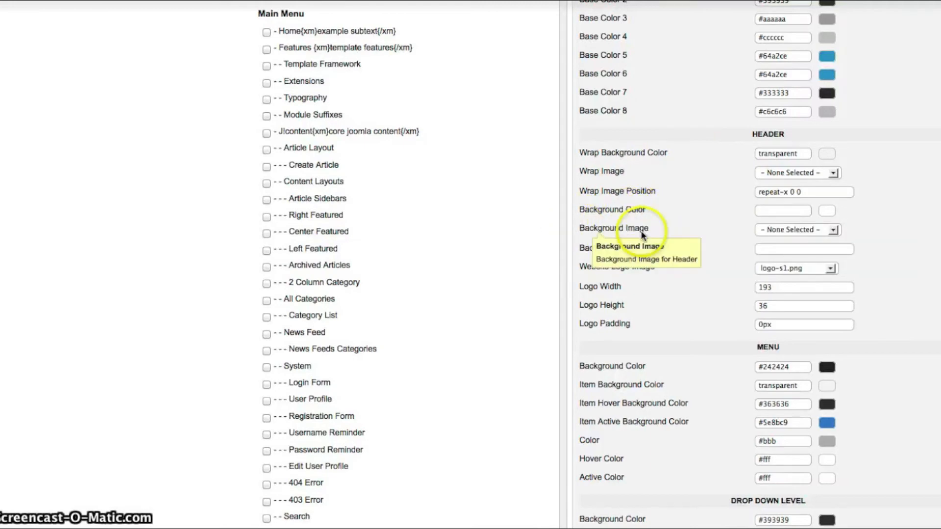
mouse_move(873, 223)
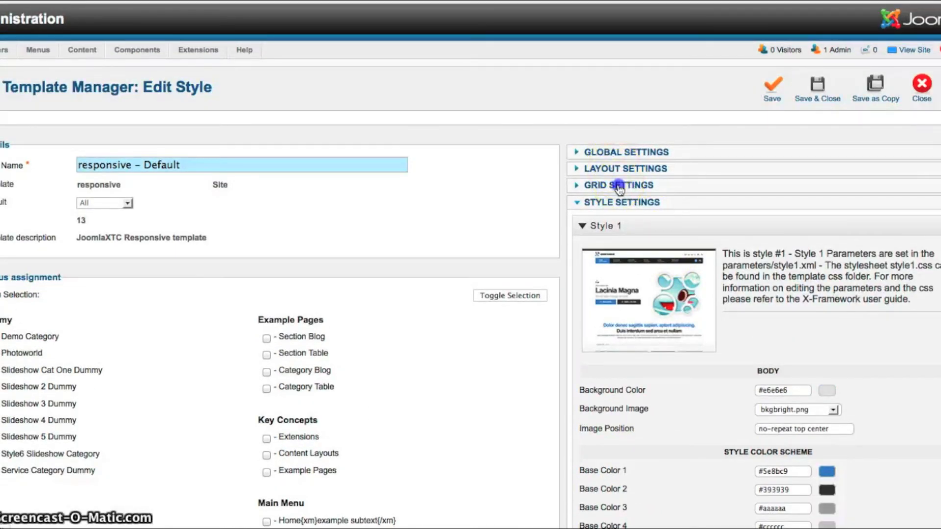
Step: Glance back at Grid Settings, then reopen Style 1 and review its Body, Color Scheme and Header options
click(617, 186)
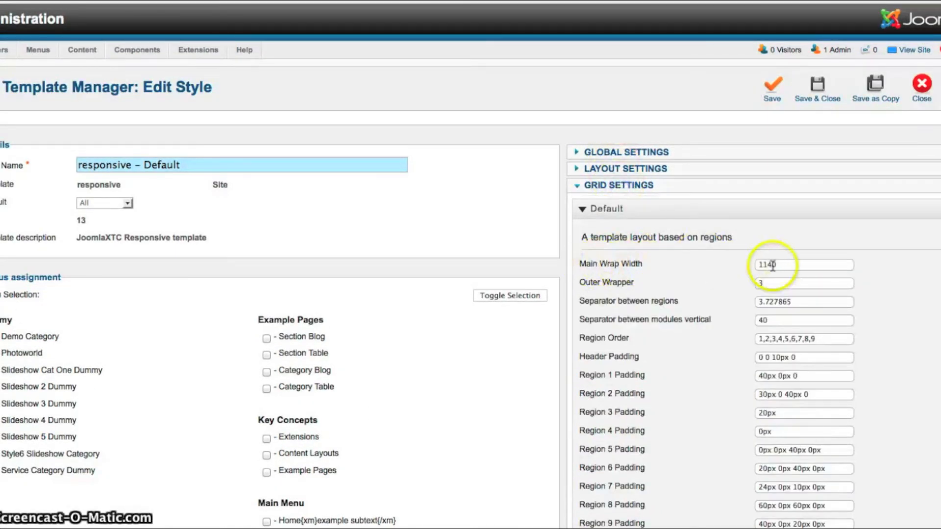
click(617, 185)
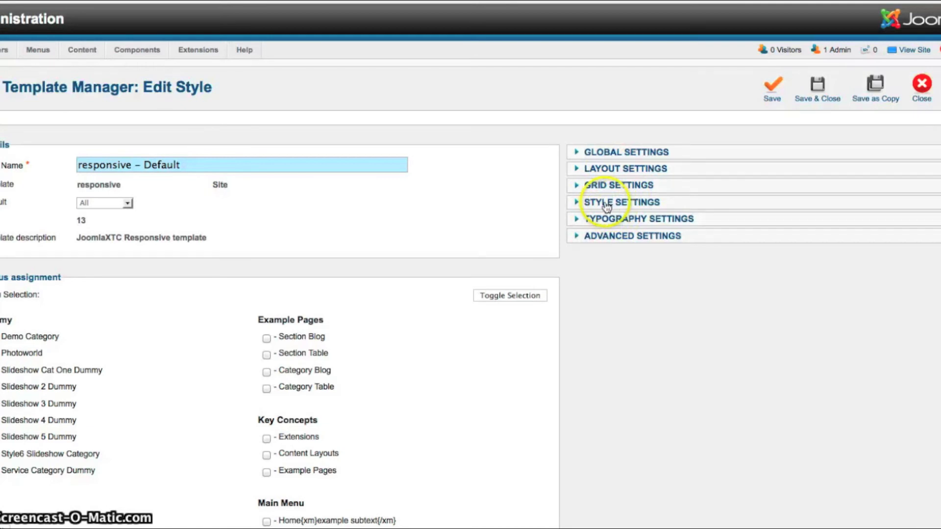
click(621, 202)
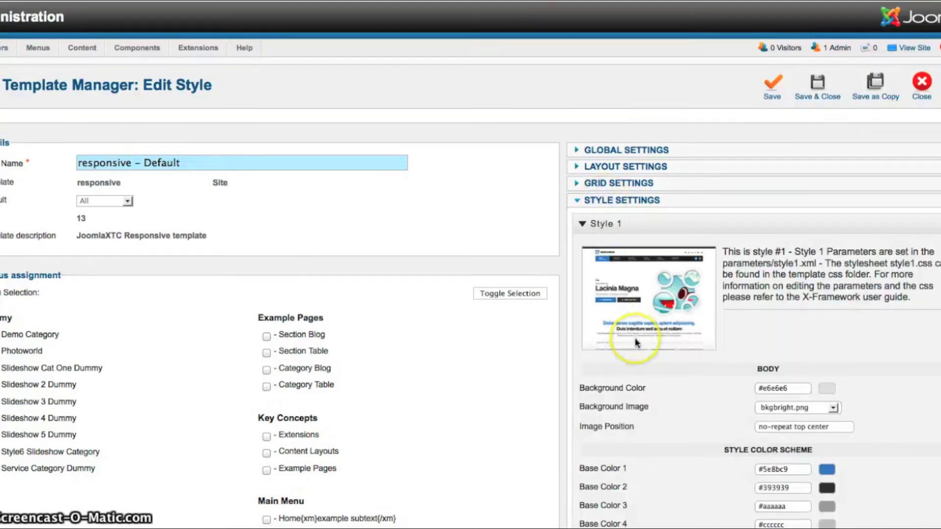
scroll(down, 3)
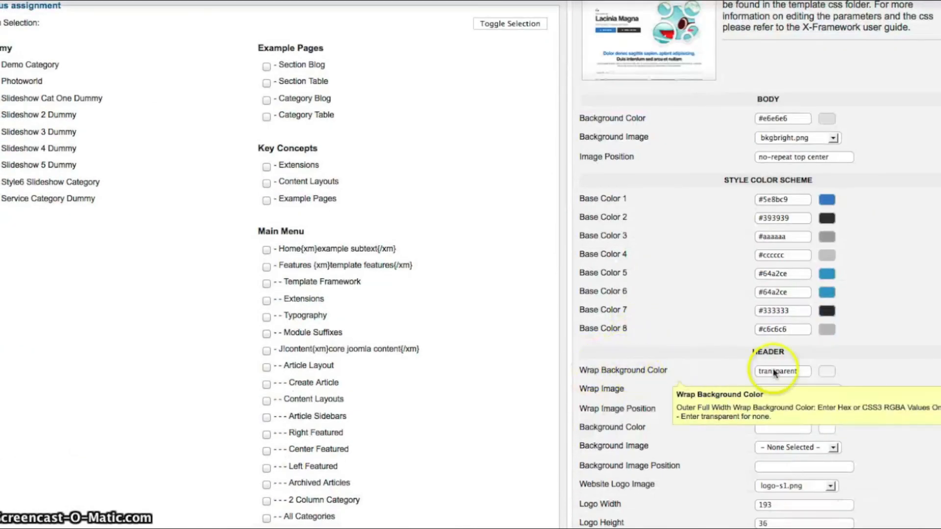
scroll(down, 3)
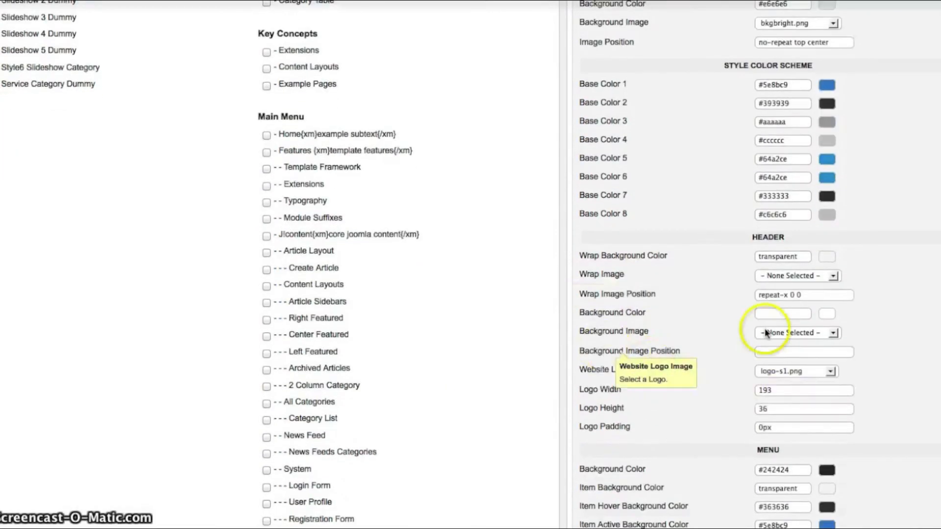
mouse_move(592, 336)
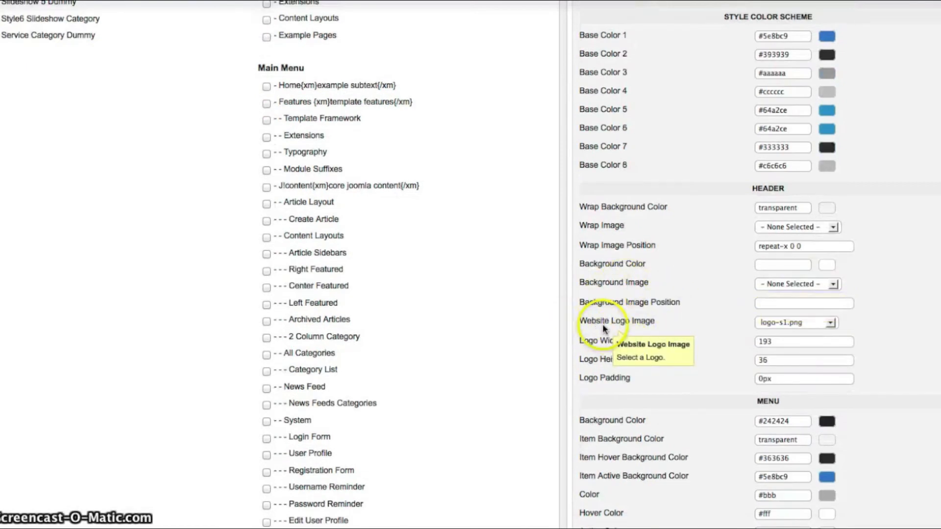
click(830, 322)
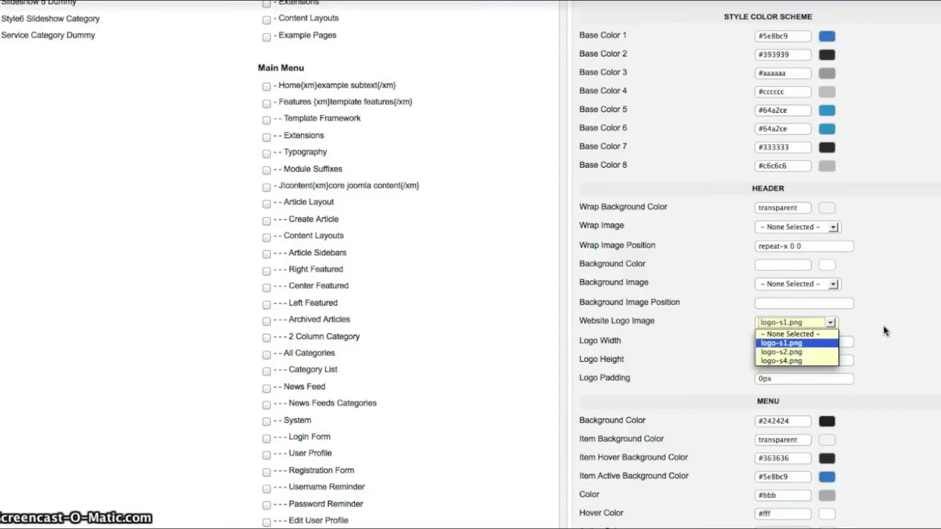
click(781, 343)
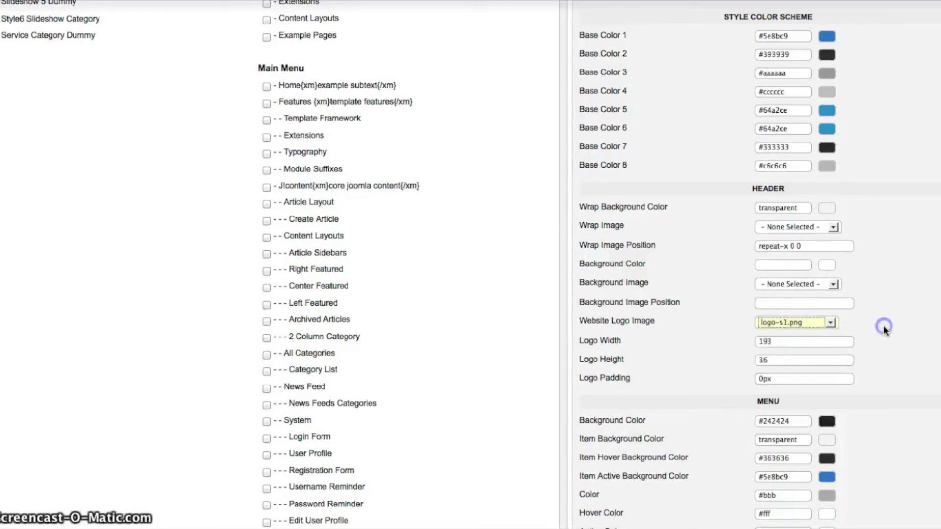
mouse_move(599, 365)
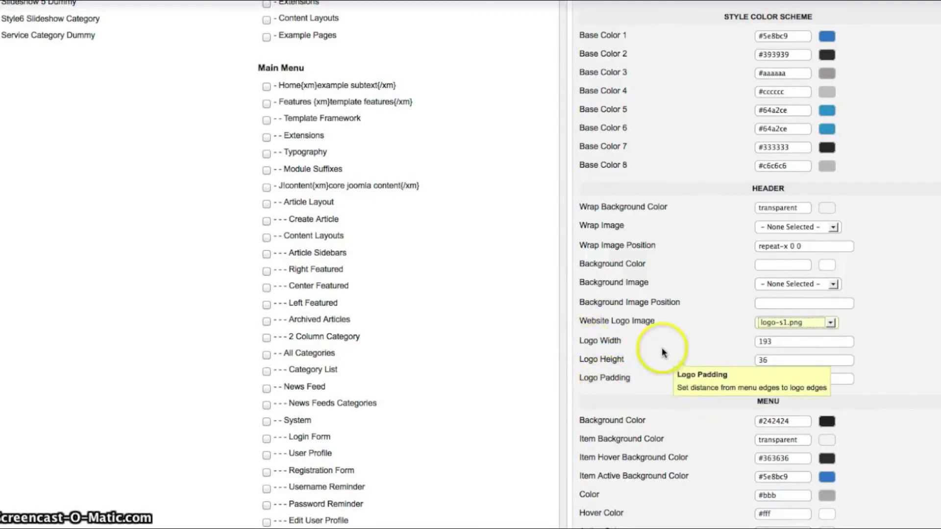
scroll(down, 3)
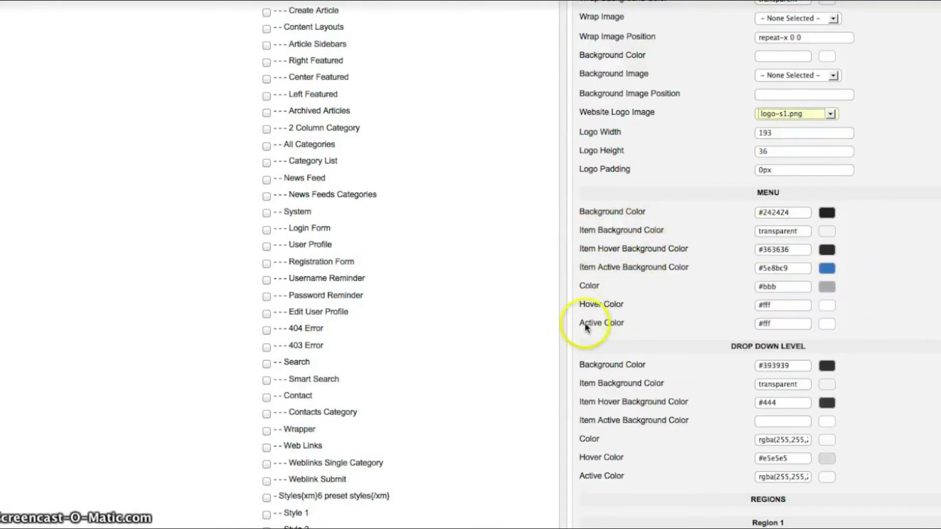
scroll(down, 3)
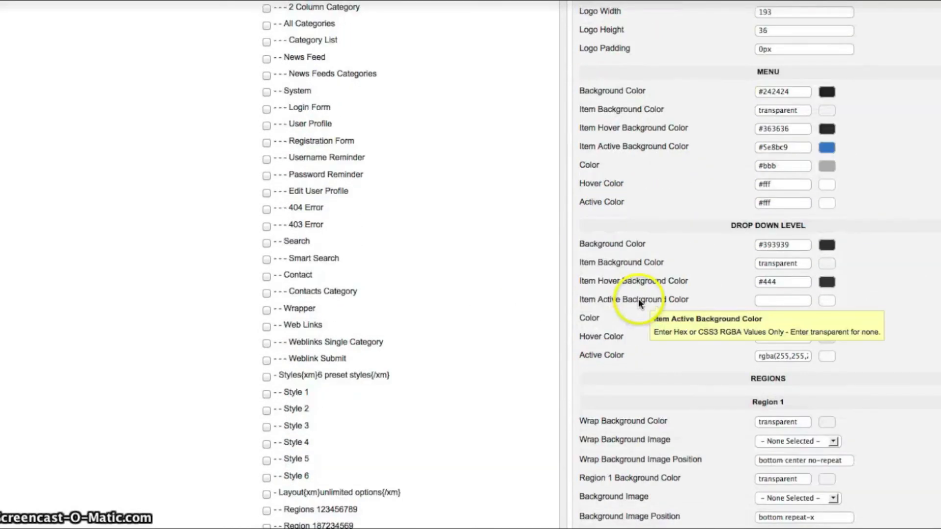
scroll(down, 3)
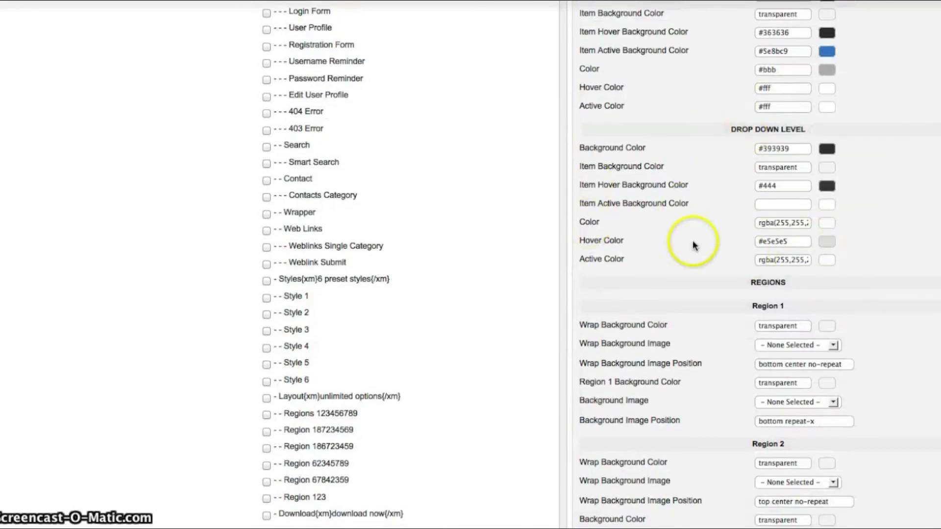
scroll(down, 3)
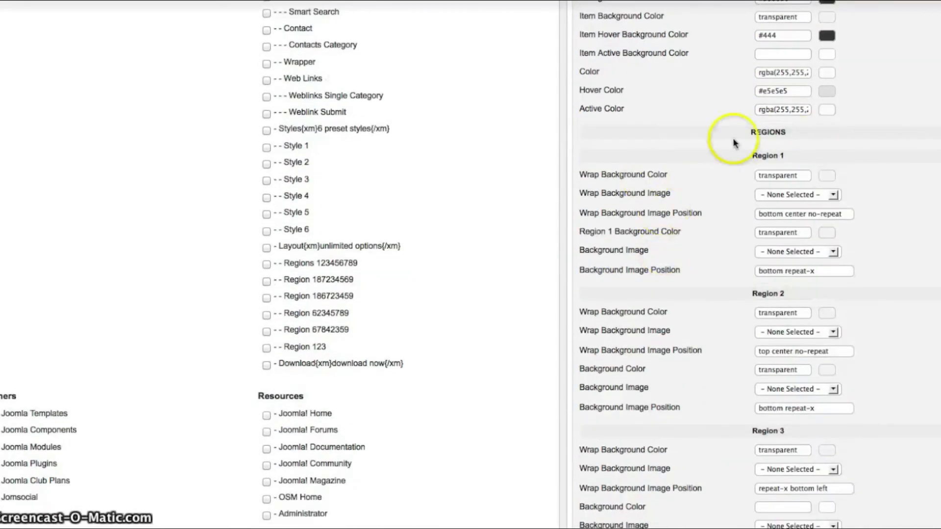
scroll(down, 3)
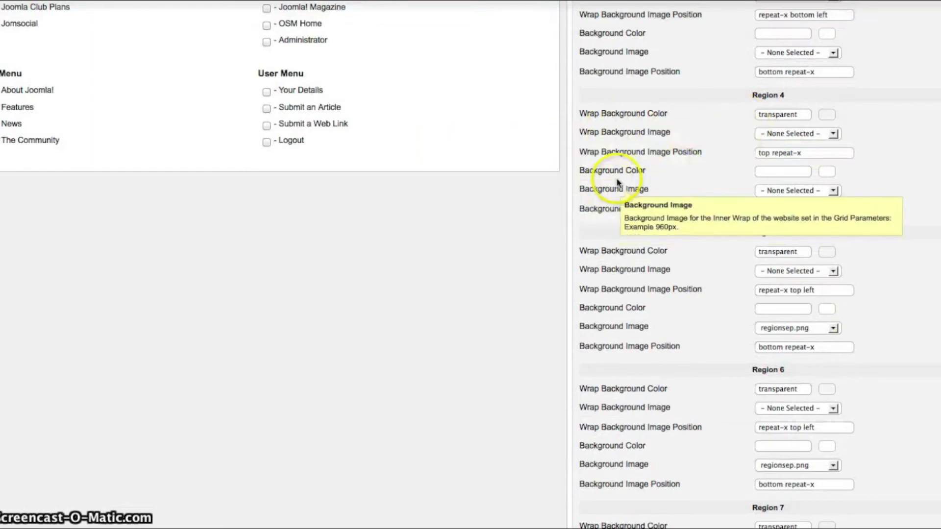
scroll(down, 3)
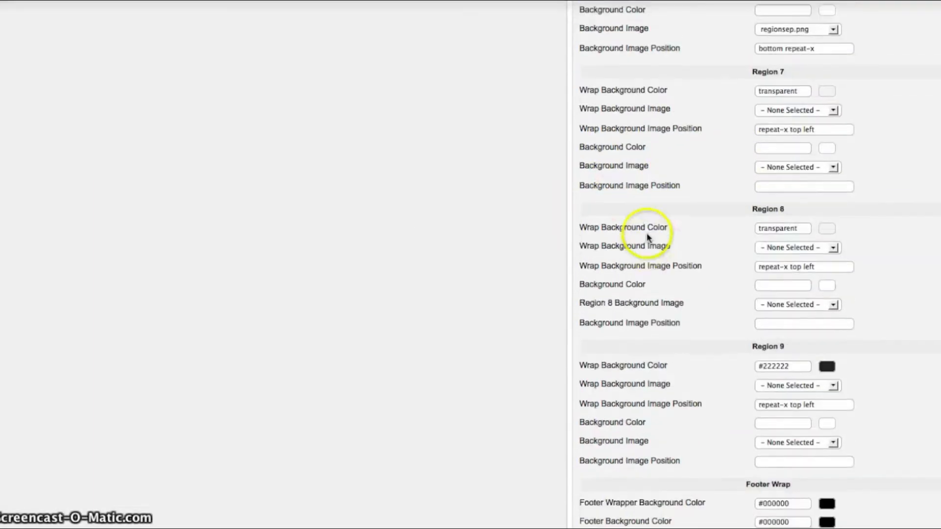
scroll(down, 3)
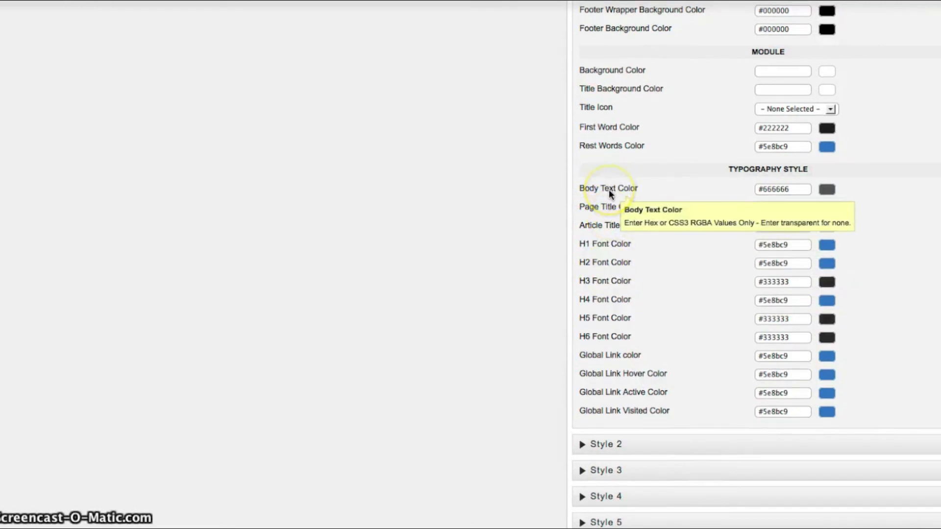
mouse_move(613, 213)
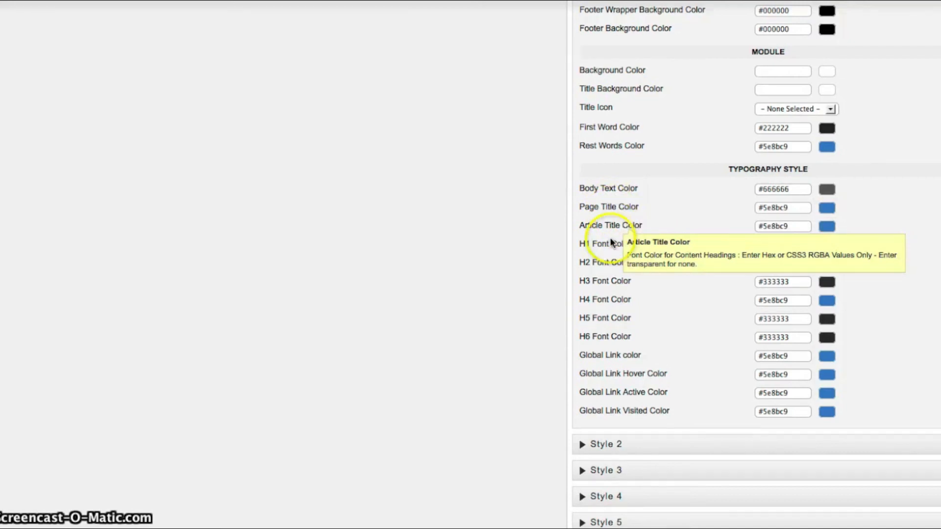
mouse_move(595, 340)
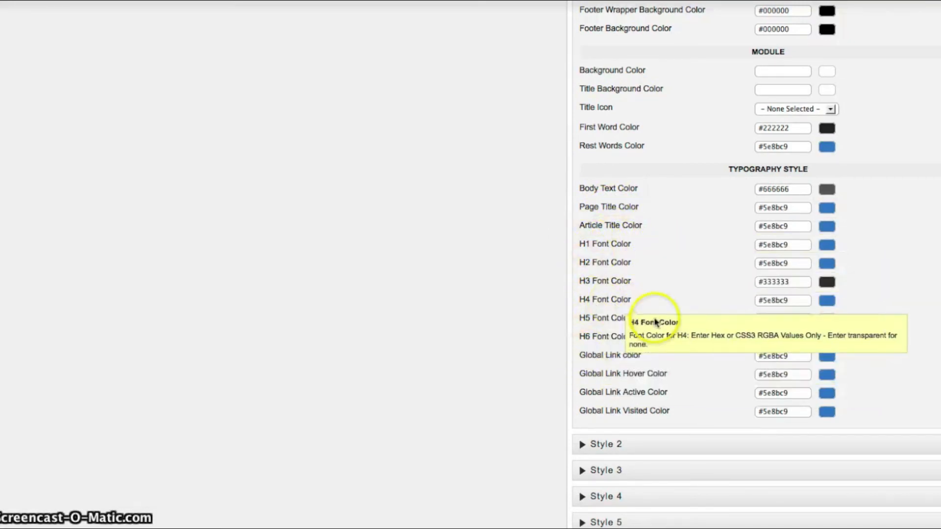
scroll(down, 3)
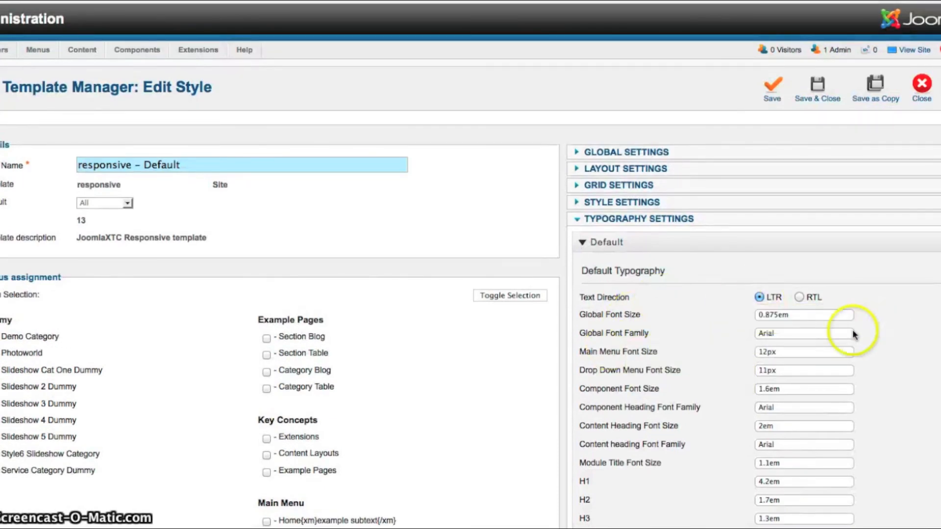
mouse_move(744, 434)
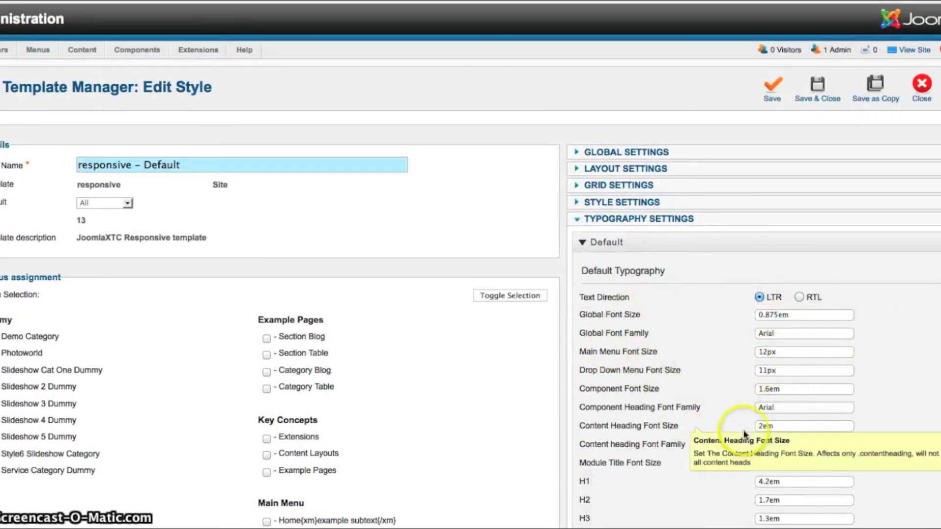
mouse_move(817, 305)
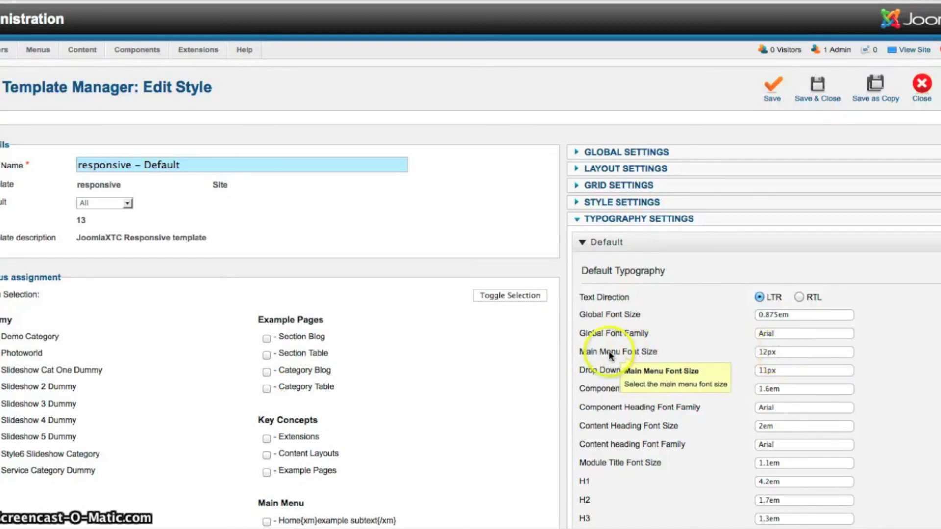
mouse_move(789, 298)
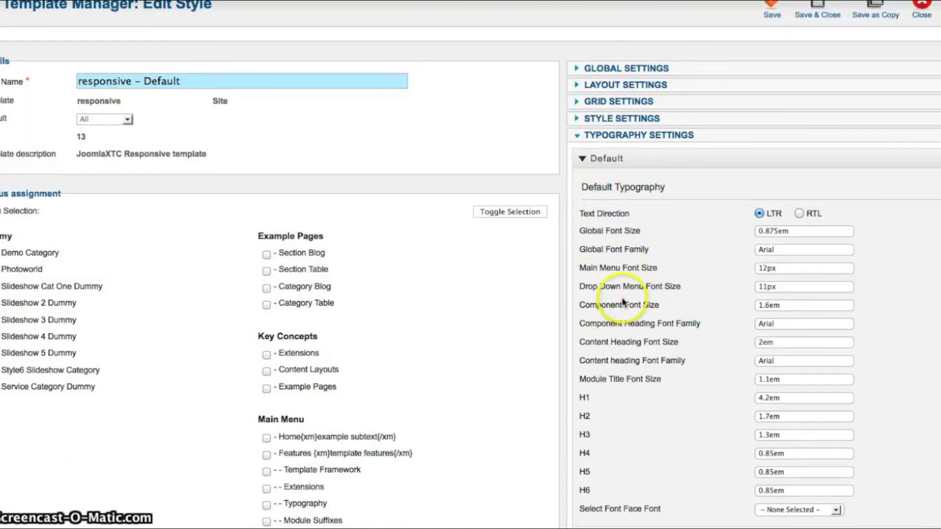
Step: Scroll down through the Default Typography font size and font family fields
scroll(down, 3)
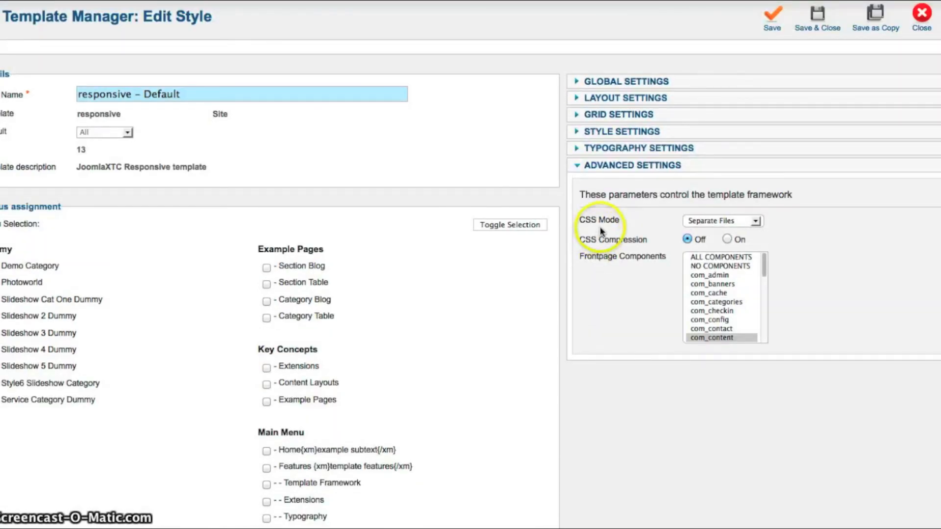
mouse_move(756, 224)
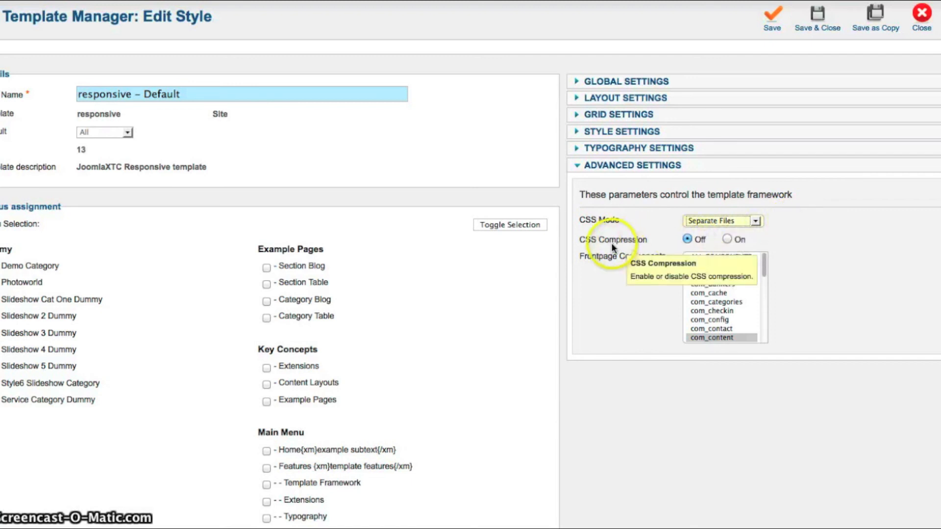
mouse_move(603, 251)
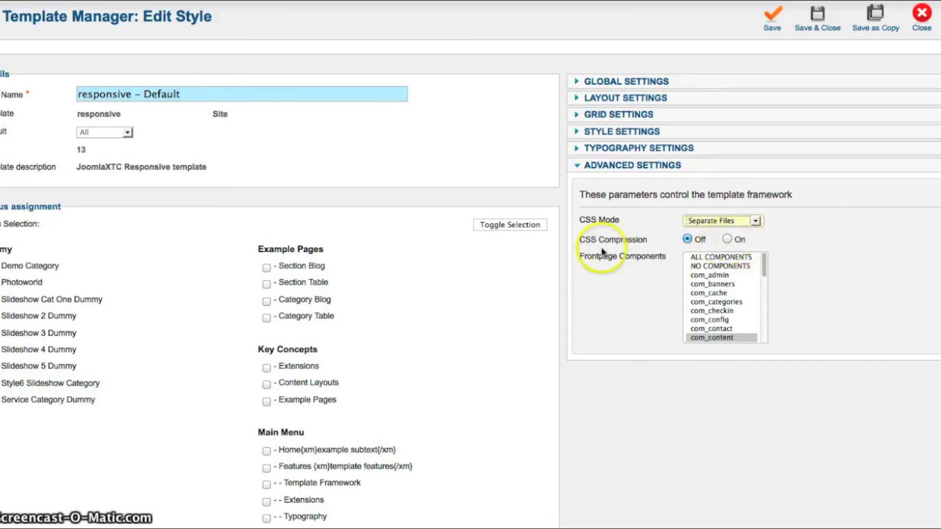
mouse_move(832, 264)
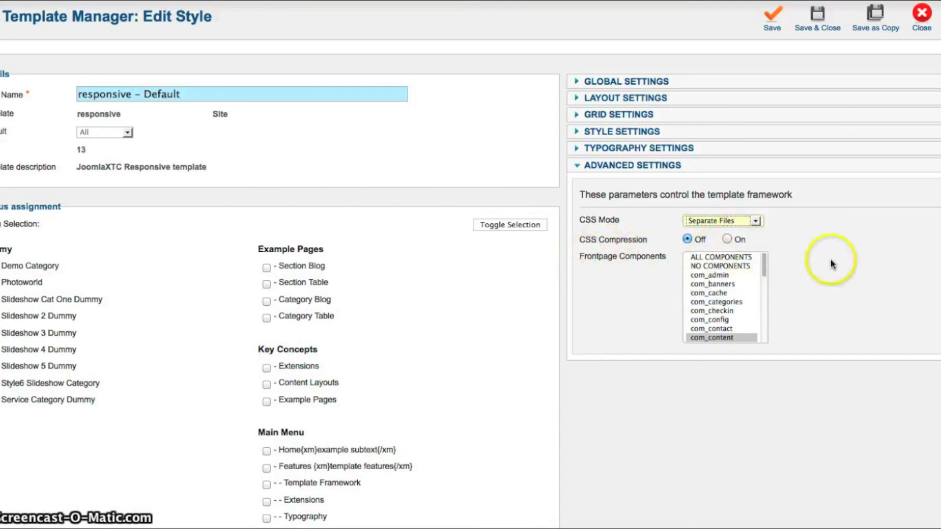
mouse_move(578, 264)
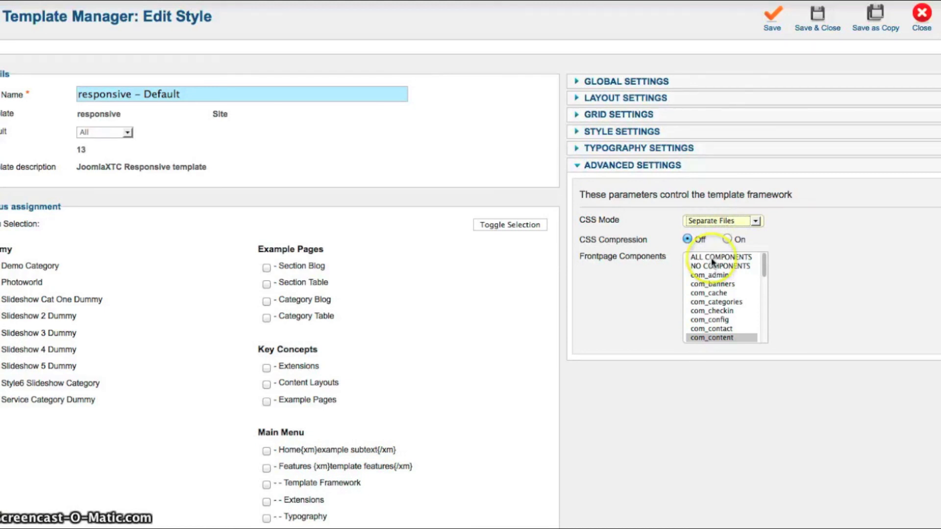
mouse_move(764, 269)
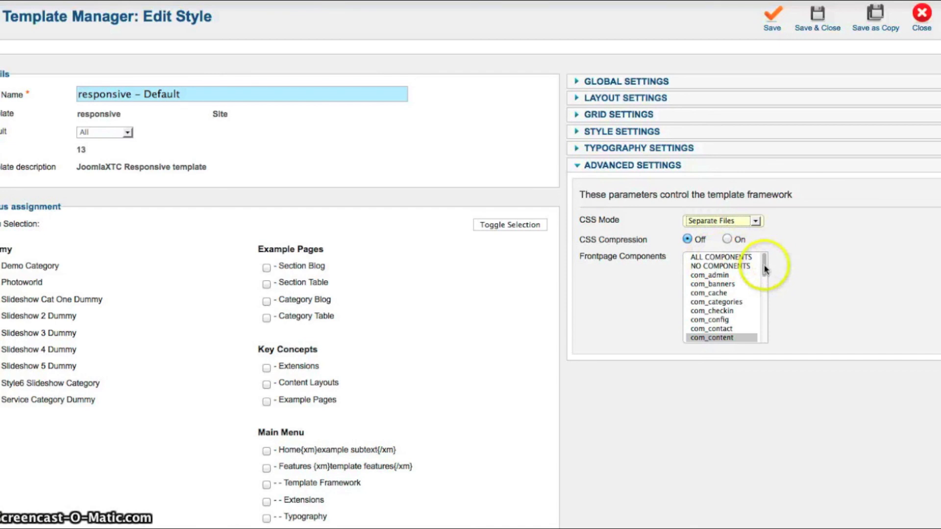
Step: Review Advanced Settings: CSS Mode Separate Files, CSS Compression Off, com_content under Frontpage Components
scroll(down, 3)
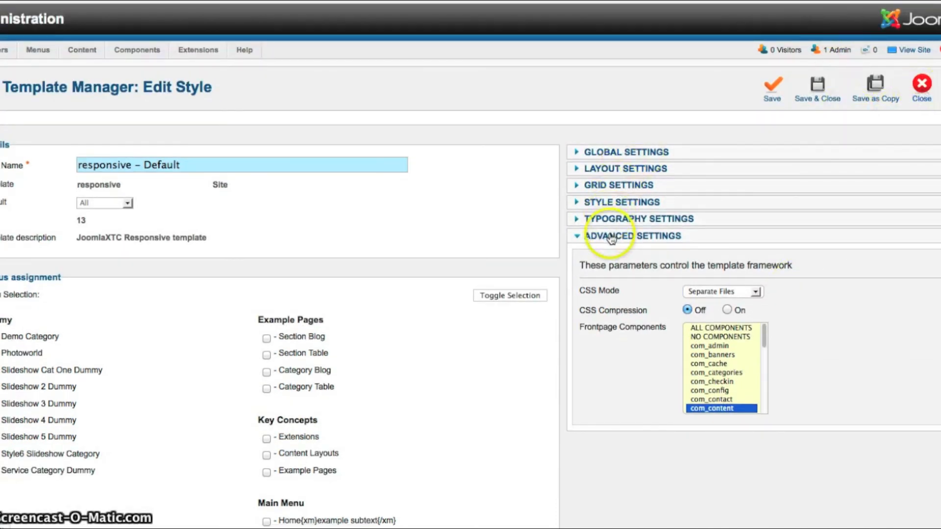
Step: Collapse the Advanced Settings group so all settings groups are folded
click(612, 236)
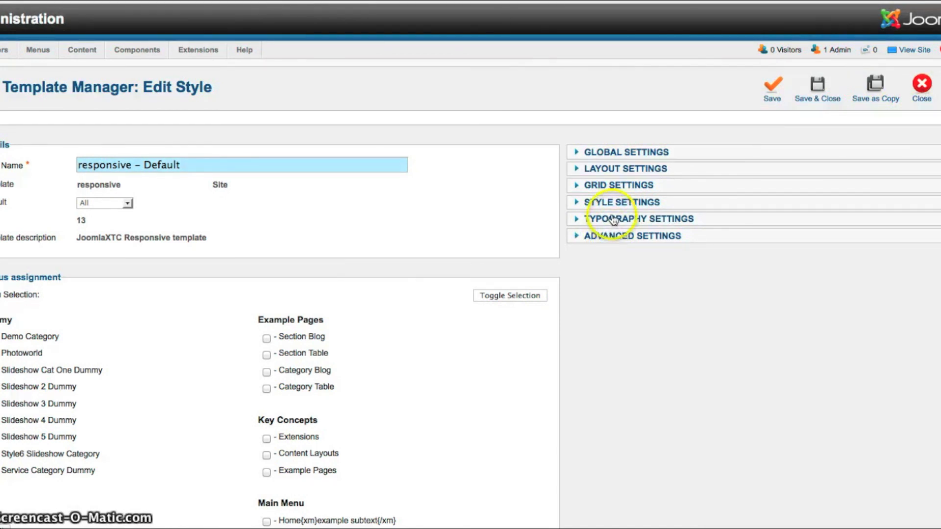